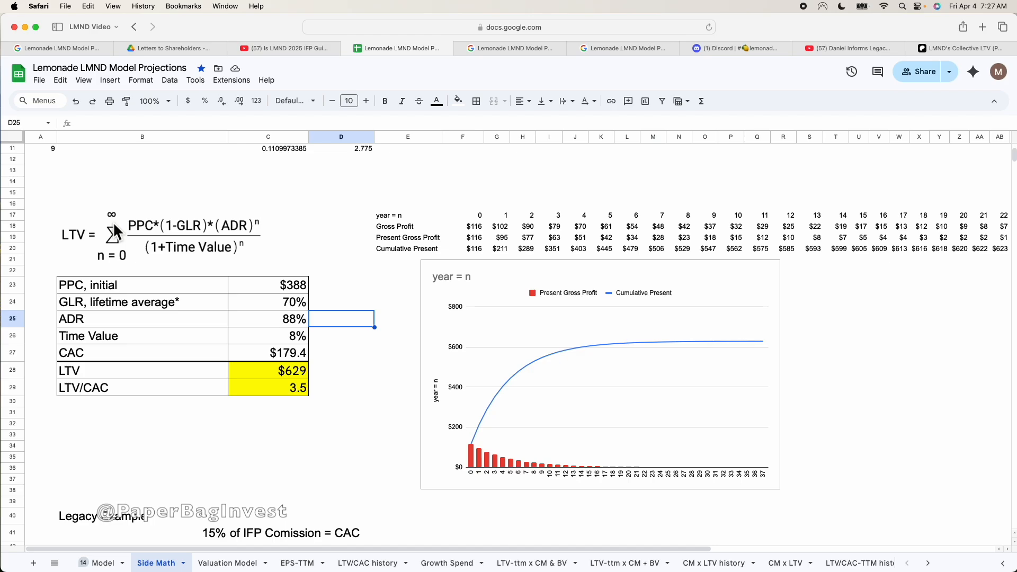
{"action": "mouse_move", "coordinate": [123, 239]}
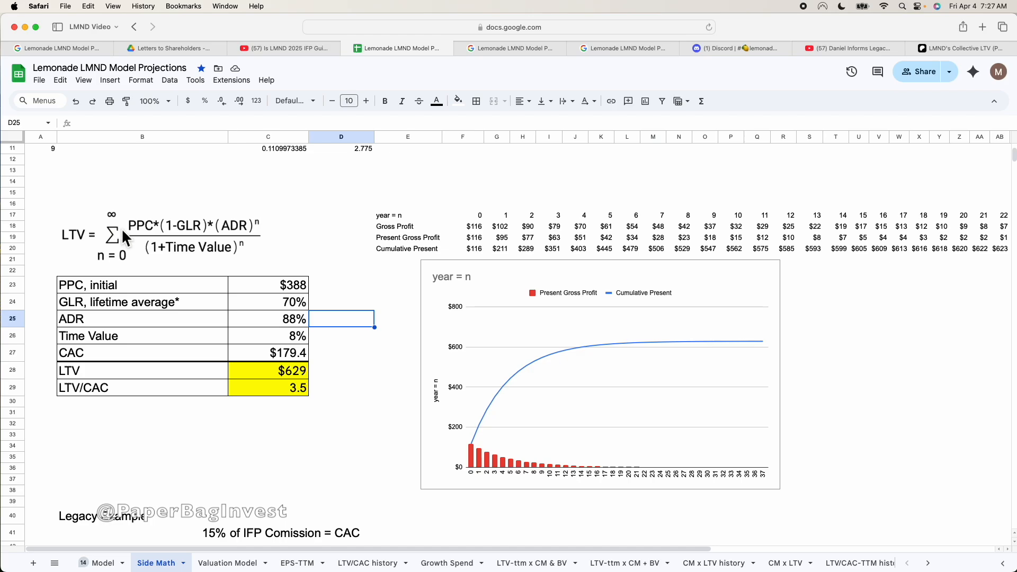
{"action": "mouse_move", "coordinate": [214, 274]}
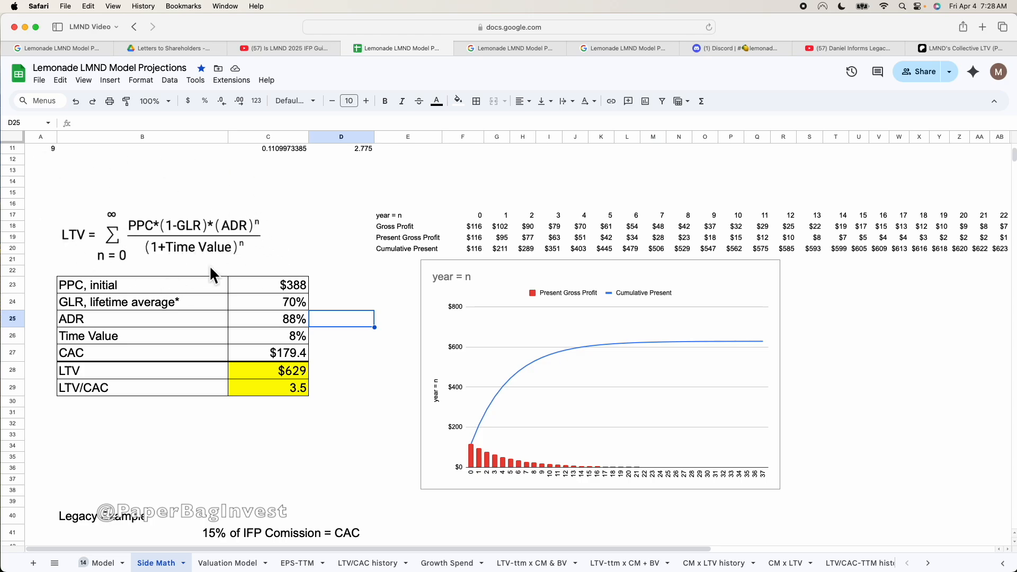
{"action": "mouse_move", "coordinate": [126, 287]}
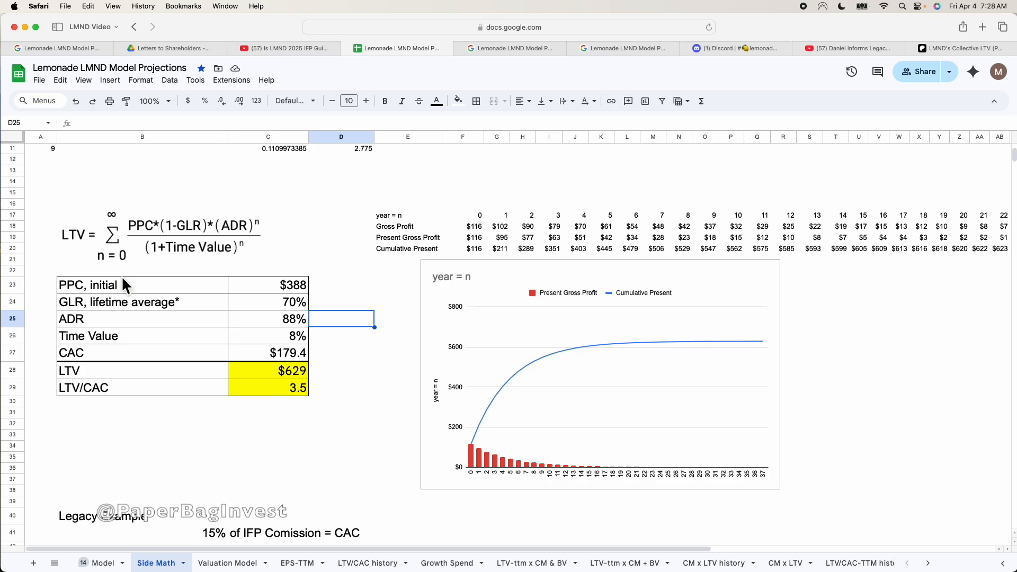
Review the inputs and results table and the LTV formula image
{"action": "left_click", "coordinate": [268, 446]}
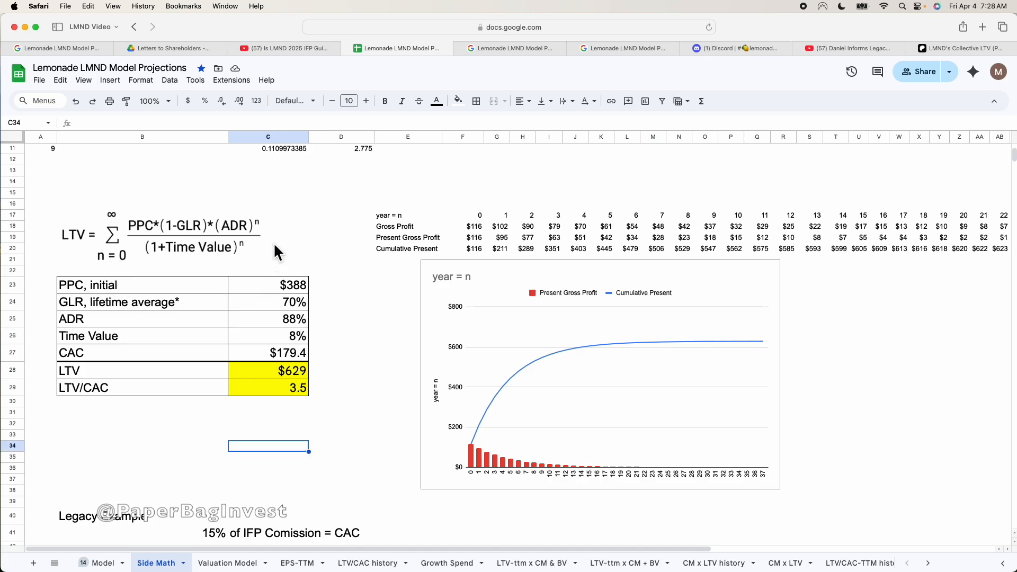
{"action": "mouse_move", "coordinate": [161, 465]}
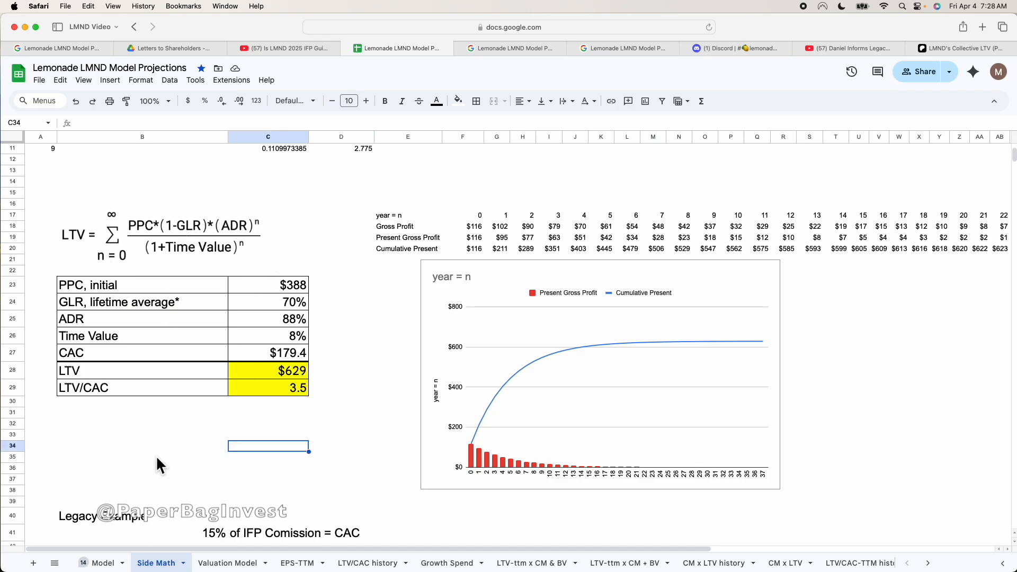
{"action": "scroll", "scroll_direction": "down", "scroll_amount": 3}
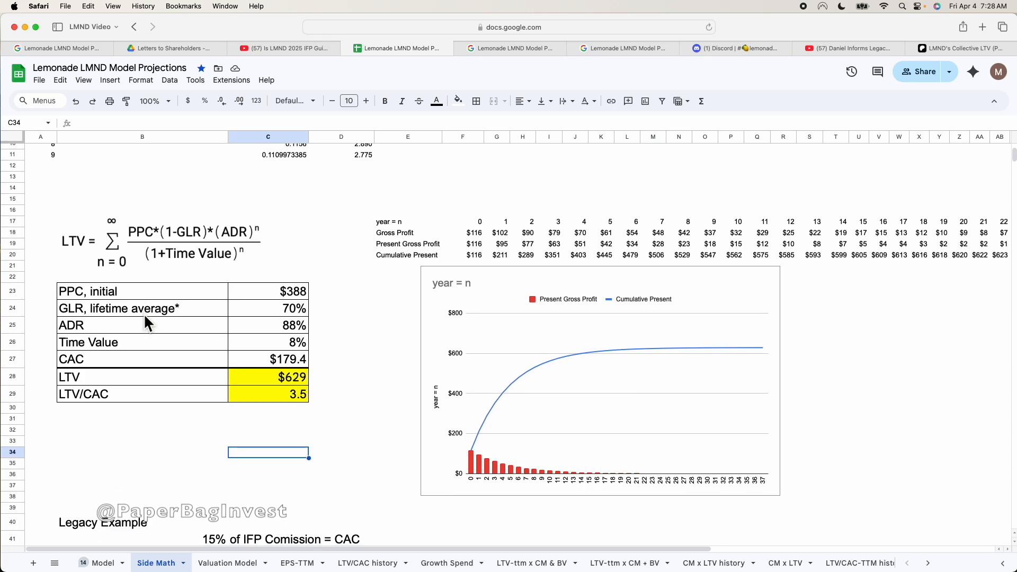
{"action": "left_click", "coordinate": [267, 291]}
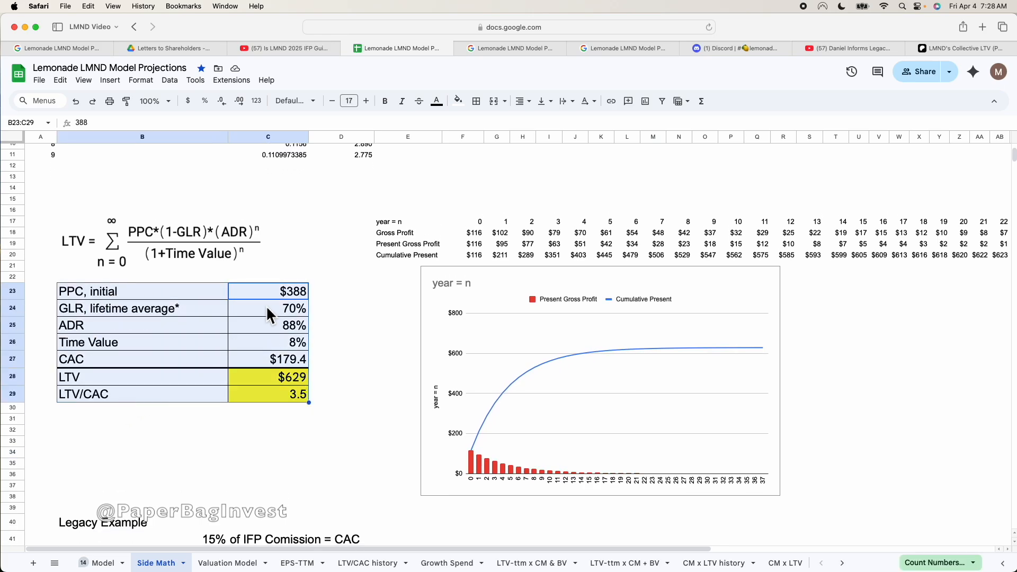
{"action": "mouse_move", "coordinate": [171, 283]}
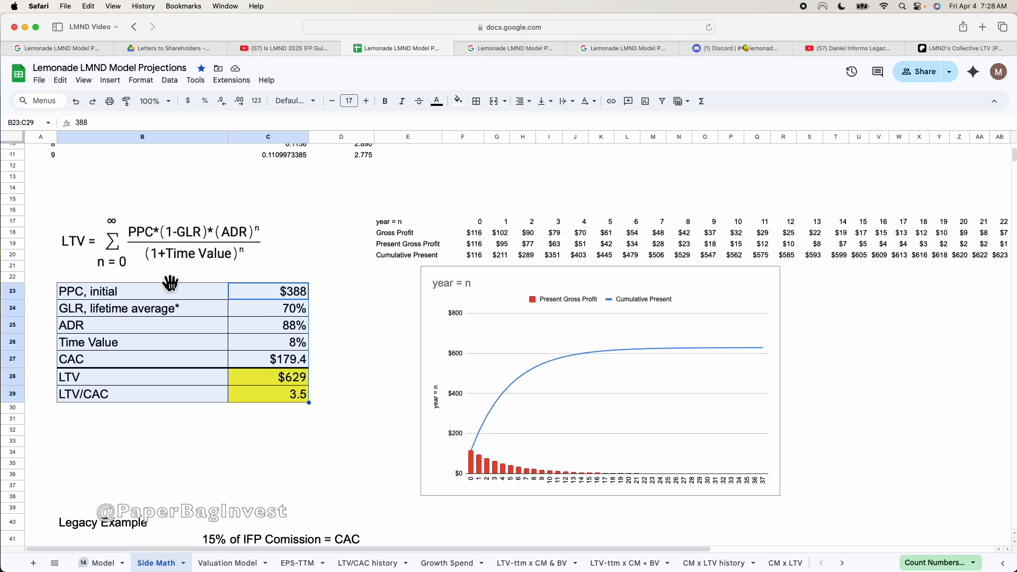
{"action": "left_click", "coordinate": [162, 240]}
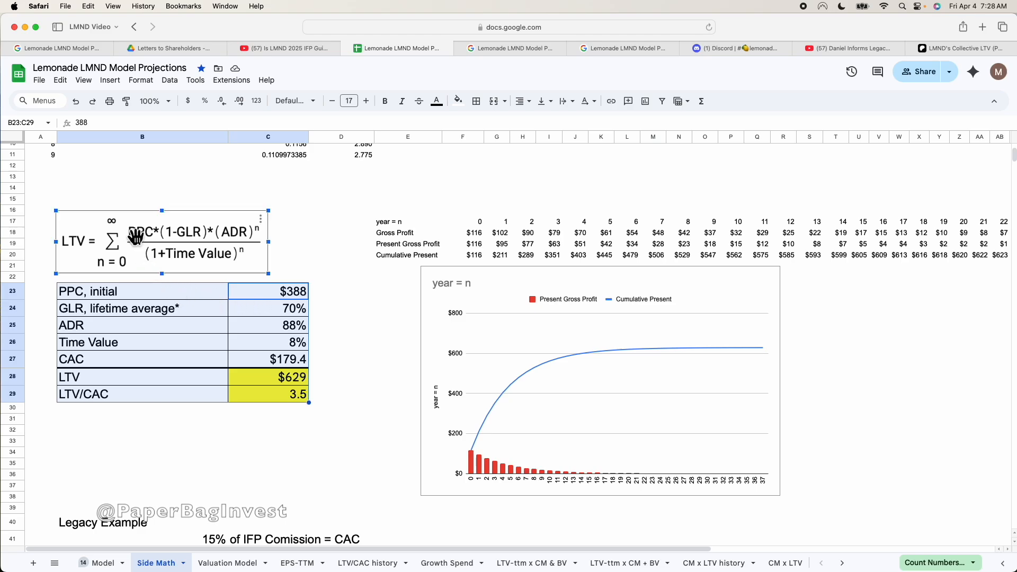
{"action": "left_click", "coordinate": [340, 244]}
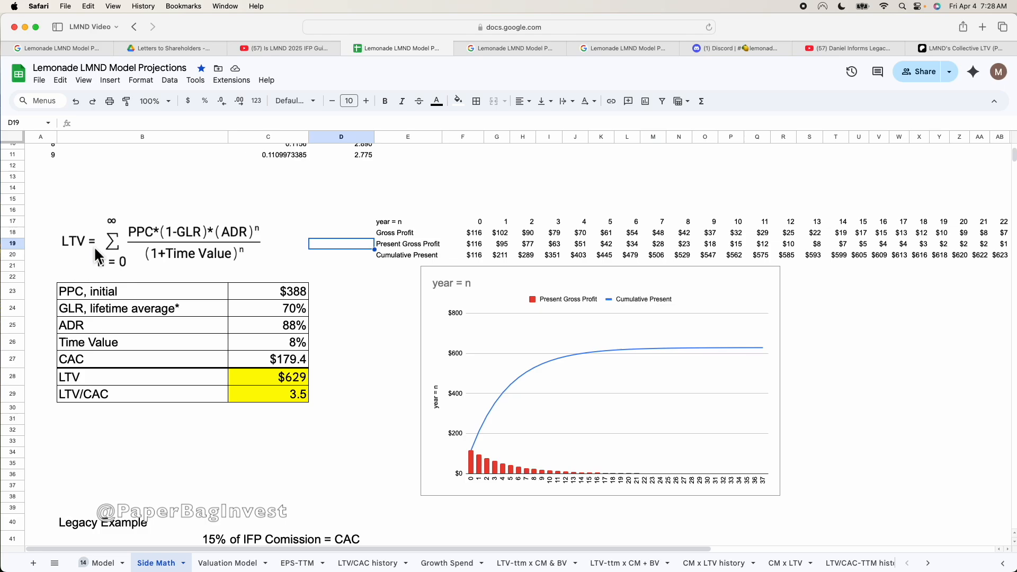
{"action": "mouse_move", "coordinate": [59, 252]}
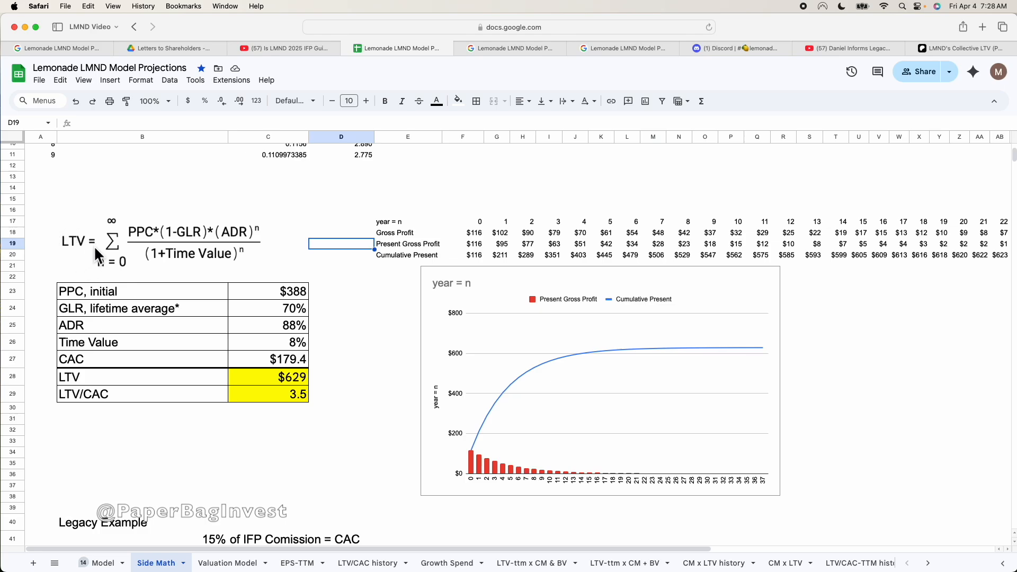
{"action": "mouse_move", "coordinate": [98, 240]}
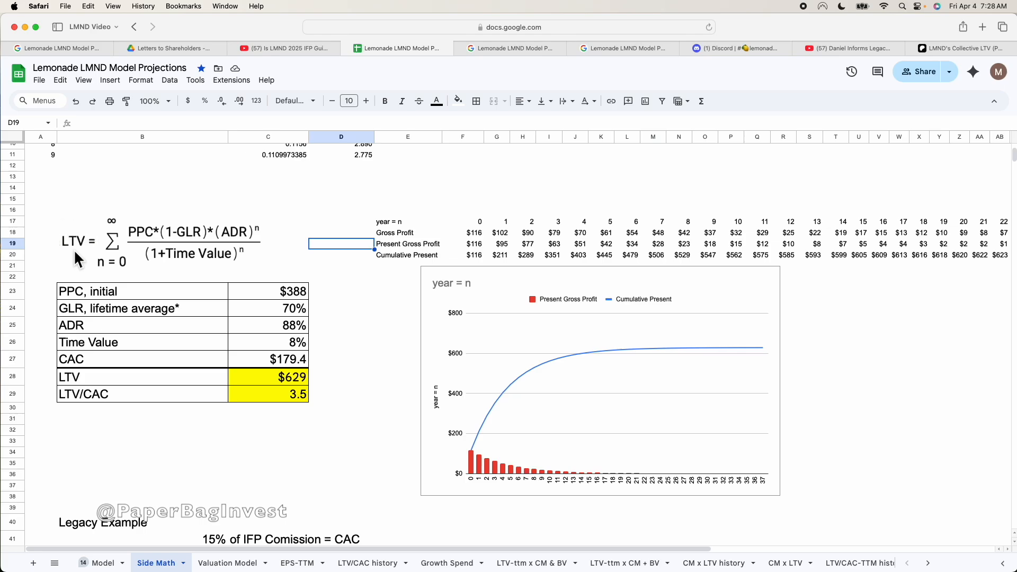
{"action": "mouse_move", "coordinate": [95, 242]}
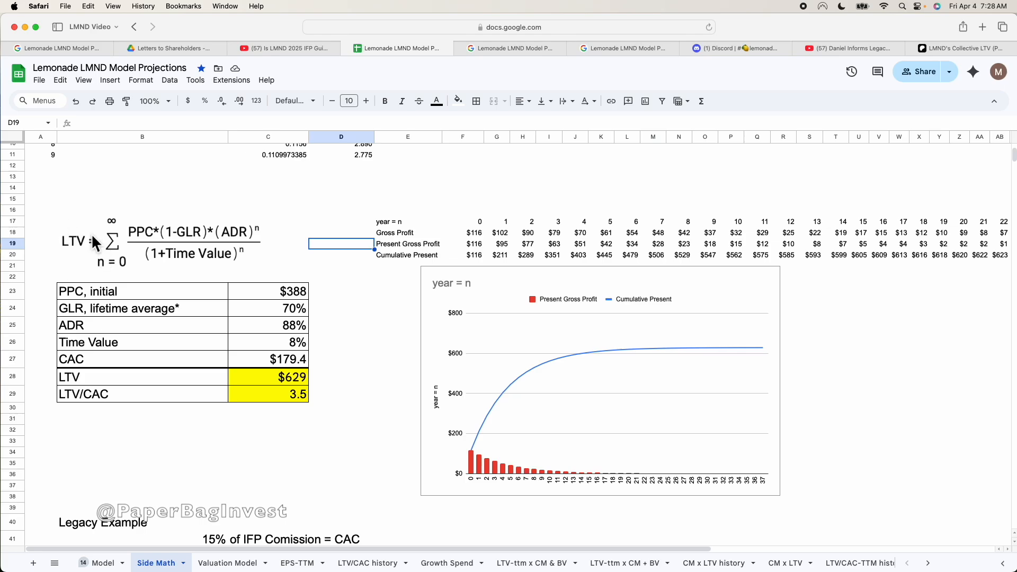
{"action": "mouse_move", "coordinate": [284, 311]}
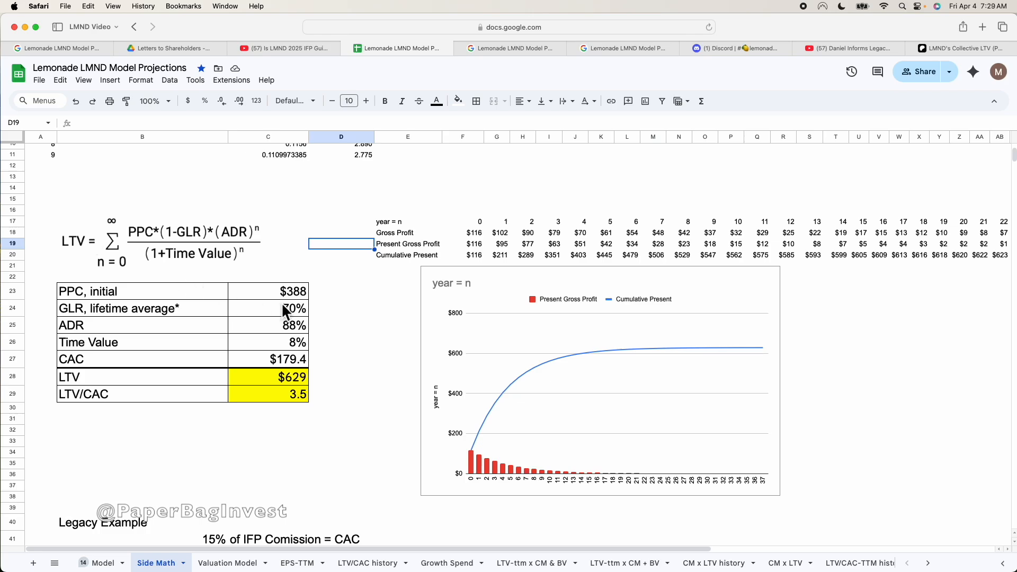
Inspect the initial PPC value of $388 and the 70% lifetime GLR row
{"action": "left_click", "coordinate": [142, 291]}
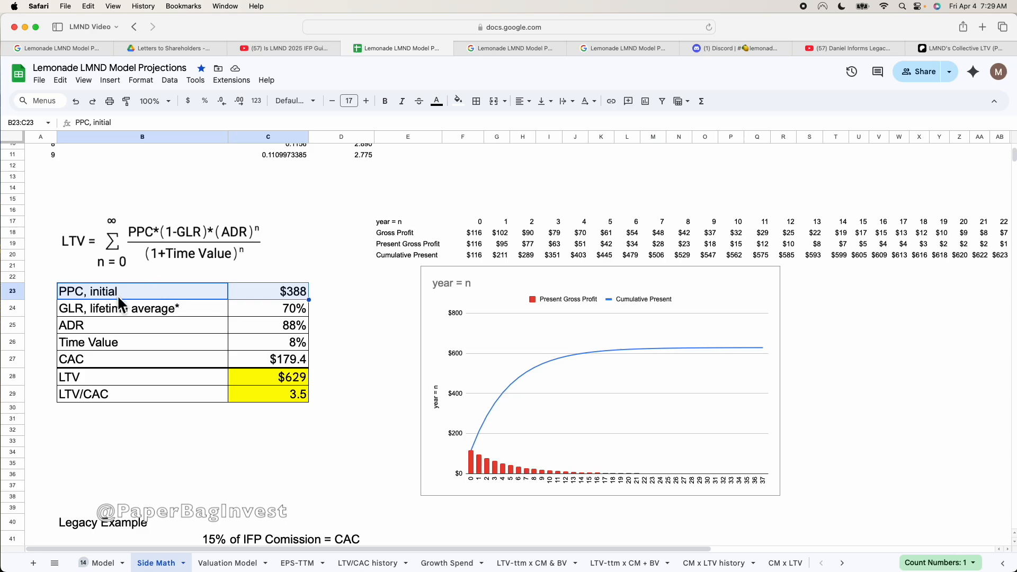
{"action": "left_click", "coordinate": [142, 291]}
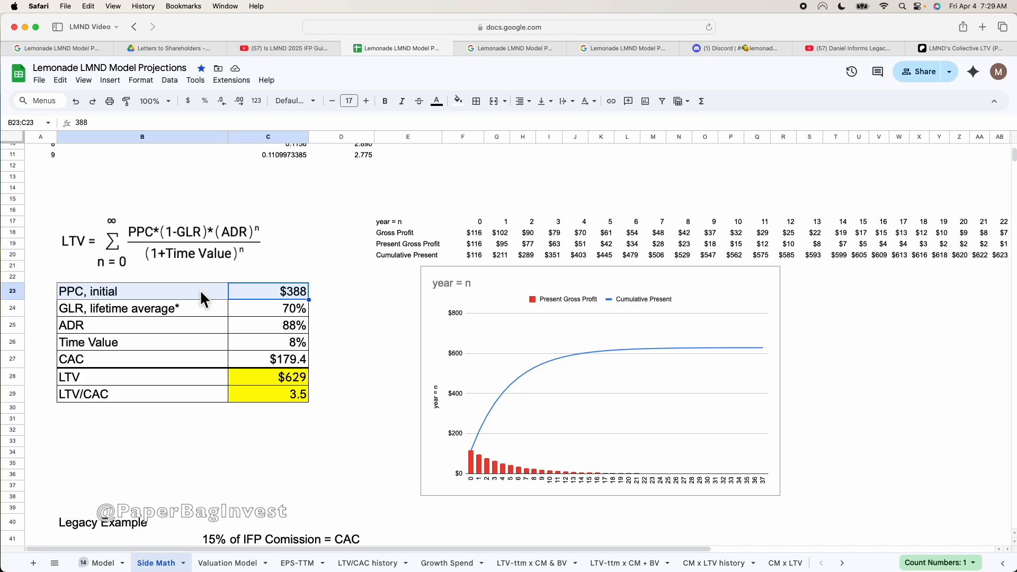
{"action": "mouse_move", "coordinate": [295, 306]}
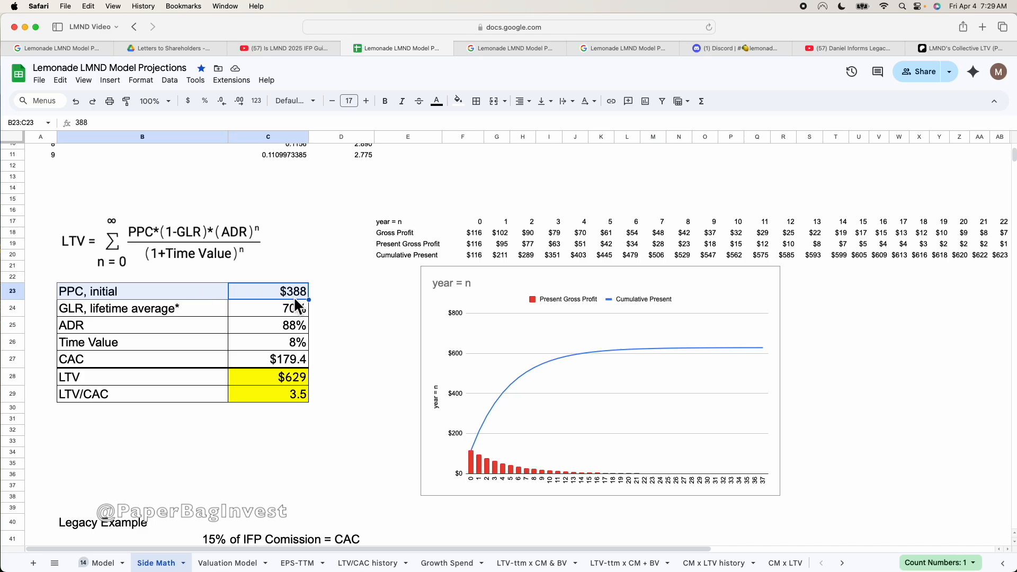
{"action": "mouse_move", "coordinate": [275, 333]}
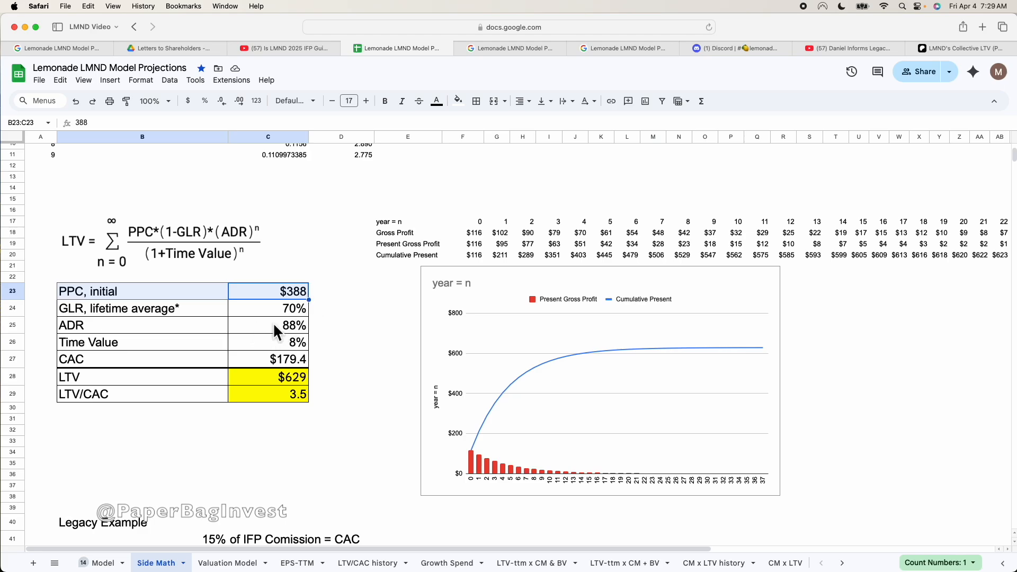
{"action": "left_click", "coordinate": [341, 291]}
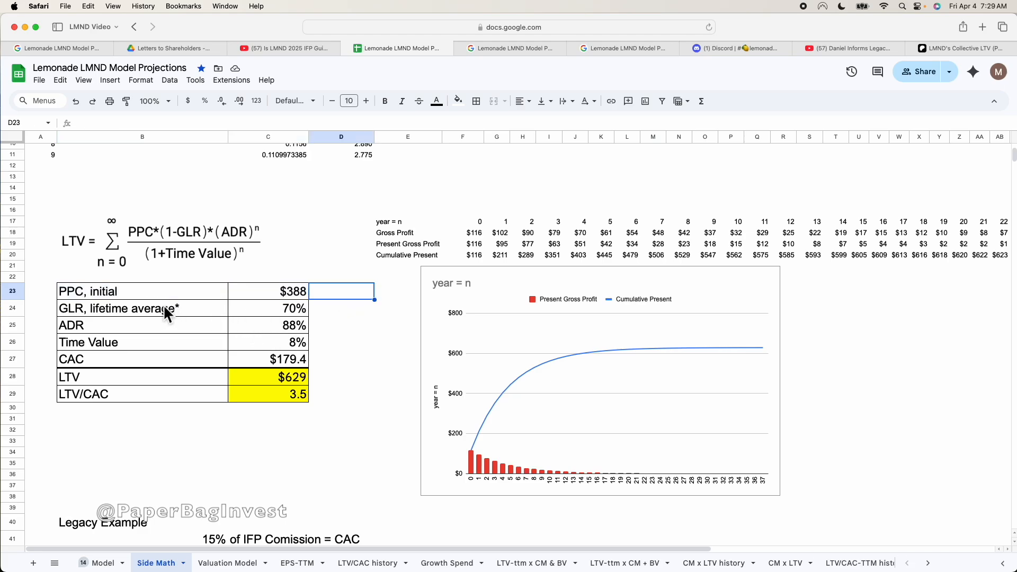
{"action": "left_click", "coordinate": [142, 309]}
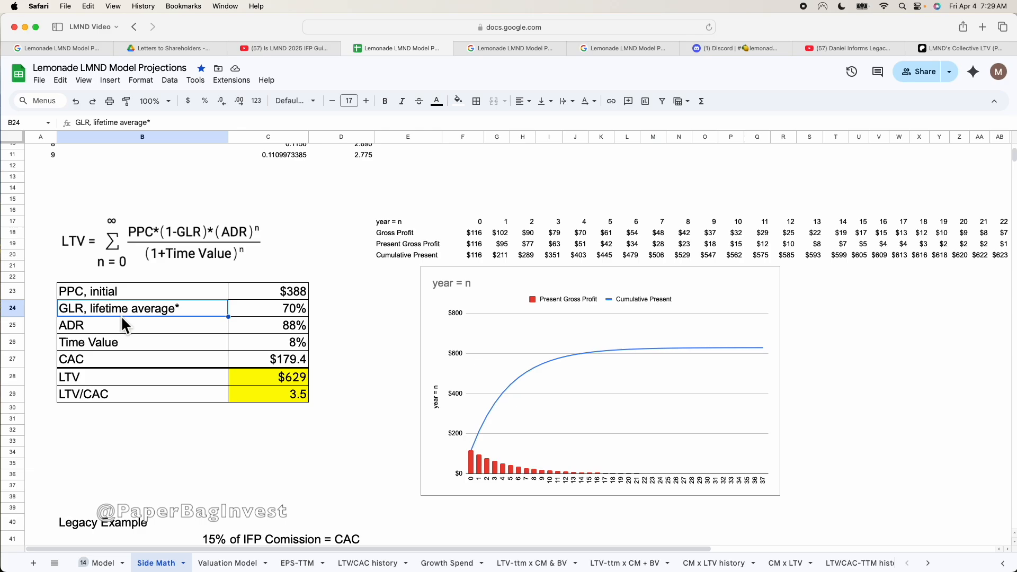
{"action": "mouse_move", "coordinate": [93, 323]}
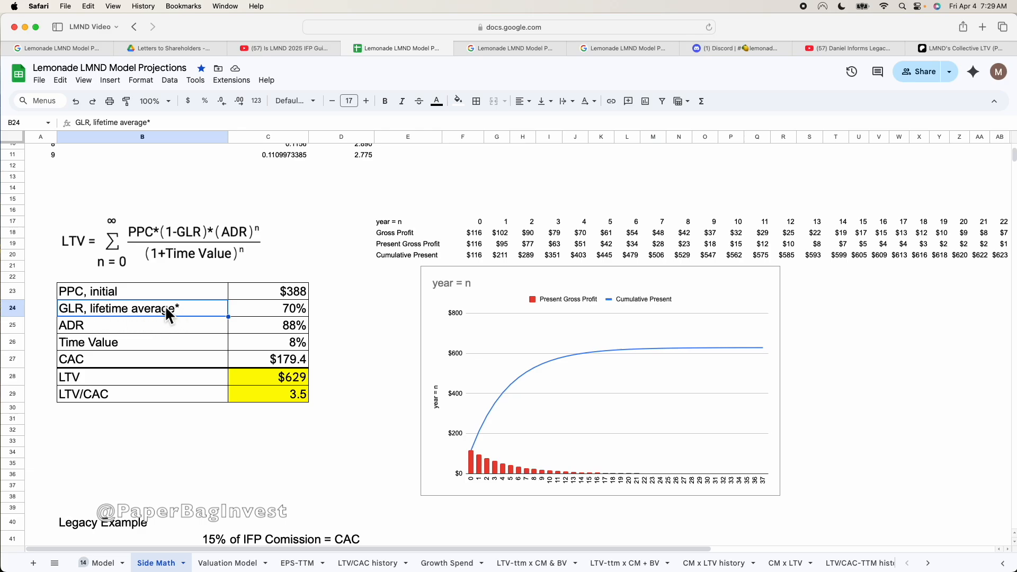
{"action": "left_click", "coordinate": [294, 308]}
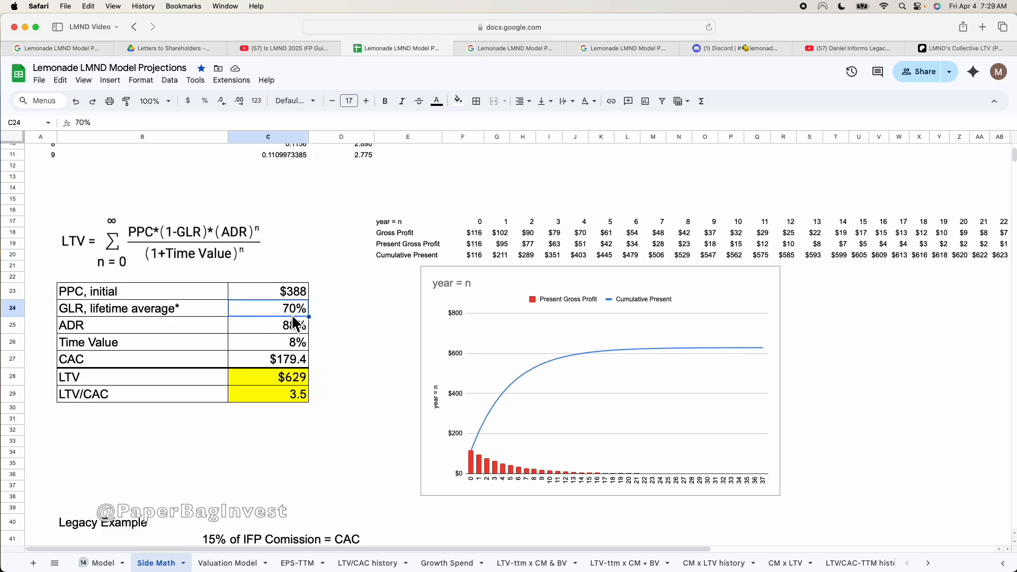
{"action": "mouse_move", "coordinate": [281, 324]}
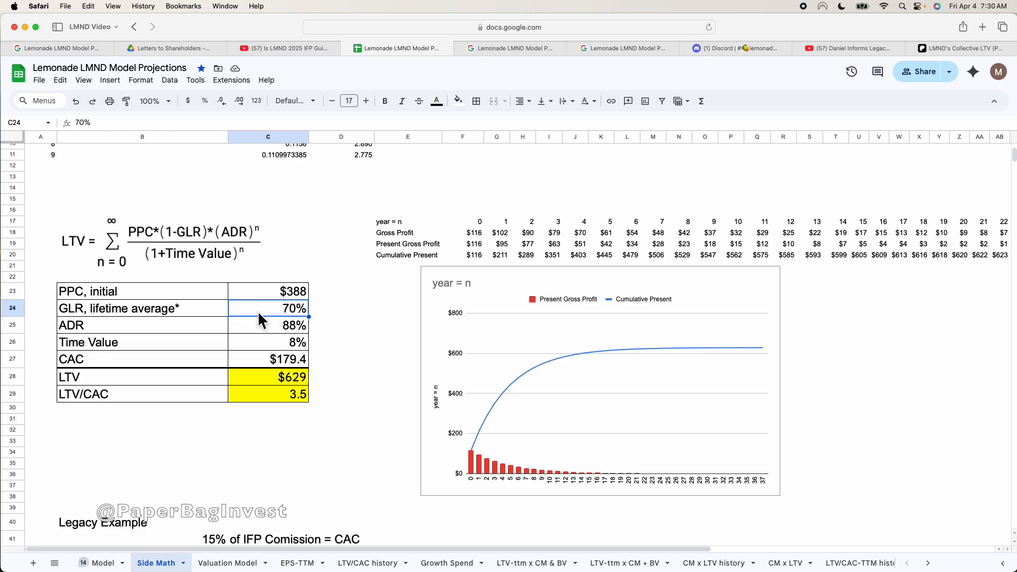
{"action": "mouse_move", "coordinate": [210, 319]}
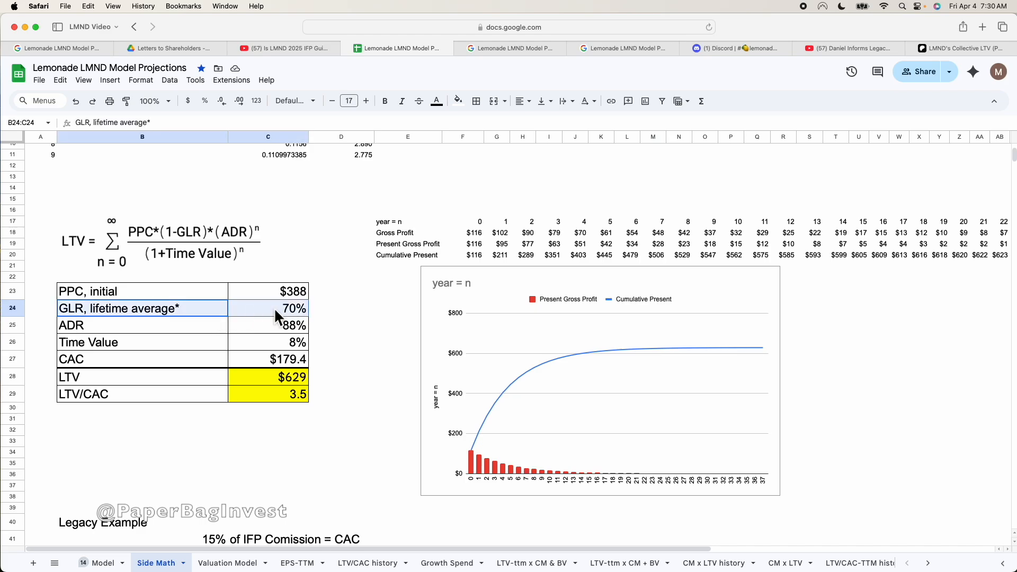
{"action": "left_click", "coordinate": [294, 308]}
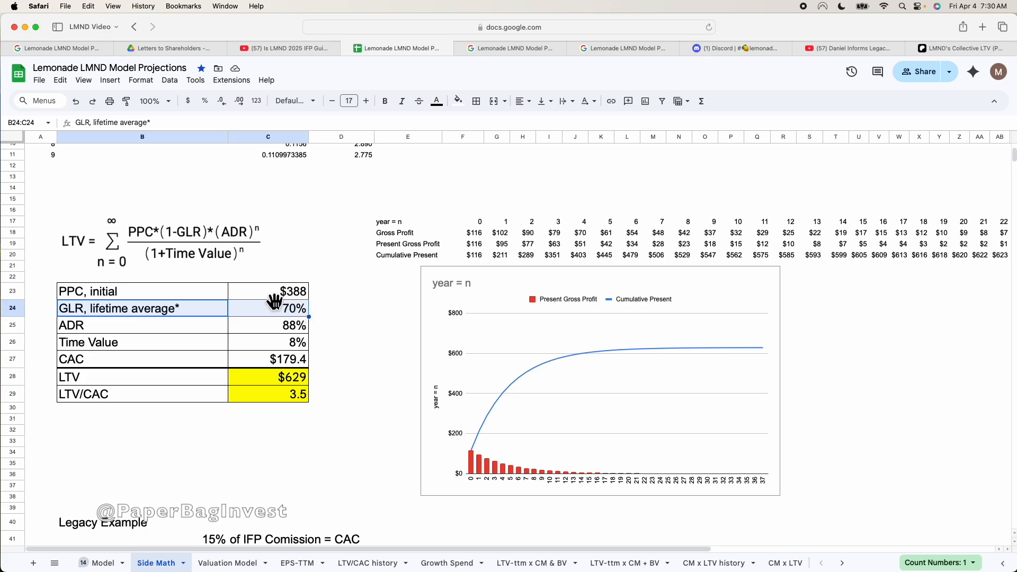
{"action": "mouse_move", "coordinate": [276, 322]}
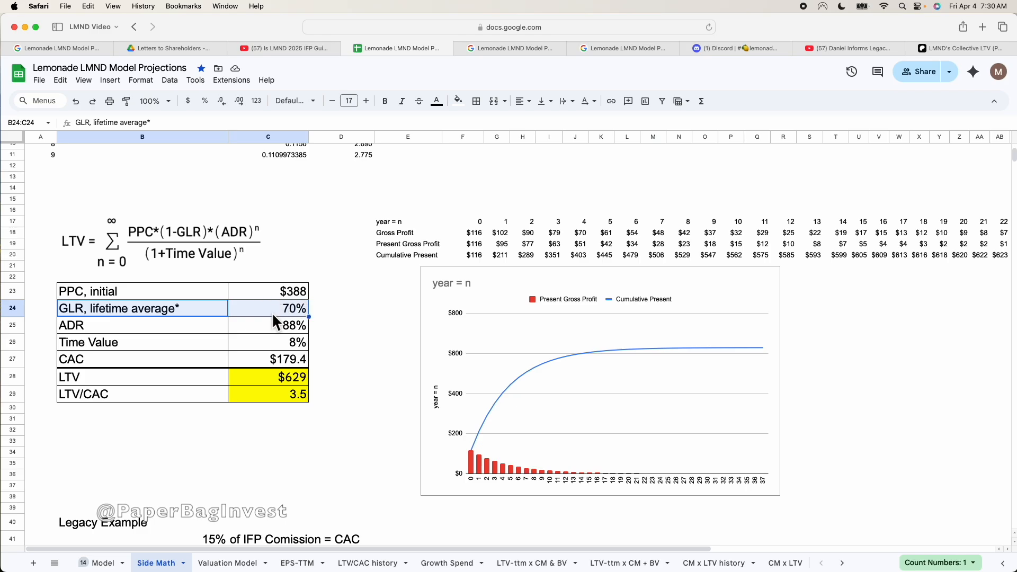
{"action": "mouse_move", "coordinate": [242, 317]}
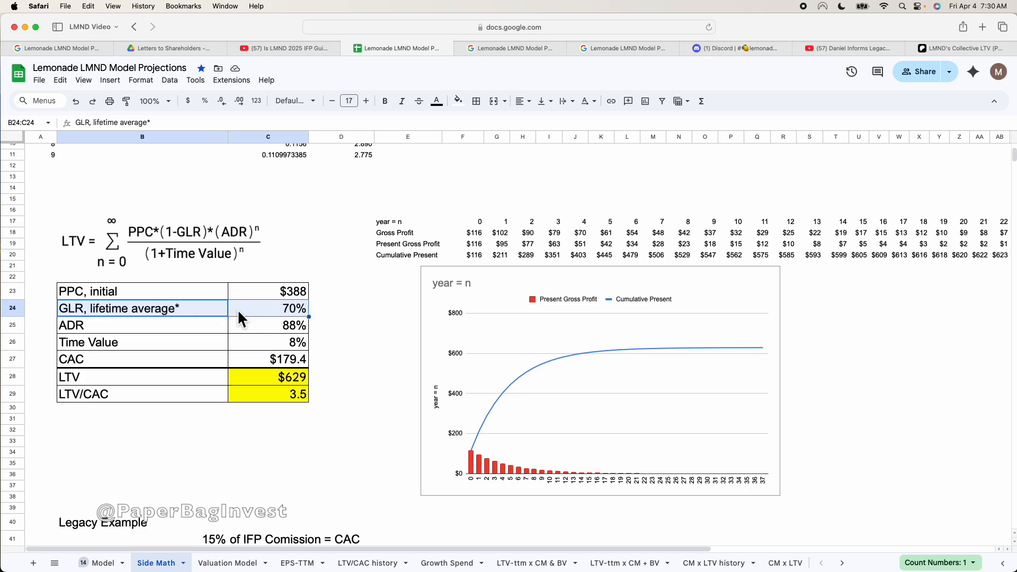
{"action": "mouse_move", "coordinate": [313, 324]}
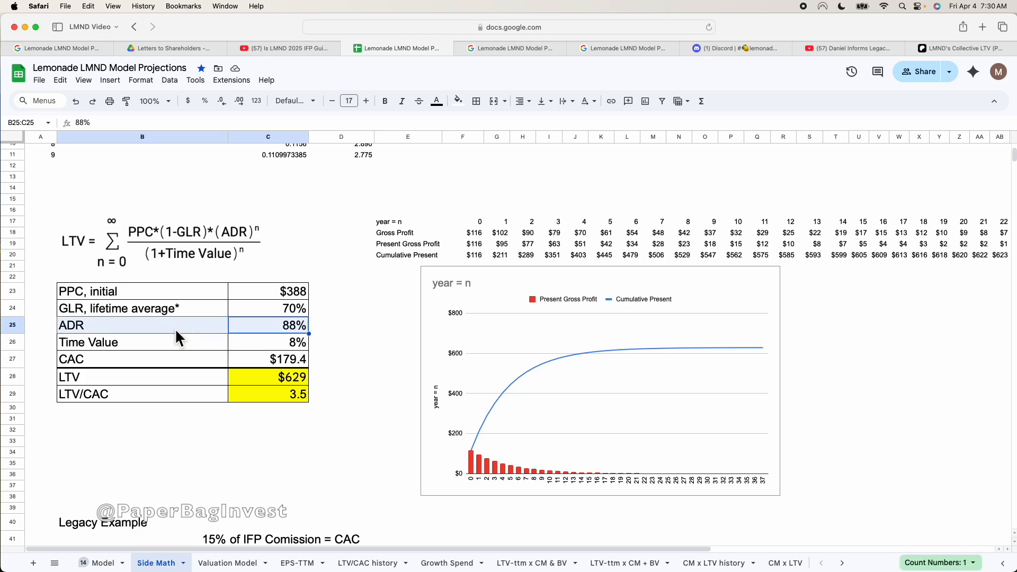
{"action": "mouse_move", "coordinate": [245, 330]}
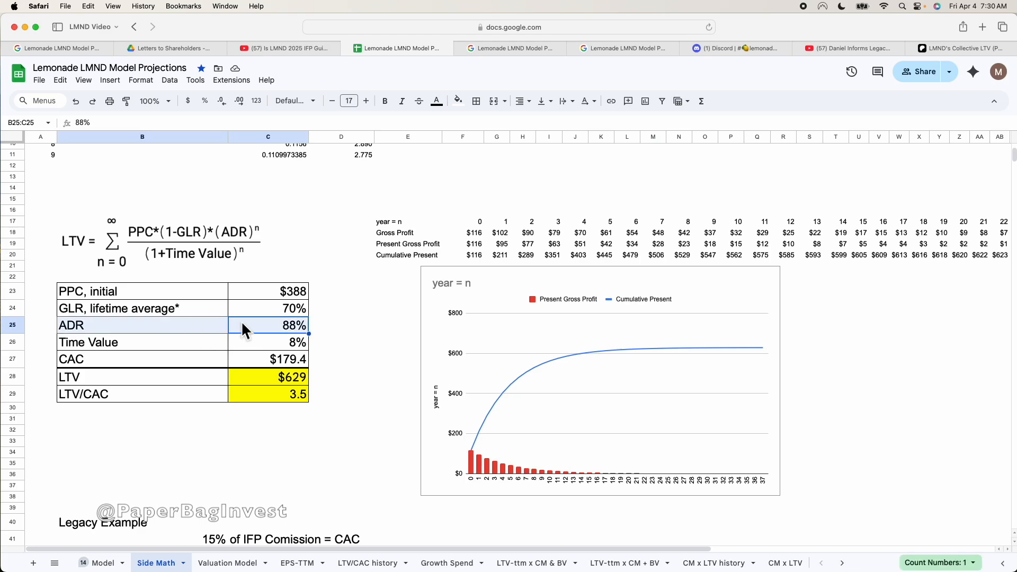
{"action": "mouse_move", "coordinate": [184, 316]}
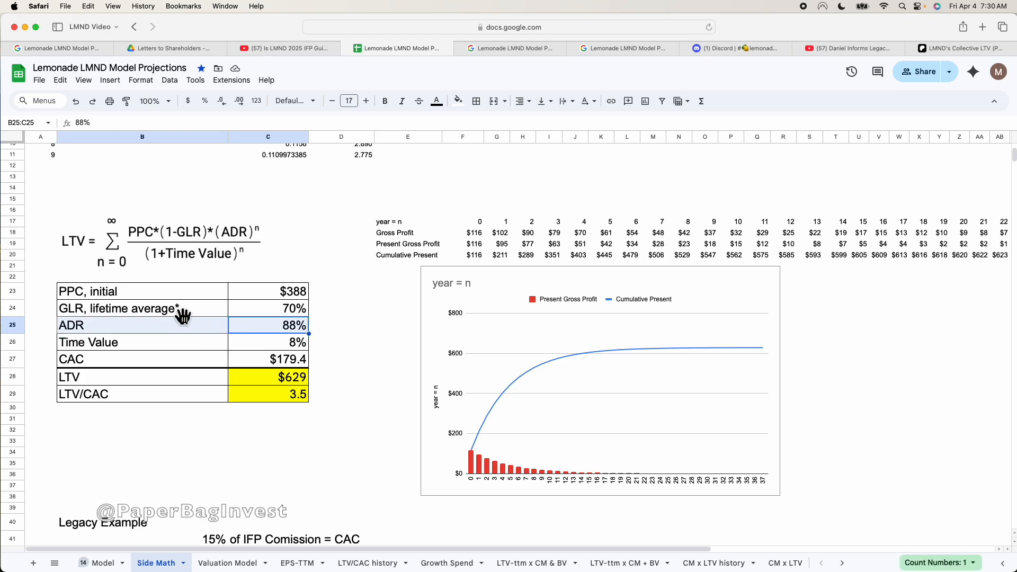
{"action": "mouse_move", "coordinate": [196, 333]}
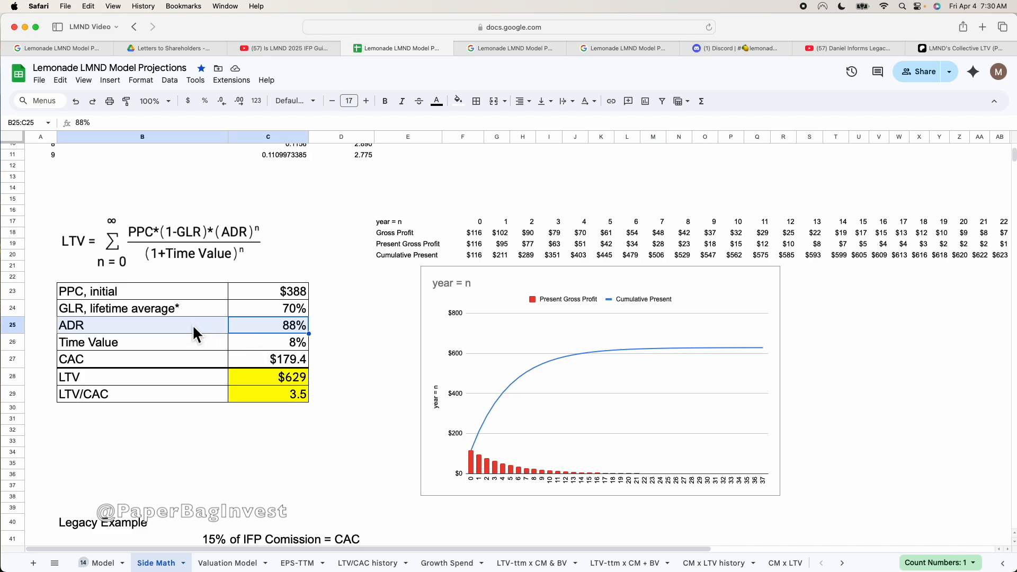
{"action": "mouse_move", "coordinate": [249, 336]}
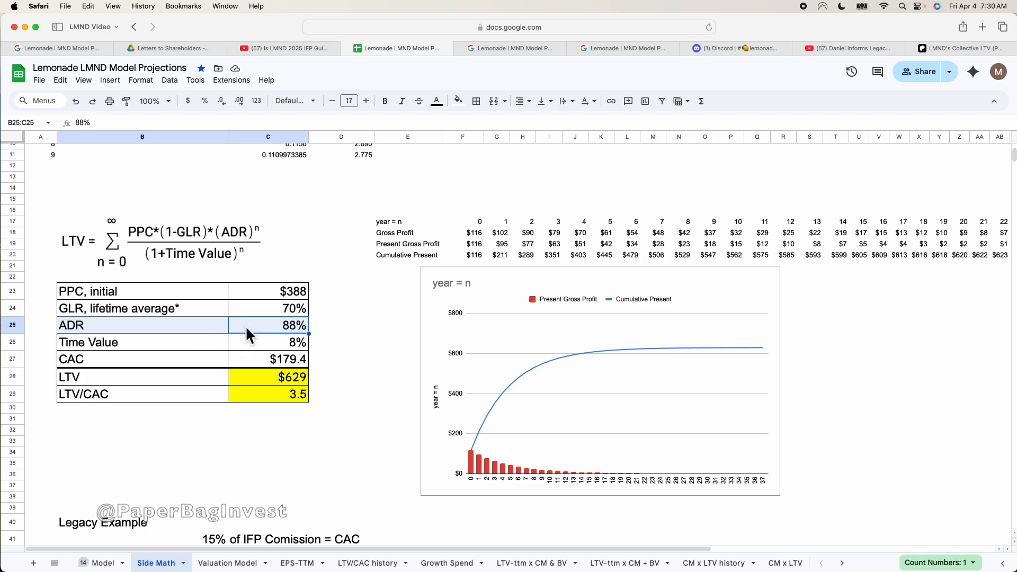
{"action": "mouse_move", "coordinate": [240, 332]}
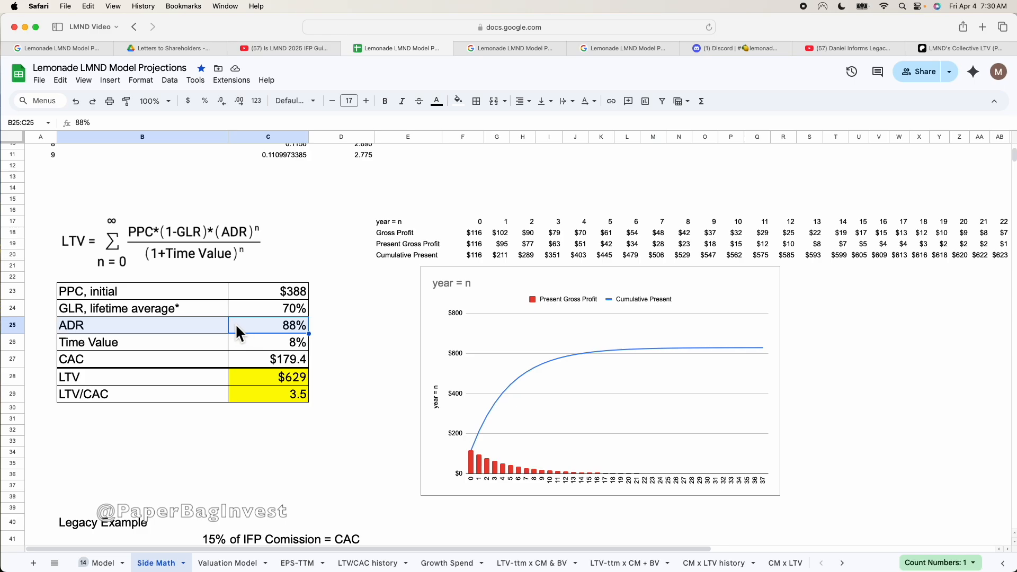
{"action": "mouse_move", "coordinate": [263, 330]}
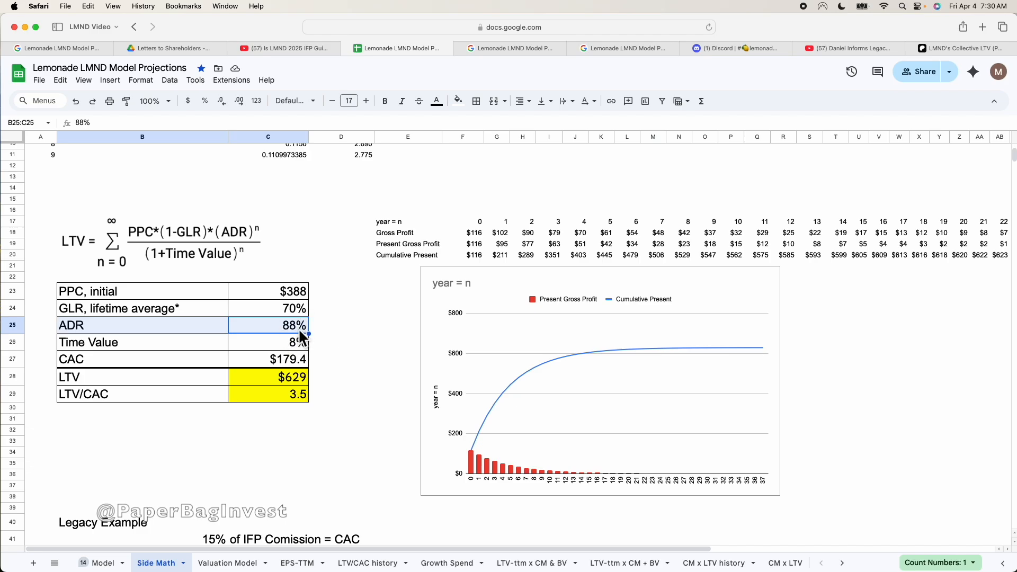
Inspect the Time Value row, the five LTV input rows and the LTV formula
{"action": "left_click", "coordinate": [142, 342]}
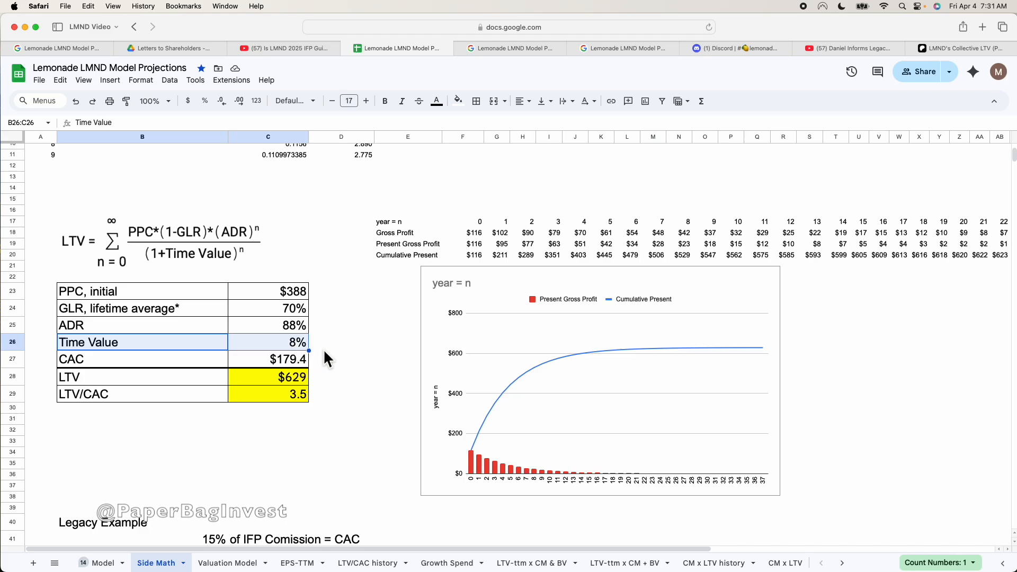
{"action": "left_click", "coordinate": [341, 342]}
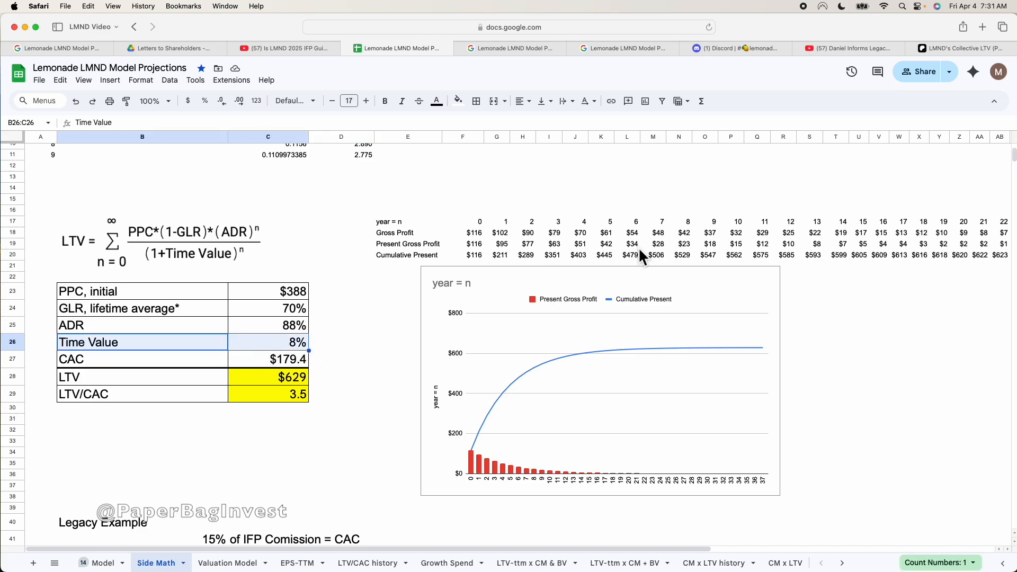
{"action": "mouse_move", "coordinate": [308, 353]}
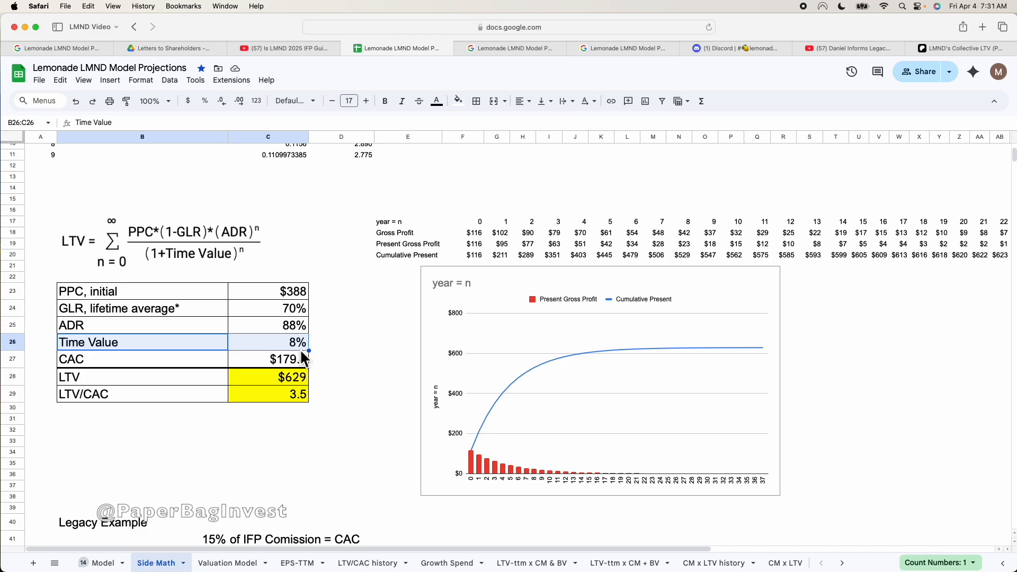
{"action": "mouse_move", "coordinate": [297, 355]}
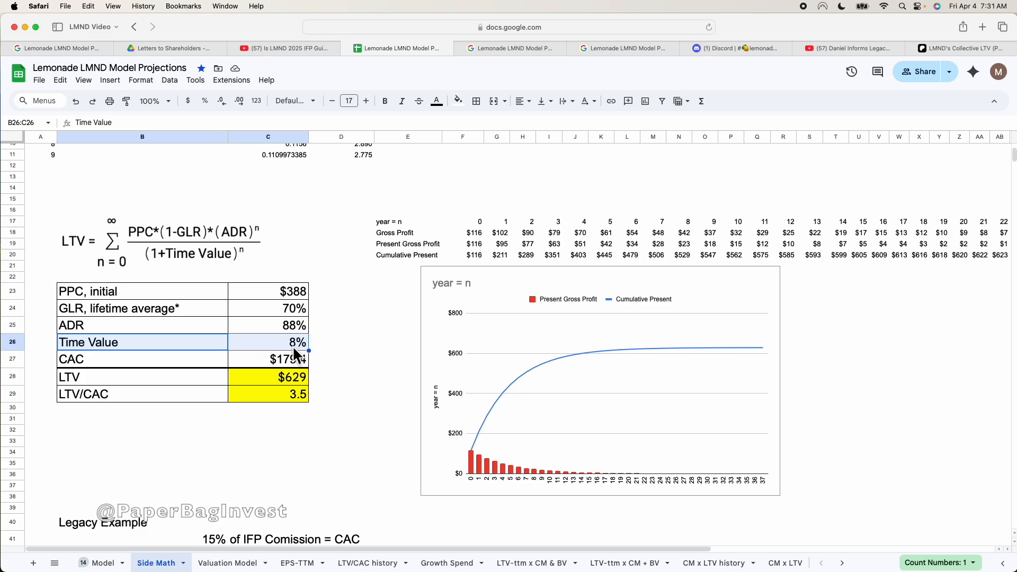
{"action": "mouse_move", "coordinate": [289, 355]}
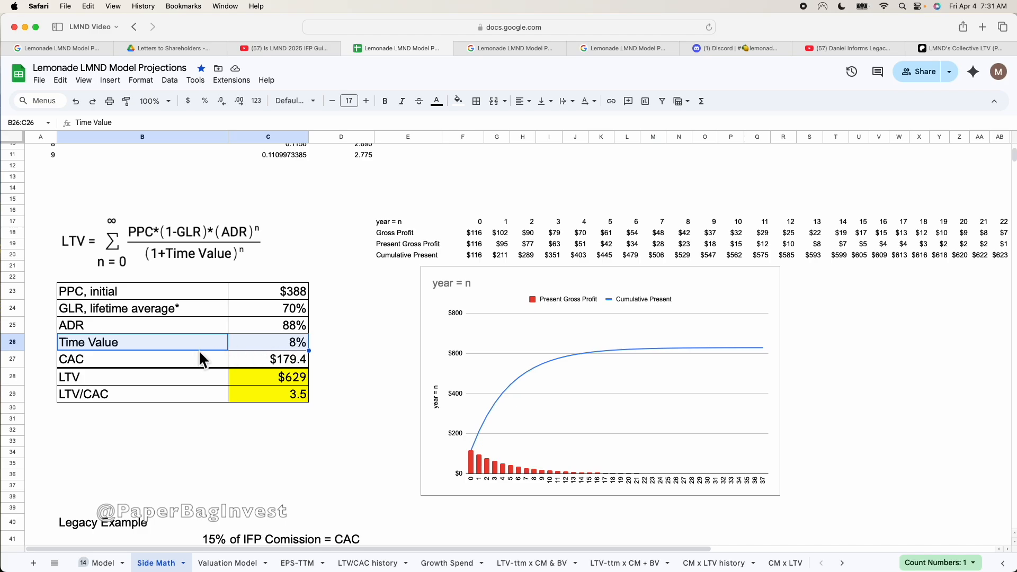
{"action": "mouse_move", "coordinate": [281, 349]}
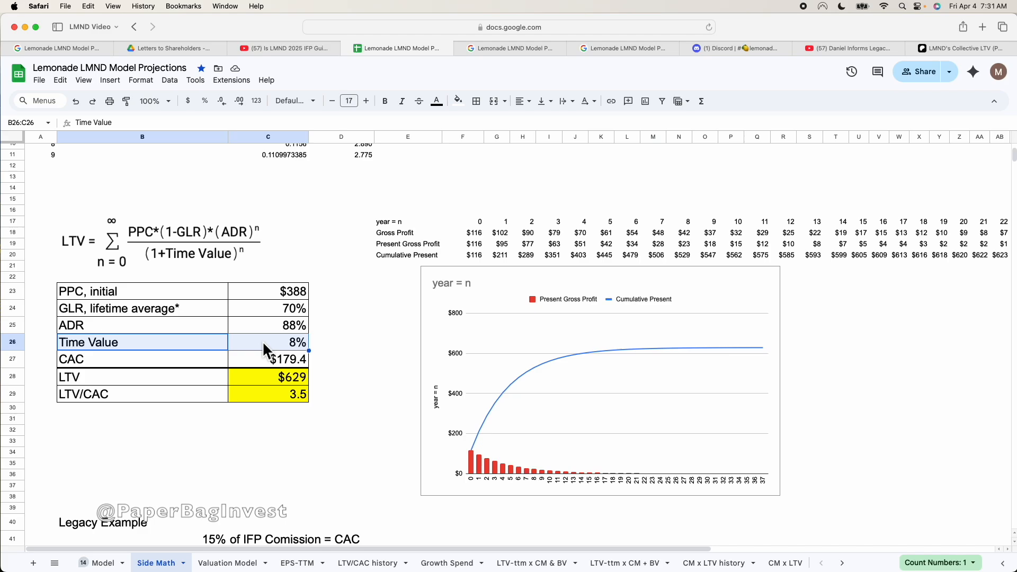
{"action": "mouse_move", "coordinate": [263, 357]}
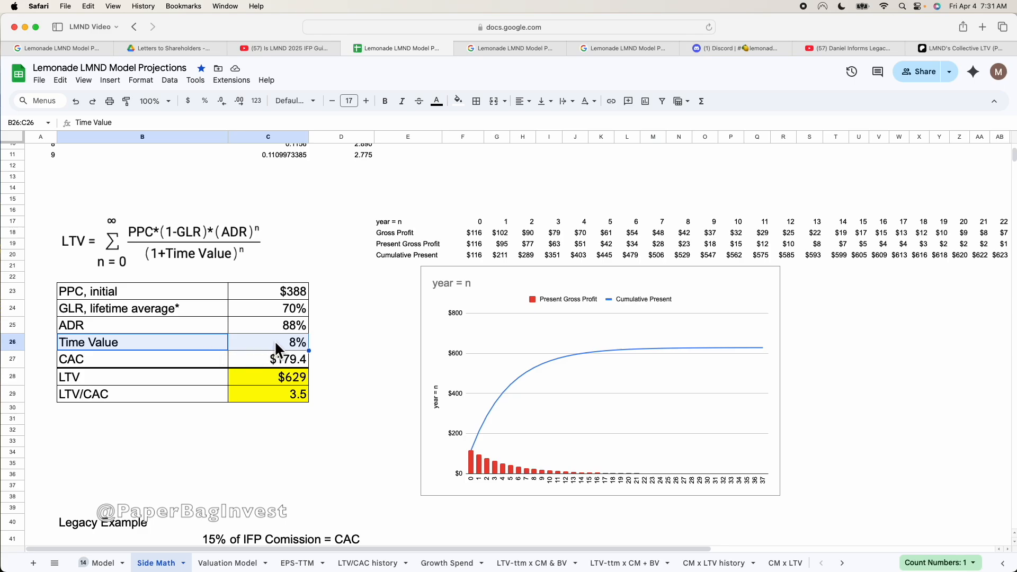
{"action": "mouse_move", "coordinate": [312, 342]}
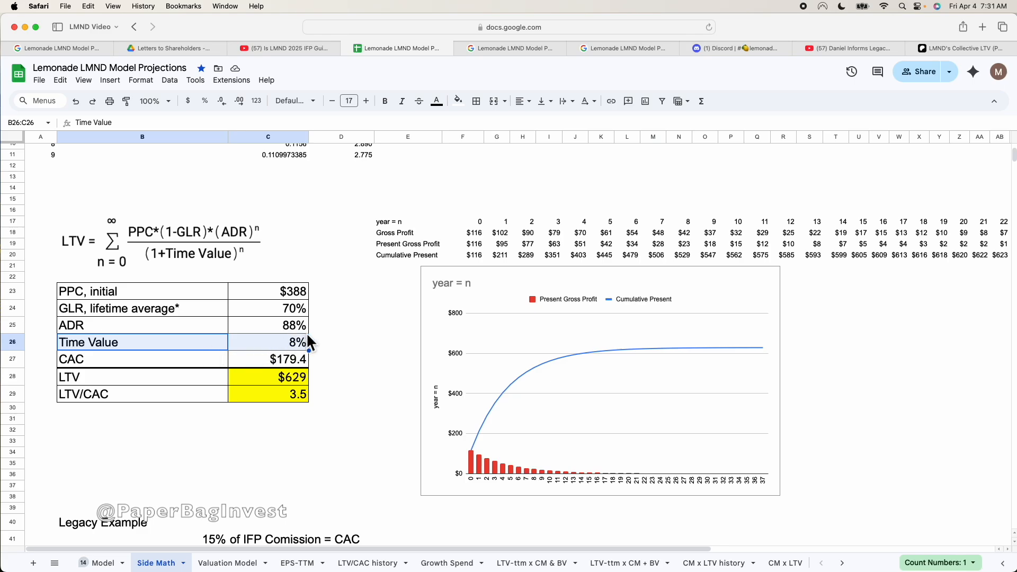
{"action": "mouse_move", "coordinate": [338, 379]}
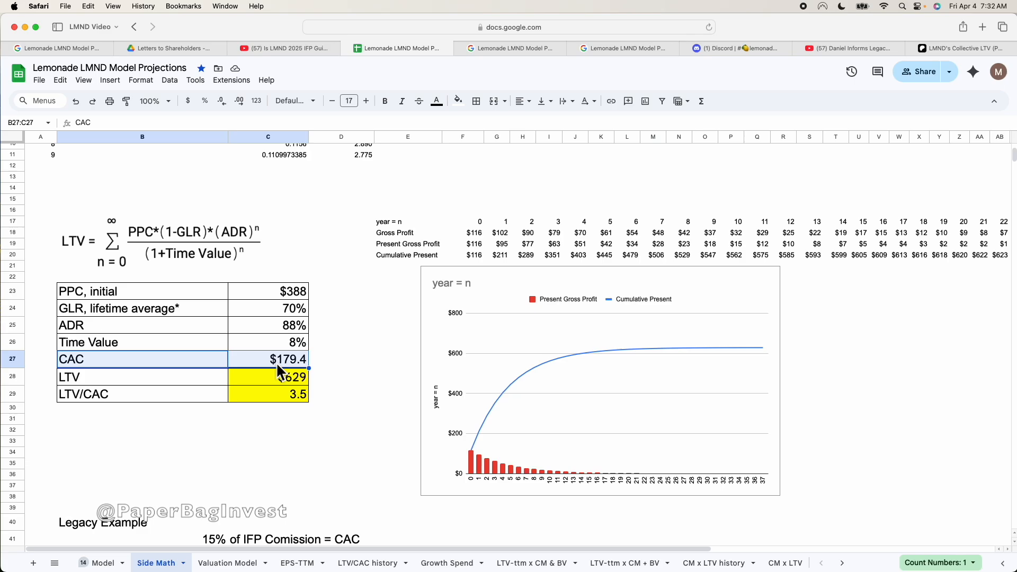
{"action": "left_click", "coordinate": [141, 376]}
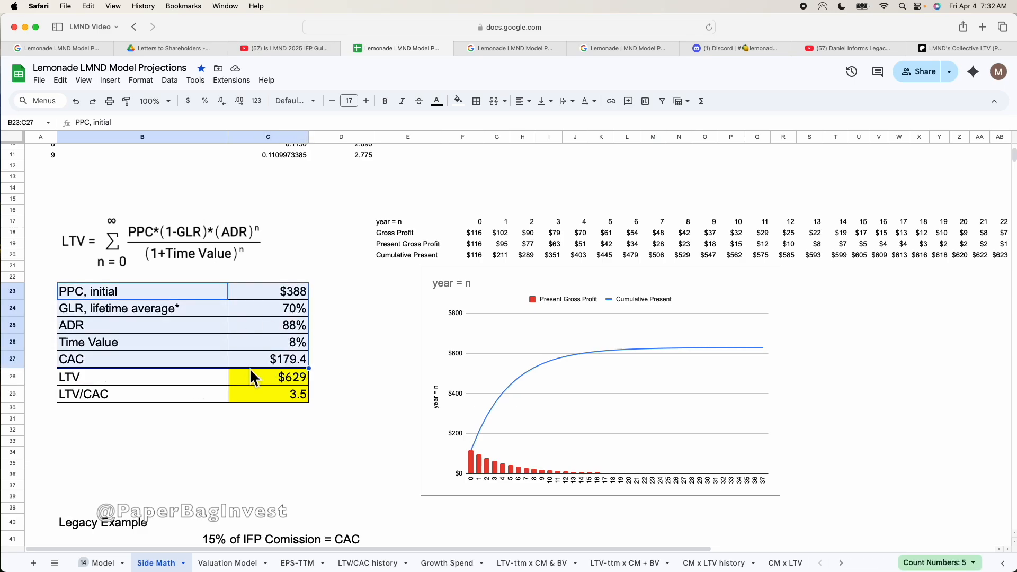
{"action": "left_click", "coordinate": [292, 377]}
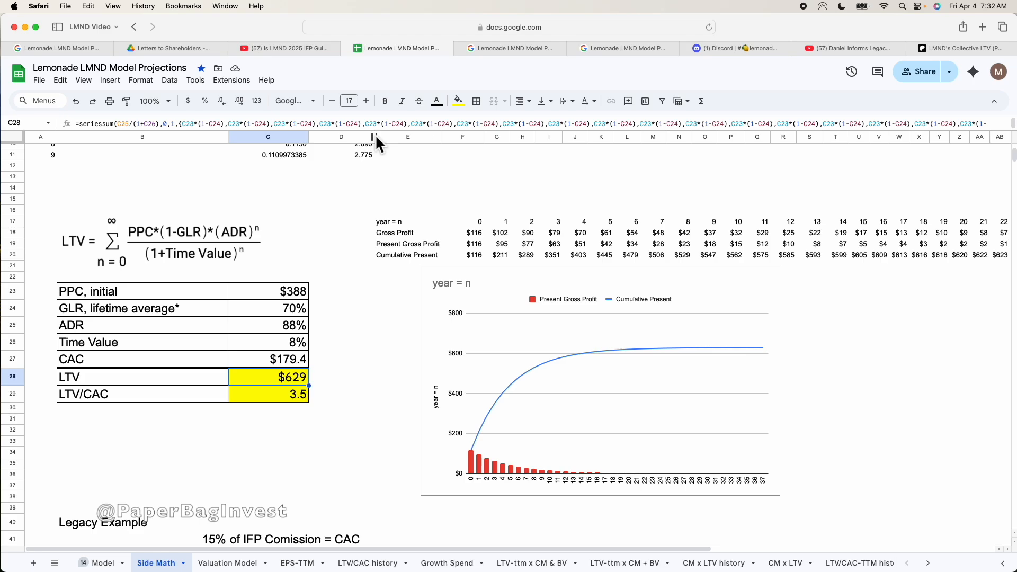
{"action": "left_click", "coordinate": [397, 291]}
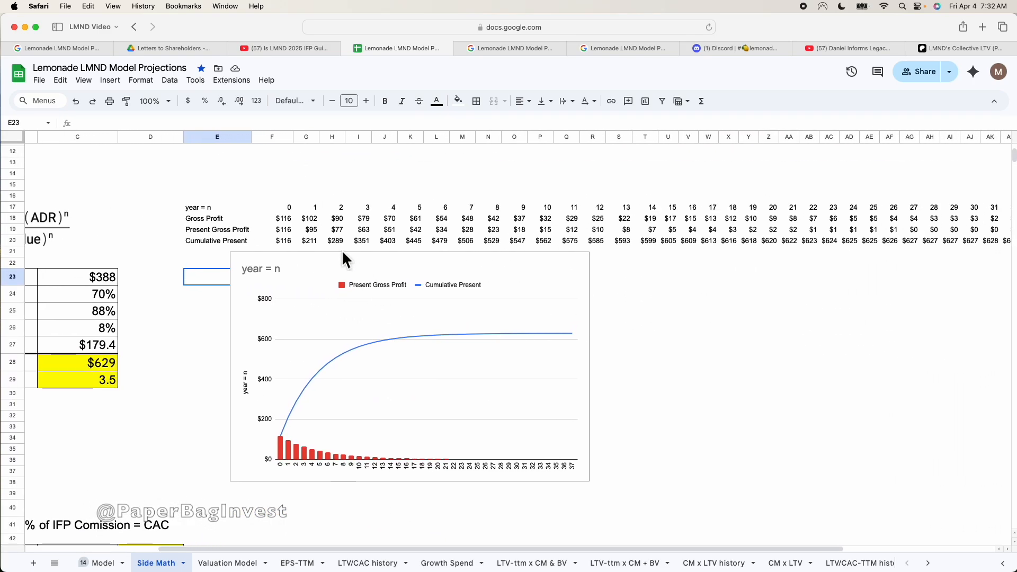
{"action": "mouse_move", "coordinate": [237, 217]}
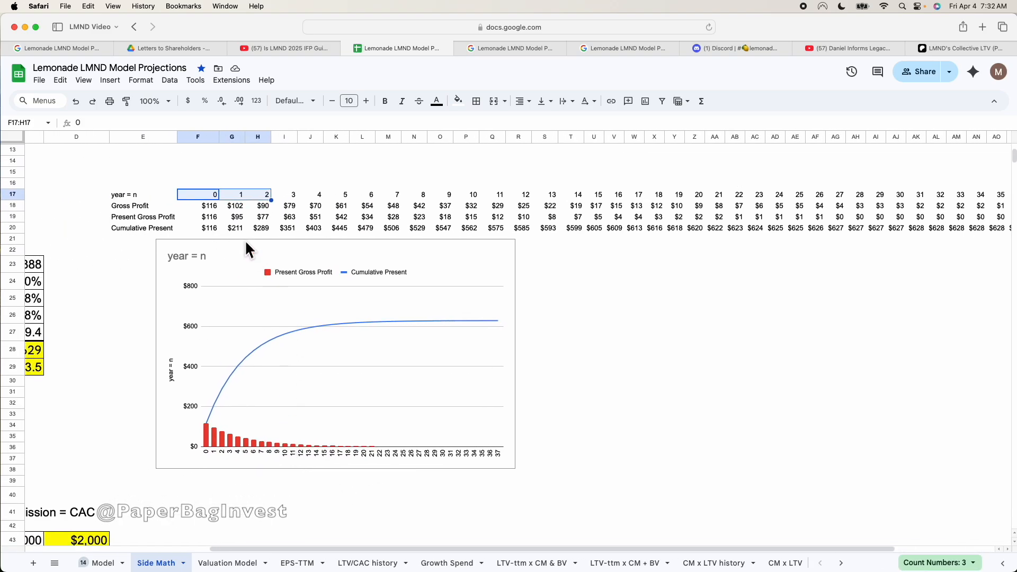
Check projection years 0–37 and the year 0 Gross Profit formula against PPC and GLR
{"action": "left_click", "coordinate": [198, 194]}
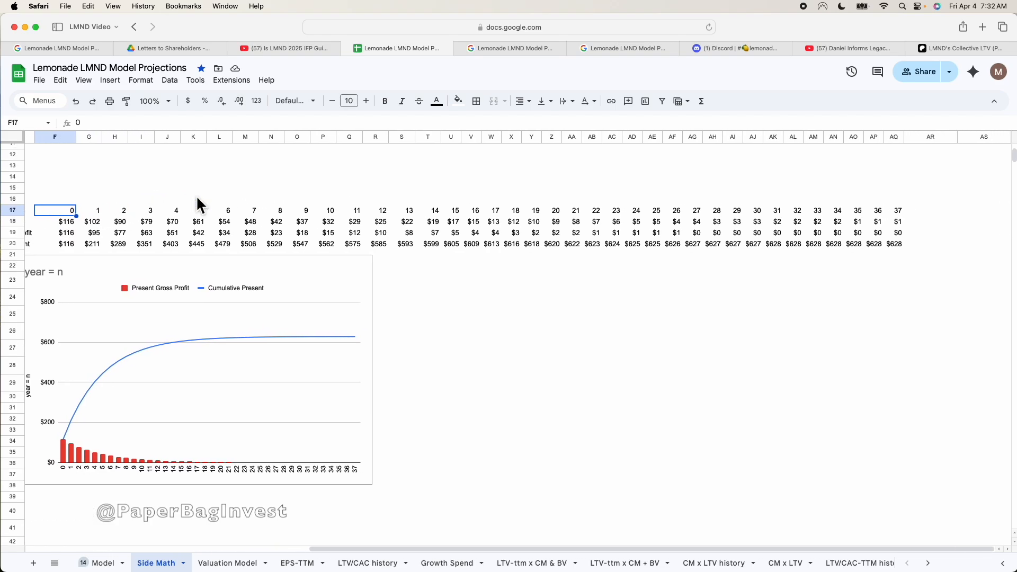
{"action": "left_click", "coordinate": [897, 210]}
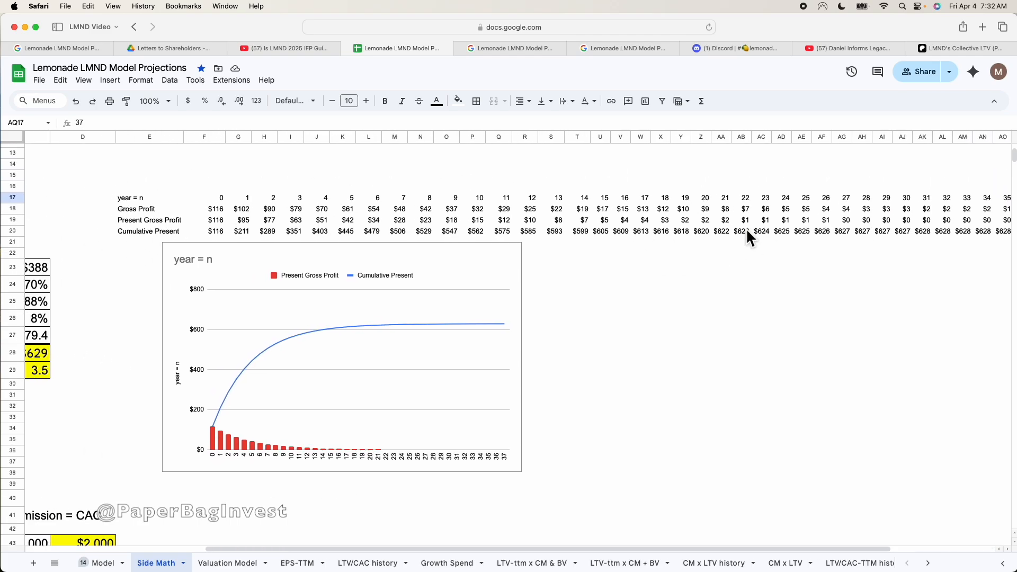
{"action": "left_click", "coordinate": [149, 197]}
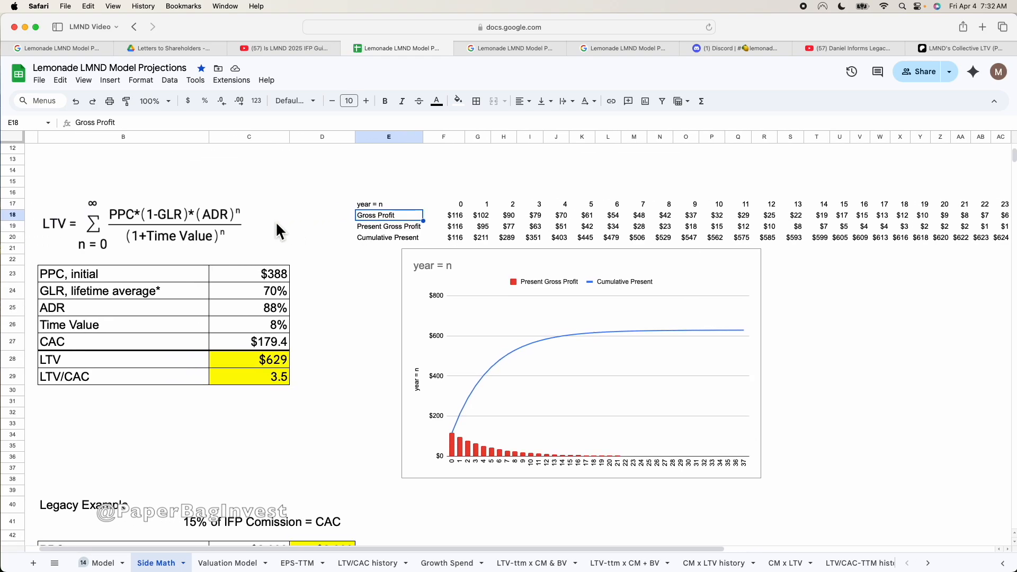
{"action": "mouse_move", "coordinate": [116, 225]}
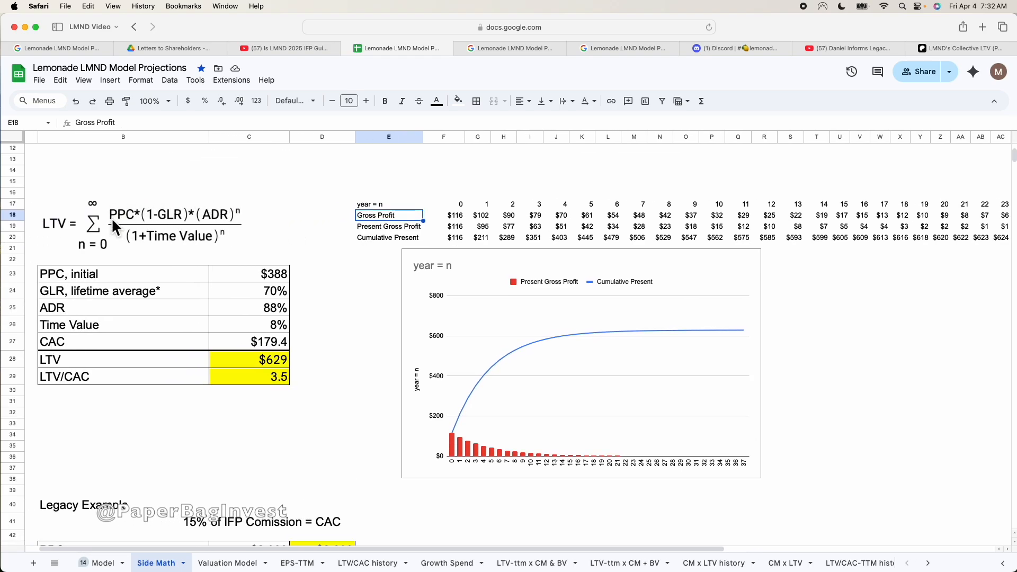
{"action": "mouse_move", "coordinate": [158, 231]}
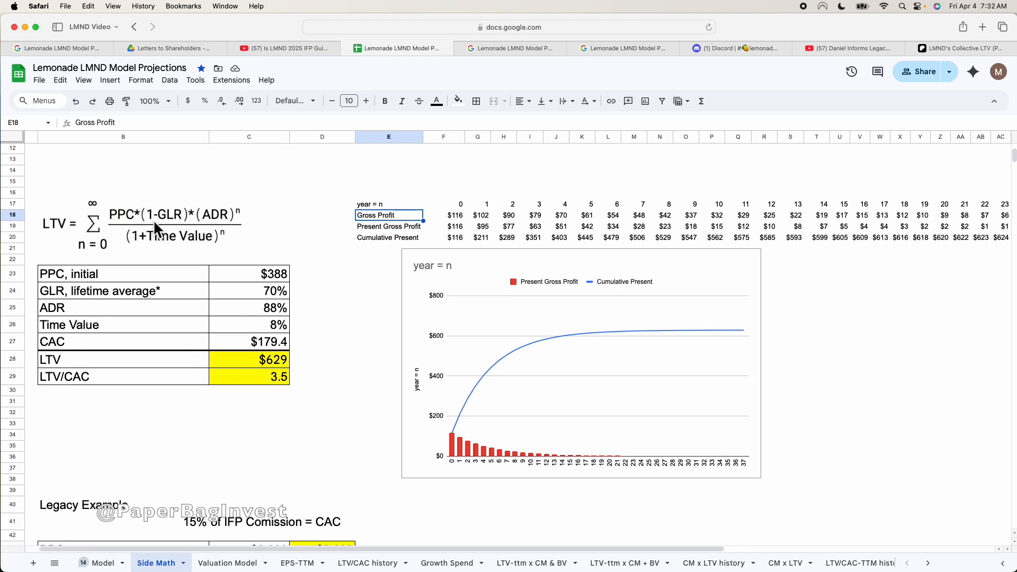
{"action": "mouse_move", "coordinate": [239, 229]}
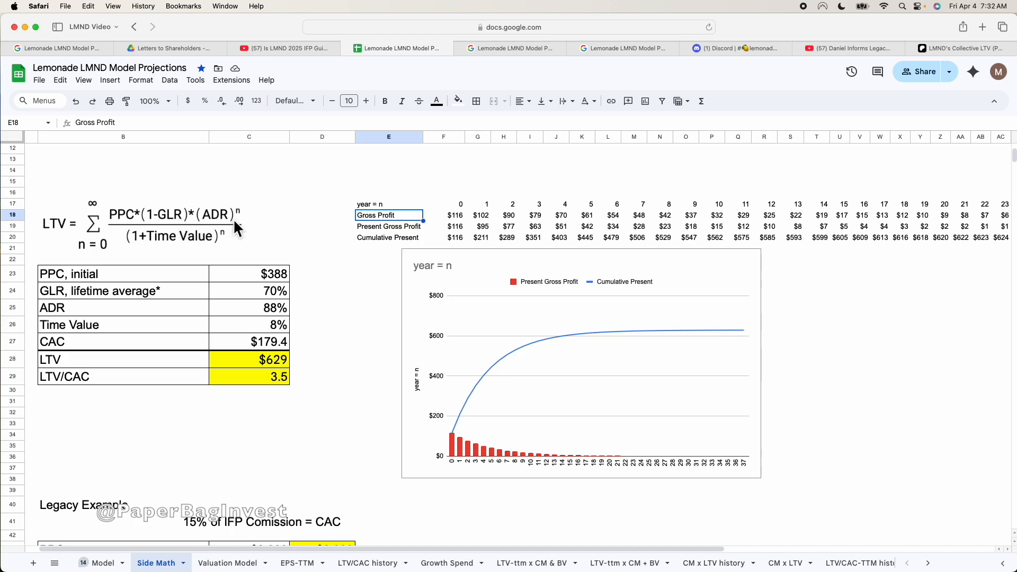
{"action": "left_click", "coordinate": [443, 215]}
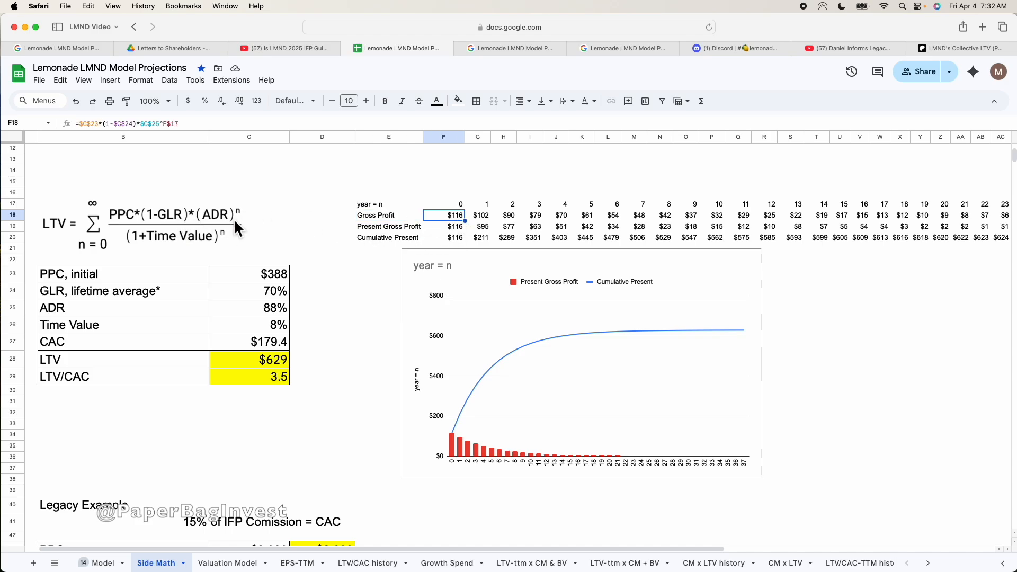
{"action": "mouse_move", "coordinate": [260, 262]}
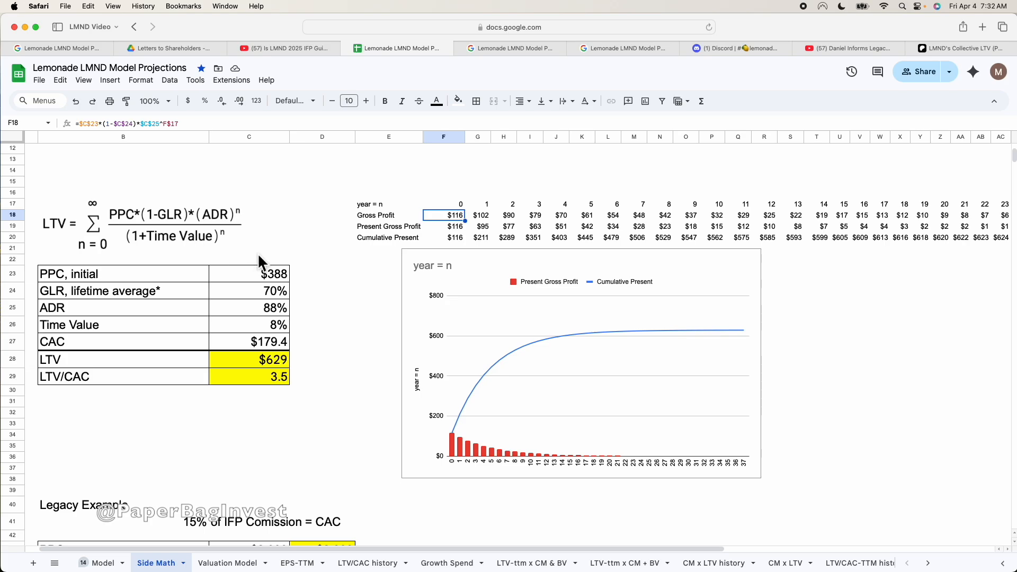
{"action": "mouse_move", "coordinate": [200, 231]}
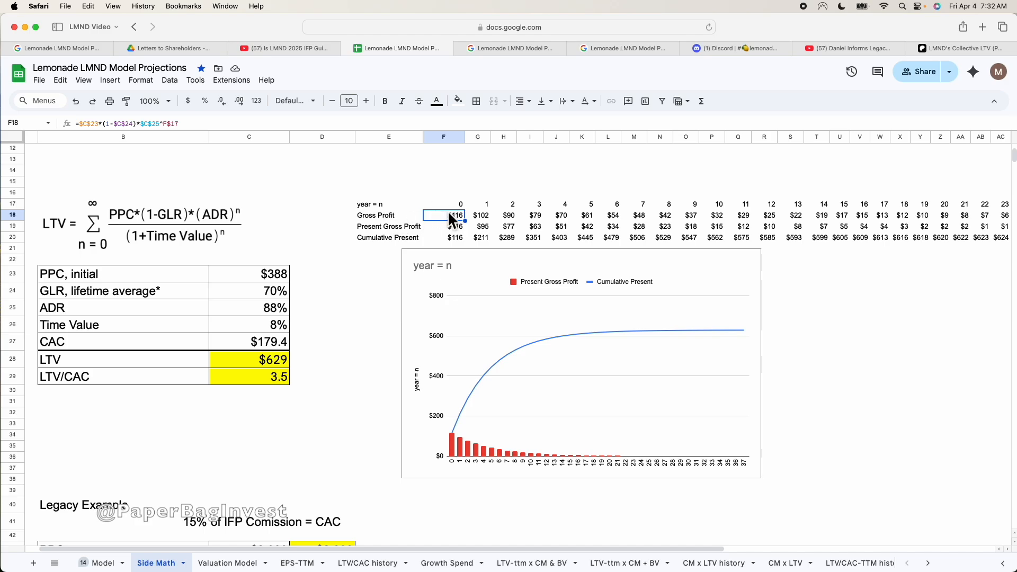
{"action": "mouse_move", "coordinate": [219, 279]}
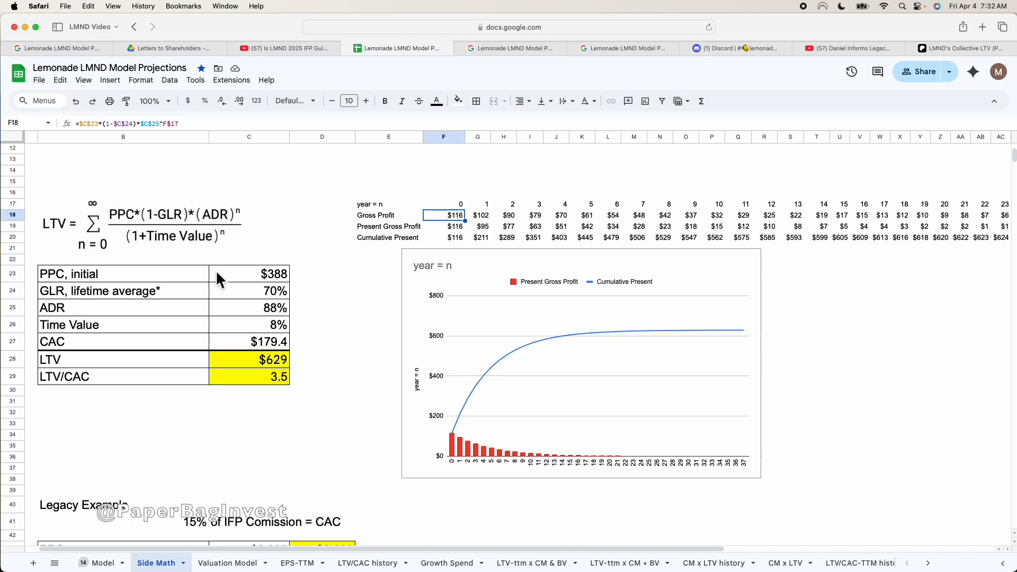
{"action": "mouse_move", "coordinate": [363, 224]}
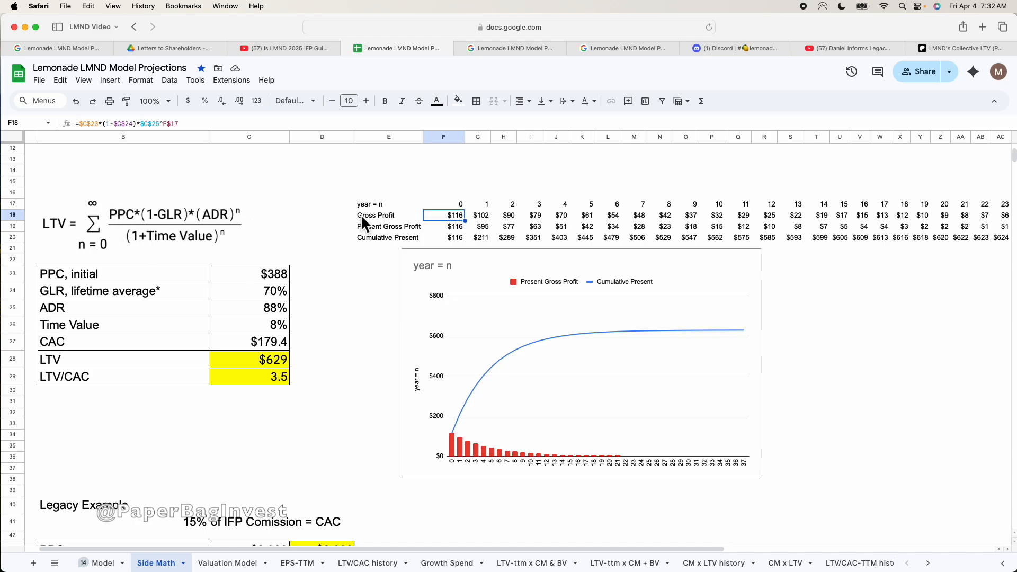
{"action": "mouse_move", "coordinate": [133, 223]}
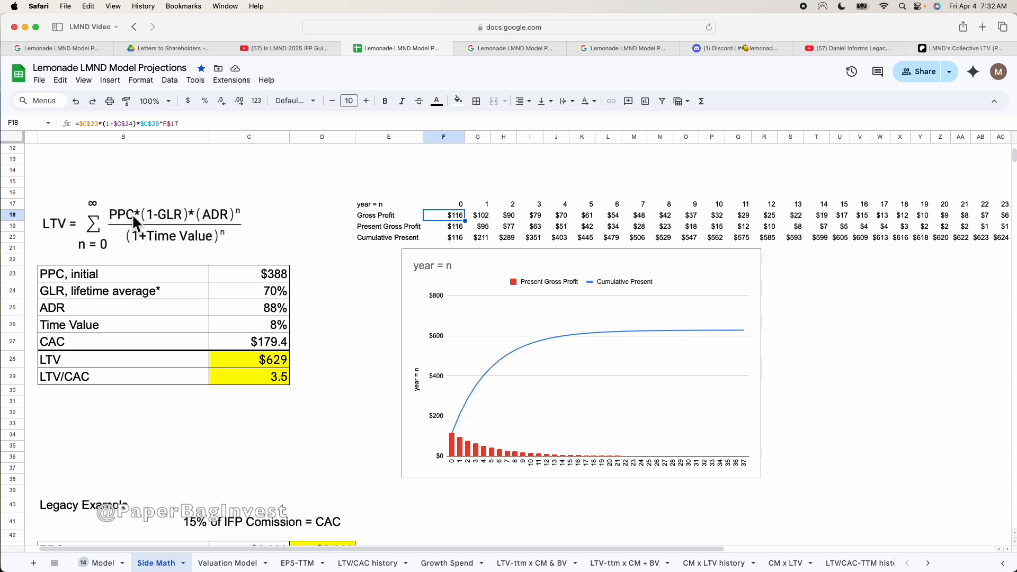
{"action": "left_click", "coordinate": [248, 274]}
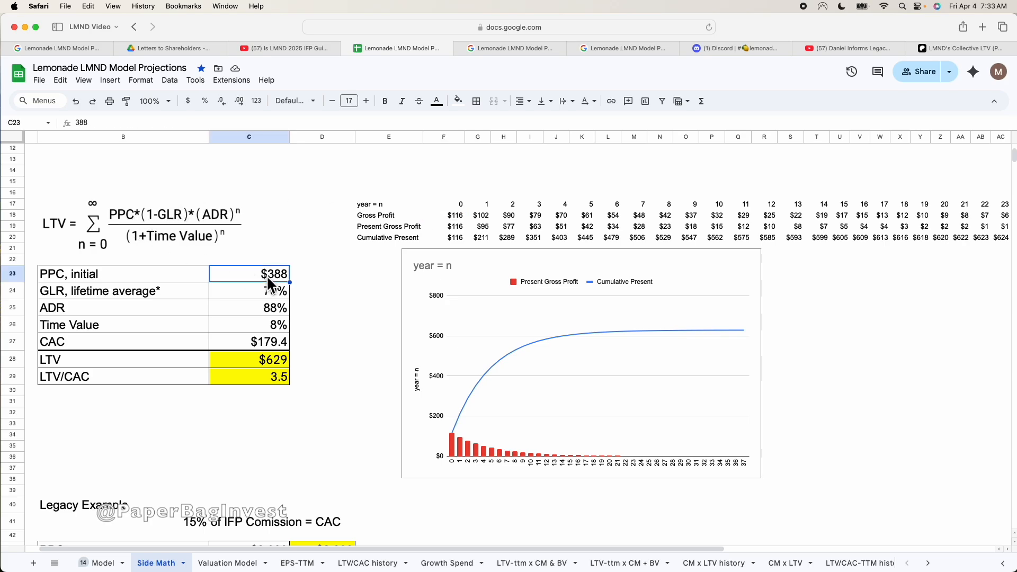
{"action": "left_click", "coordinate": [249, 291]}
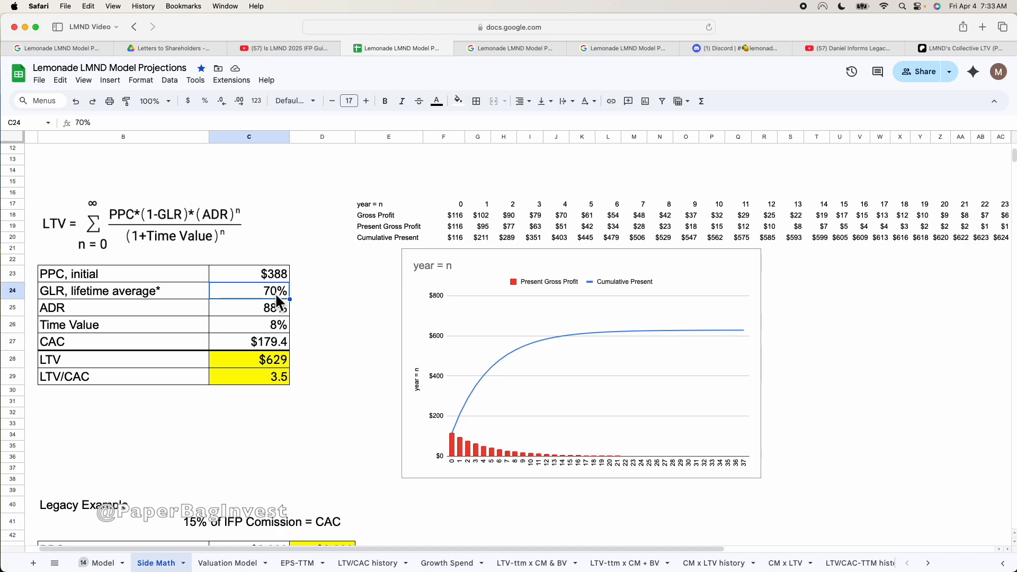
{"action": "mouse_move", "coordinate": [185, 227]}
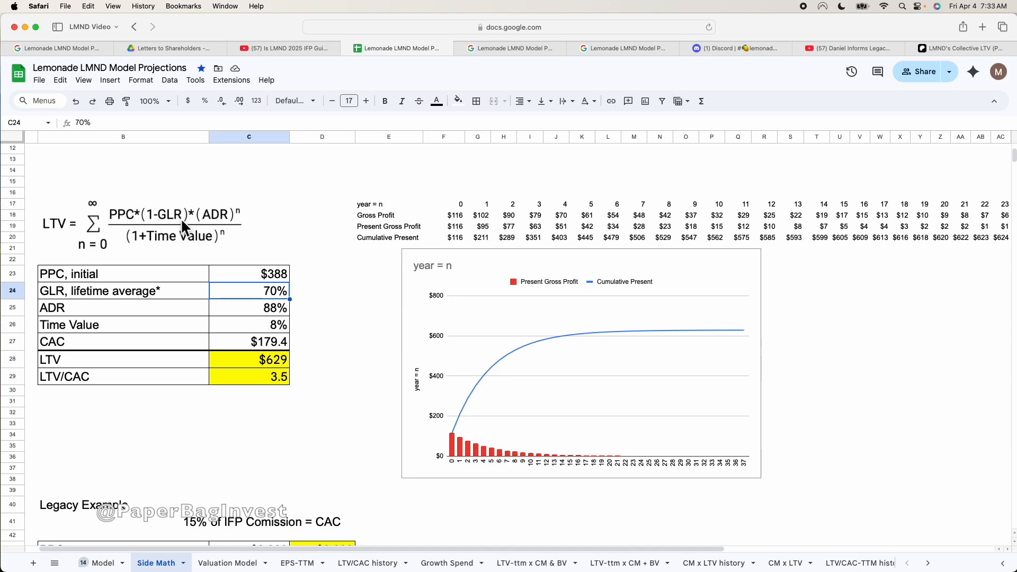
{"action": "mouse_move", "coordinate": [181, 201]}
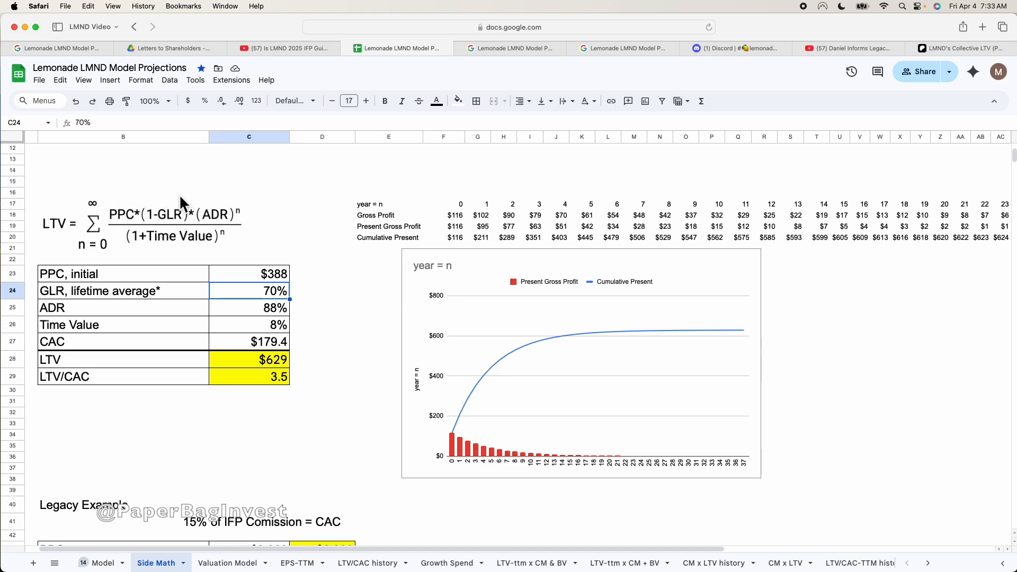
{"action": "left_click", "coordinate": [444, 215]}
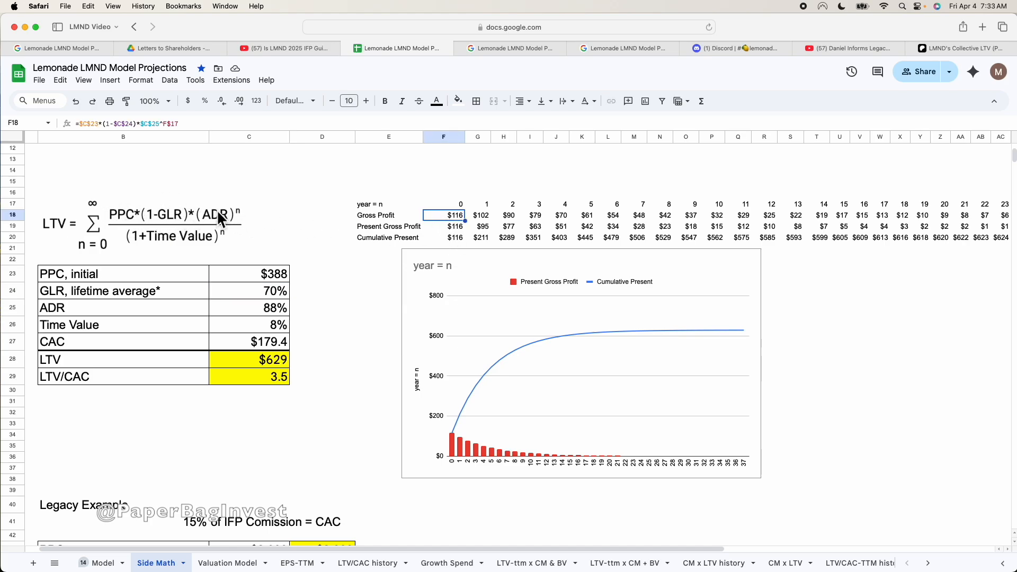
{"action": "mouse_move", "coordinate": [243, 222]}
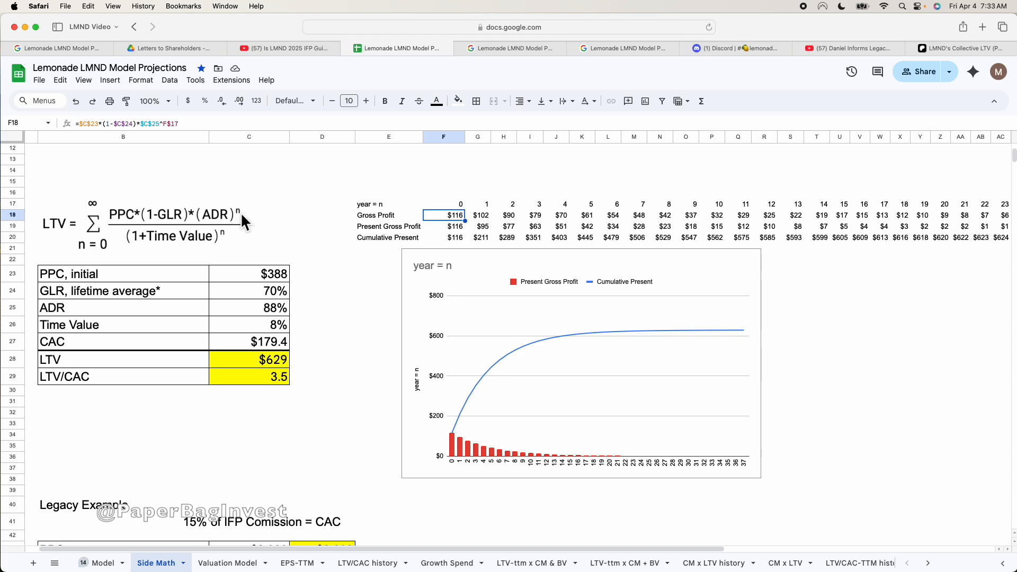
{"action": "mouse_move", "coordinate": [245, 219]}
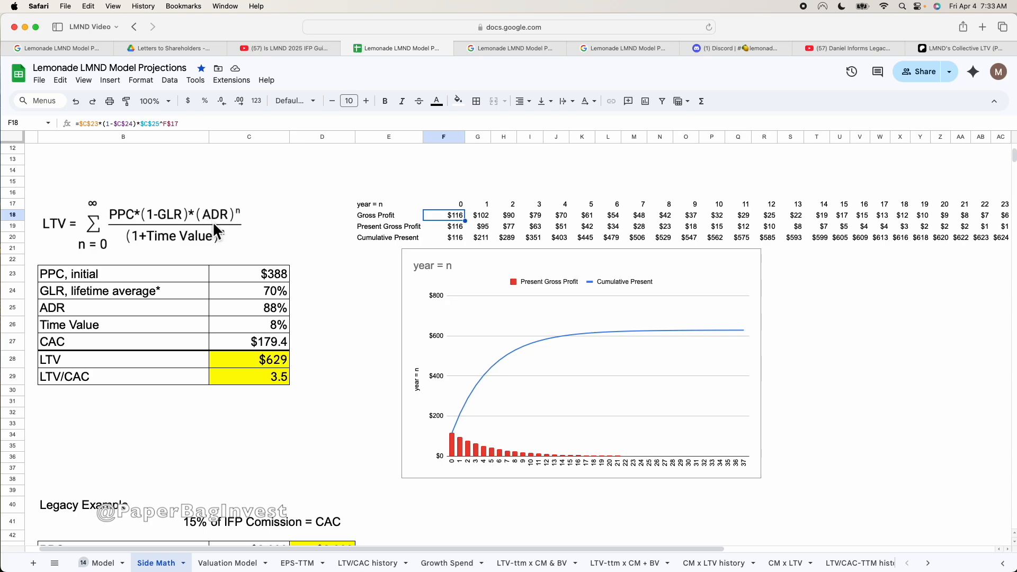
{"action": "mouse_move", "coordinate": [480, 226]}
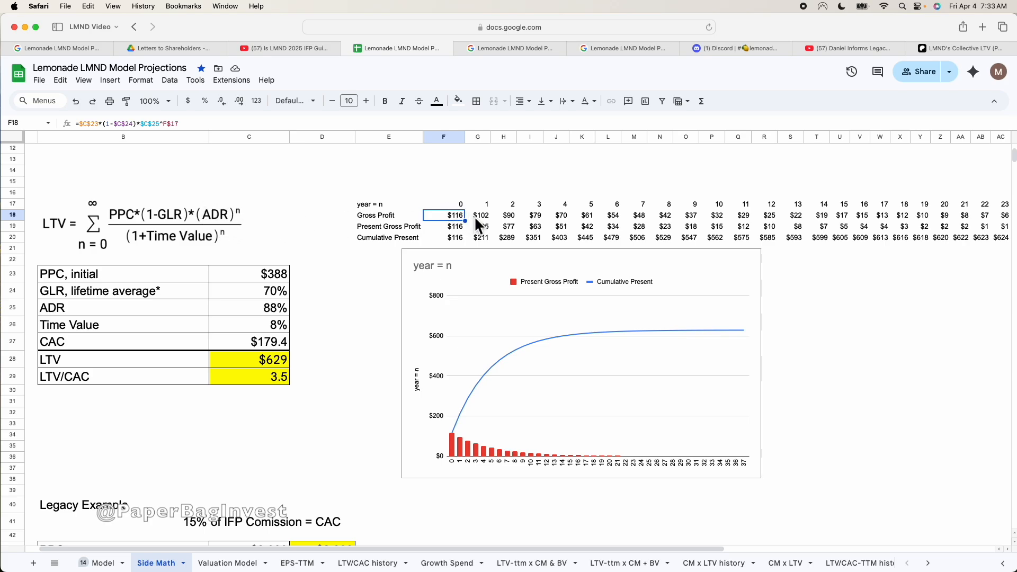
Compare Gross Profit formulas across projection years 0 through 10
{"action": "left_click", "coordinate": [478, 215]}
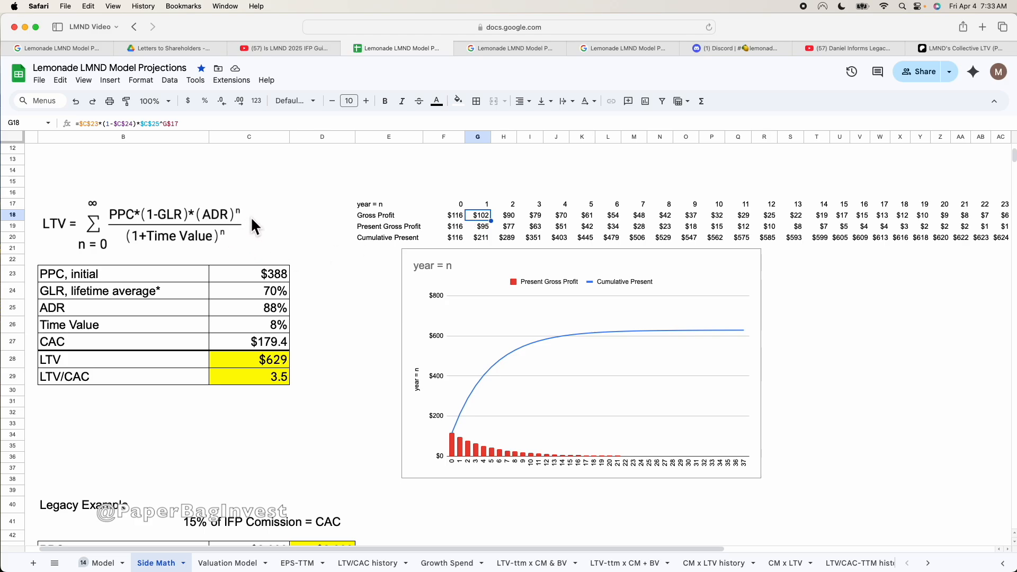
{"action": "mouse_move", "coordinate": [492, 229]}
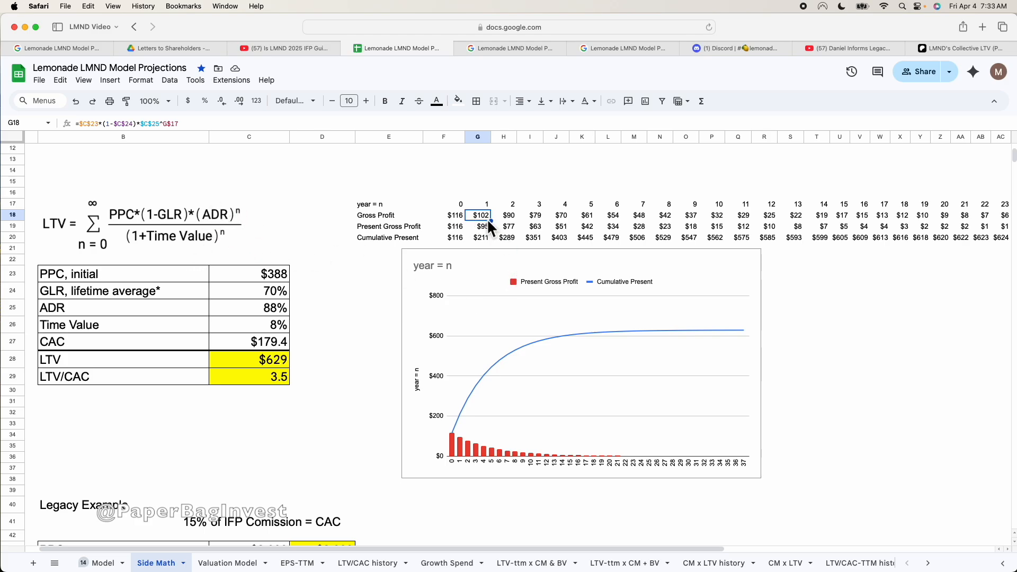
{"action": "mouse_move", "coordinate": [266, 219]}
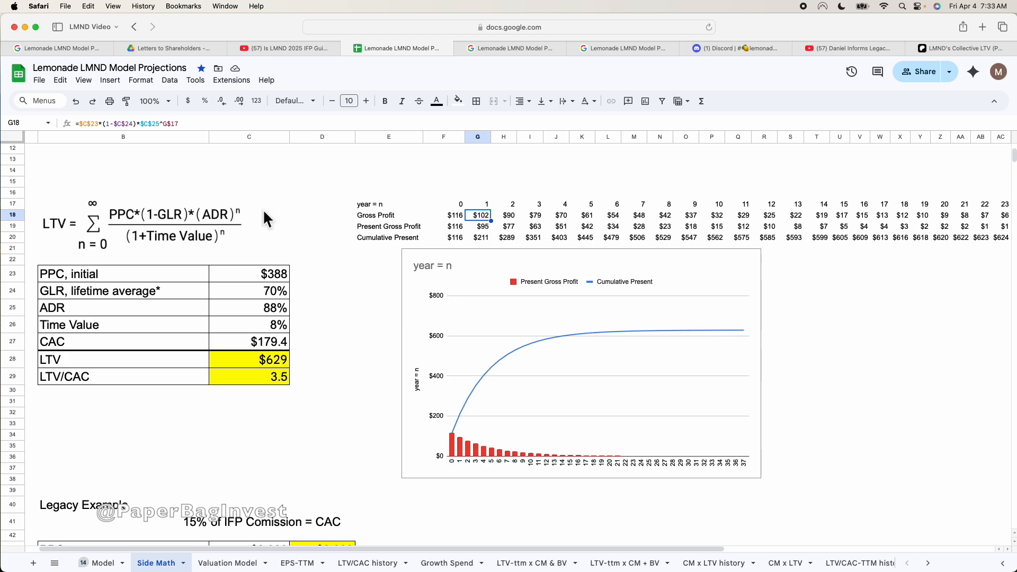
{"action": "mouse_move", "coordinate": [478, 223]}
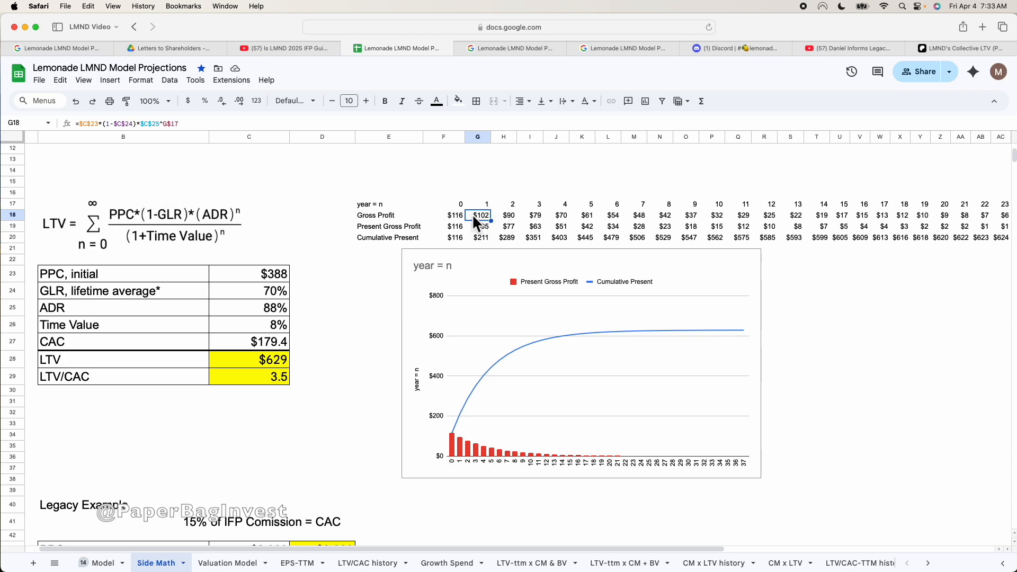
{"action": "mouse_move", "coordinate": [227, 228]}
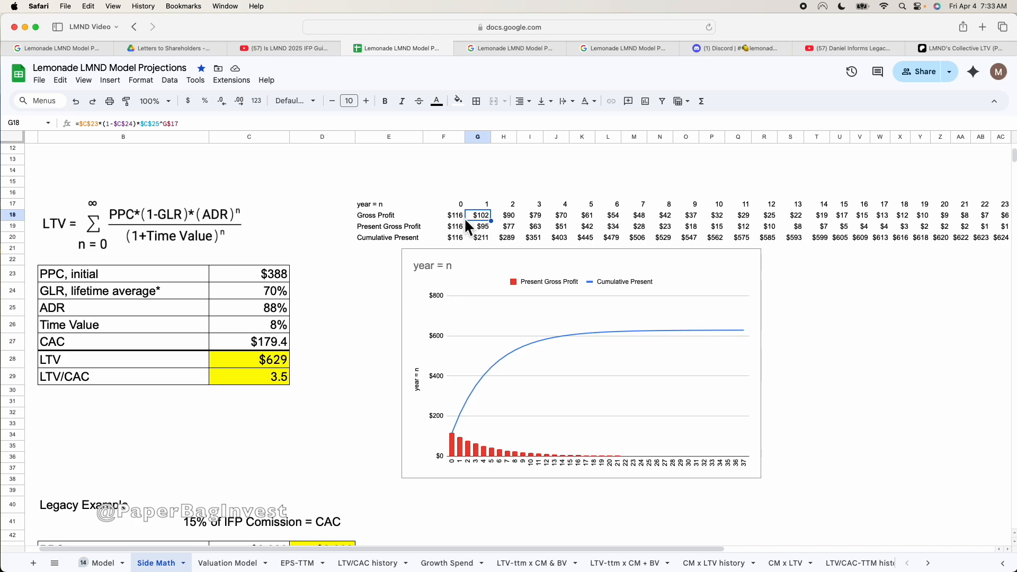
{"action": "left_click", "coordinate": [443, 214]}
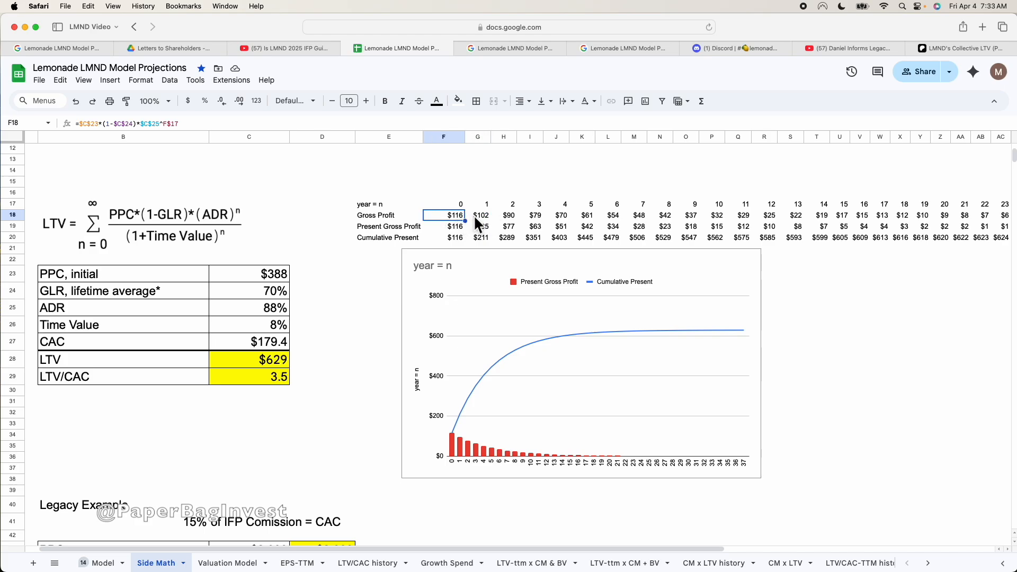
{"action": "left_click", "coordinate": [503, 214]}
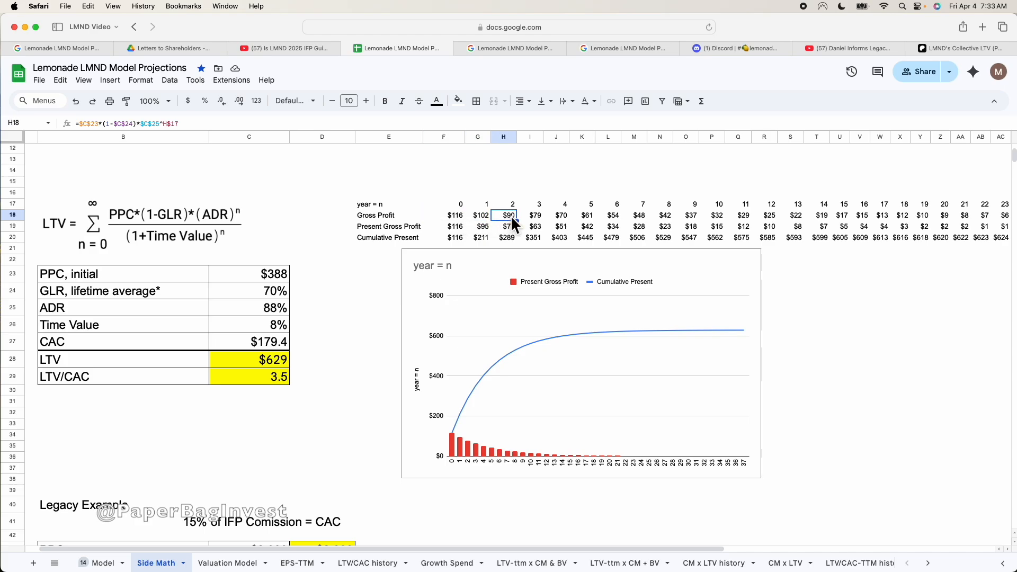
{"action": "left_click", "coordinate": [529, 215]}
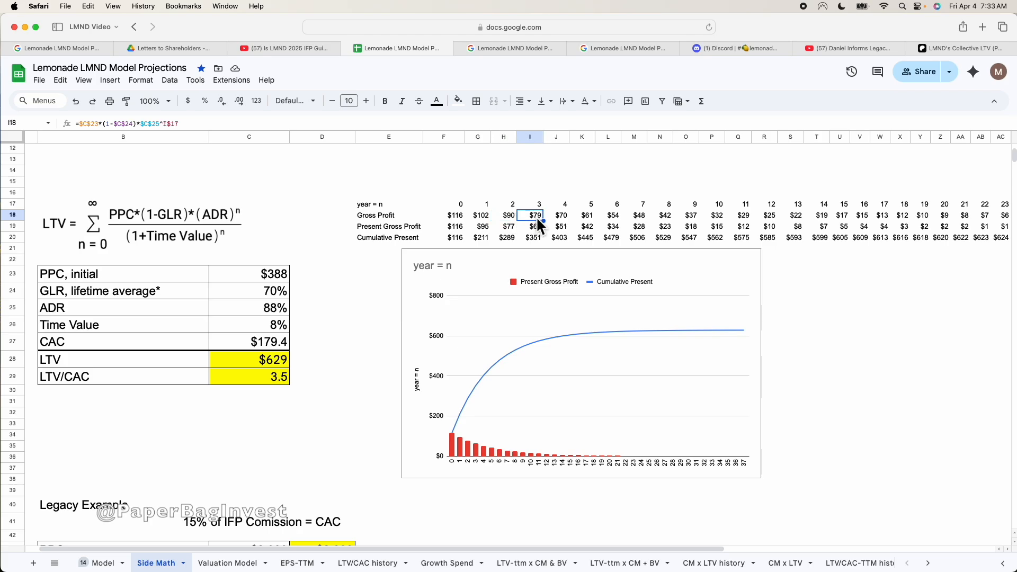
{"action": "left_click", "coordinate": [607, 214]}
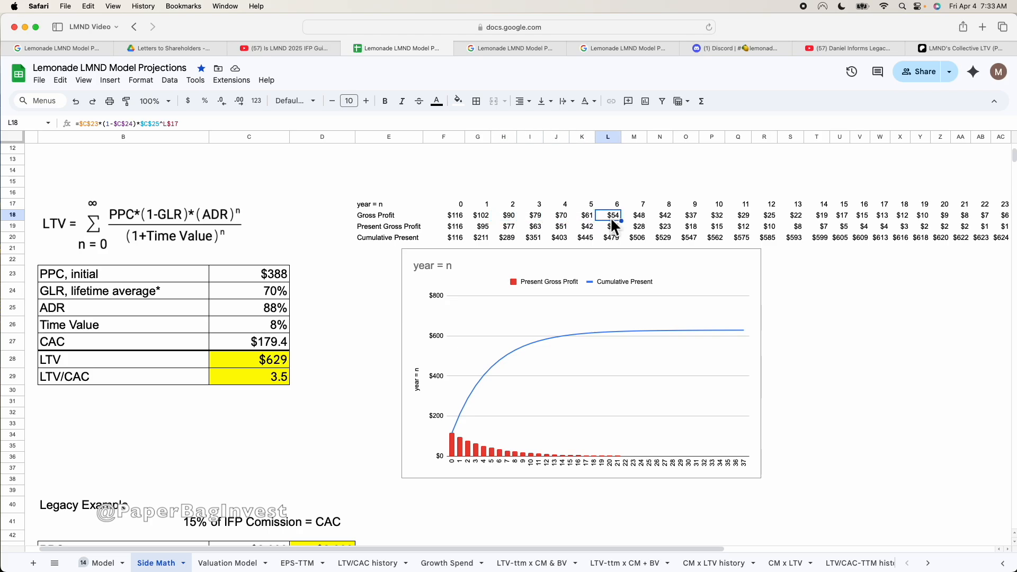
{"action": "left_click", "coordinate": [660, 215]}
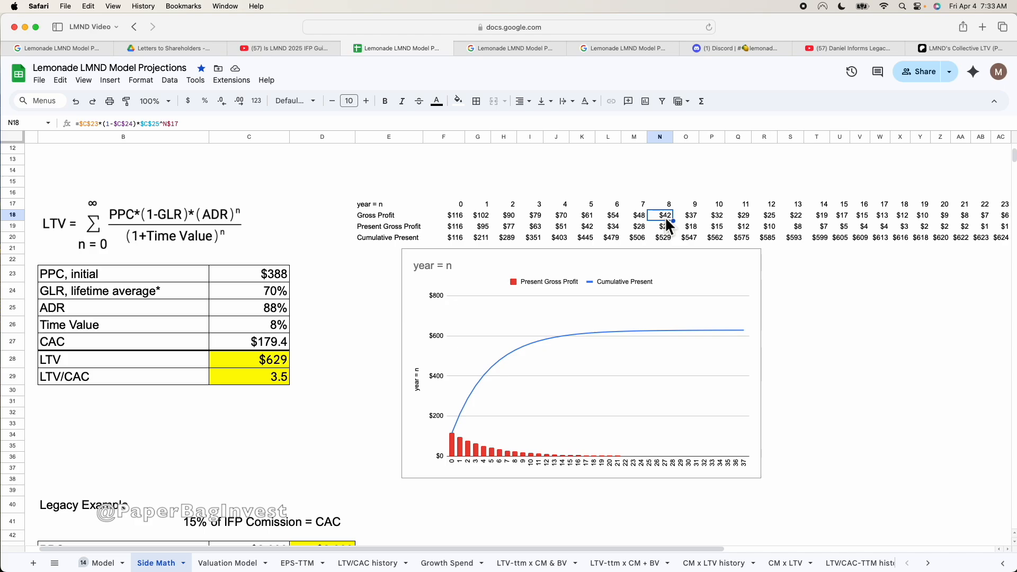
{"action": "left_click", "coordinate": [685, 215]}
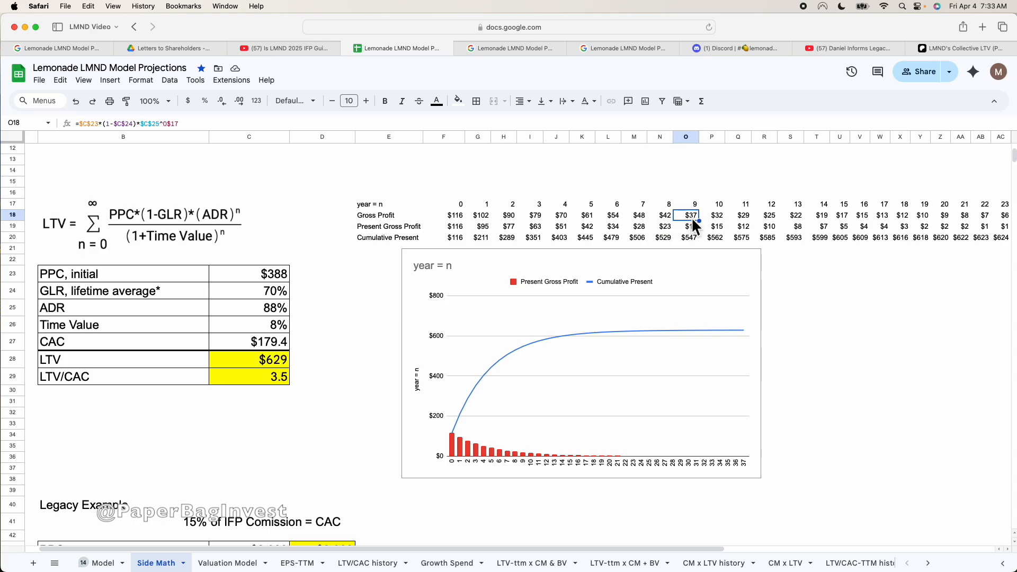
{"action": "left_click", "coordinate": [711, 214]}
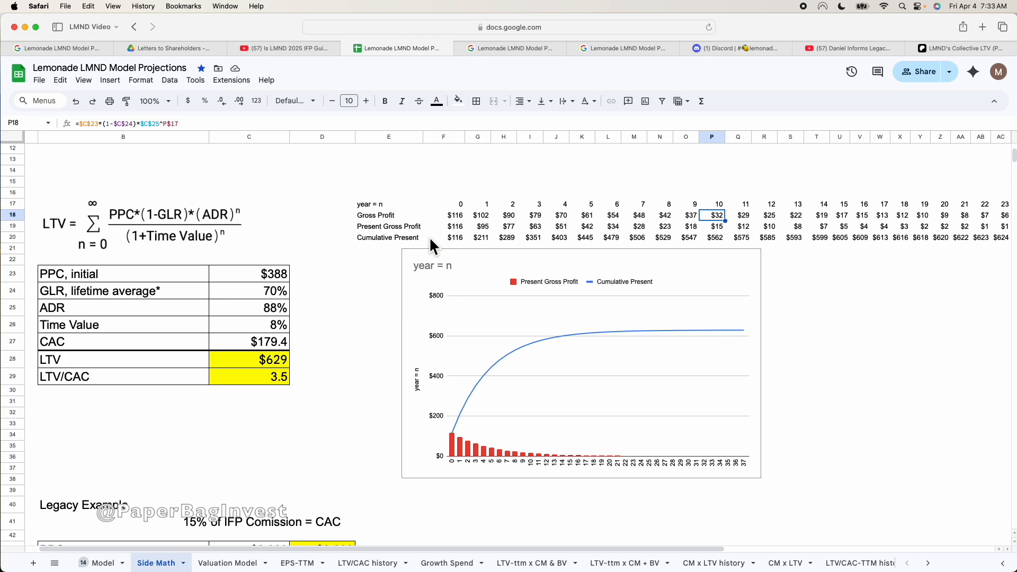
{"action": "left_click", "coordinate": [444, 215]}
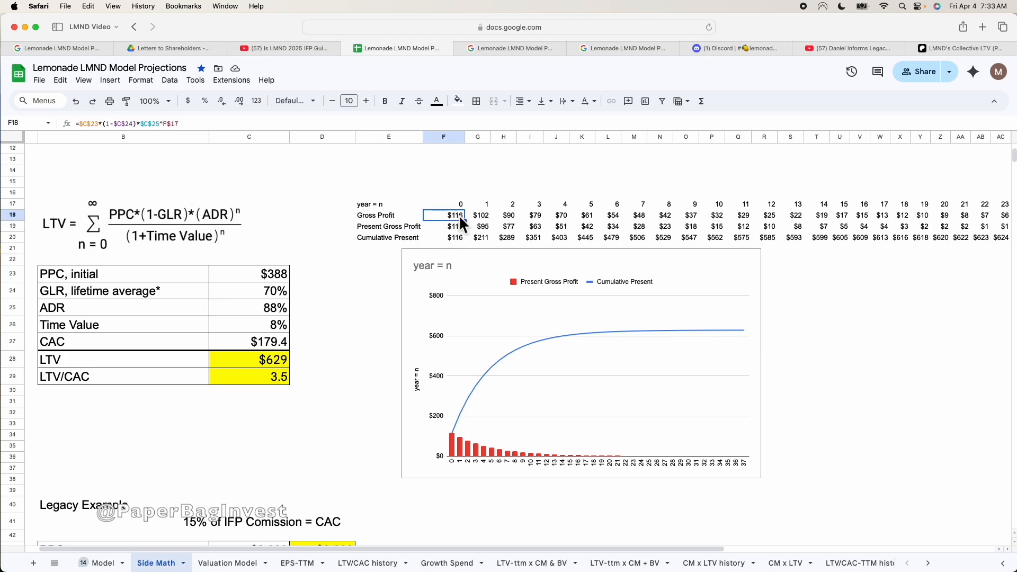
Compare Present Gross Profit formulas for years 0, 1, 7 and 9 with Gross Profit
{"action": "left_click", "coordinate": [443, 225]}
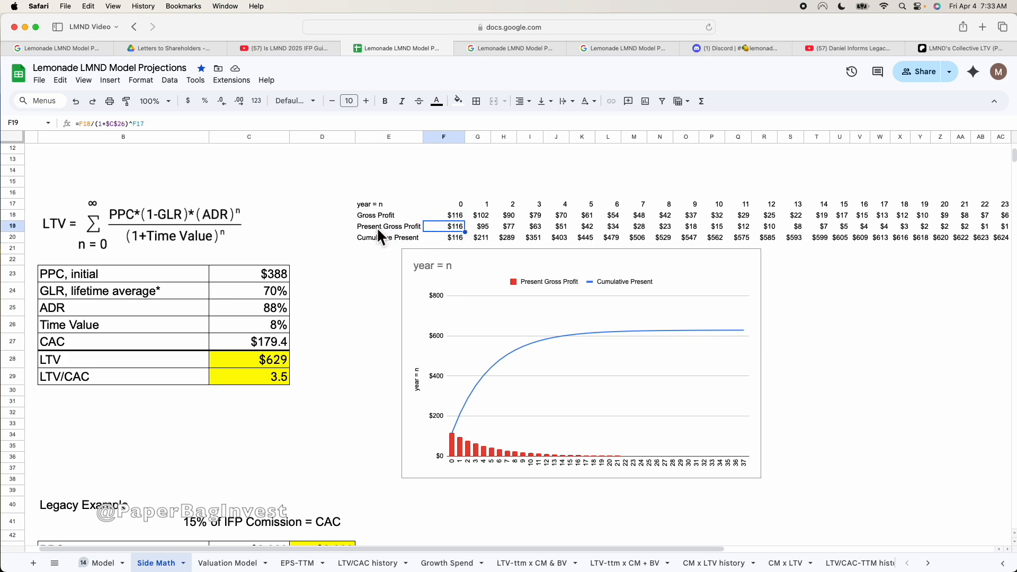
{"action": "mouse_move", "coordinate": [460, 238]}
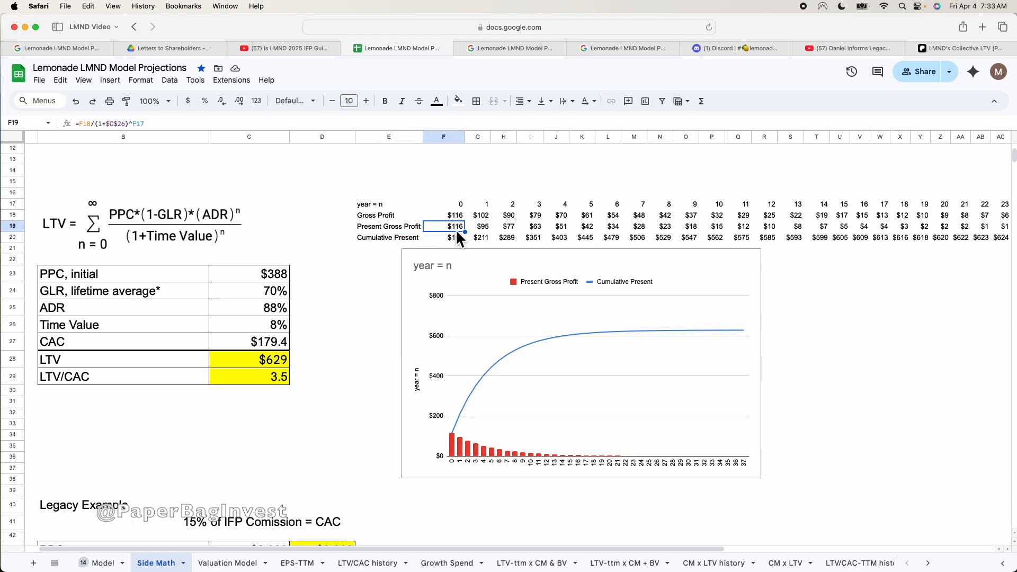
{"action": "left_click", "coordinate": [444, 214]}
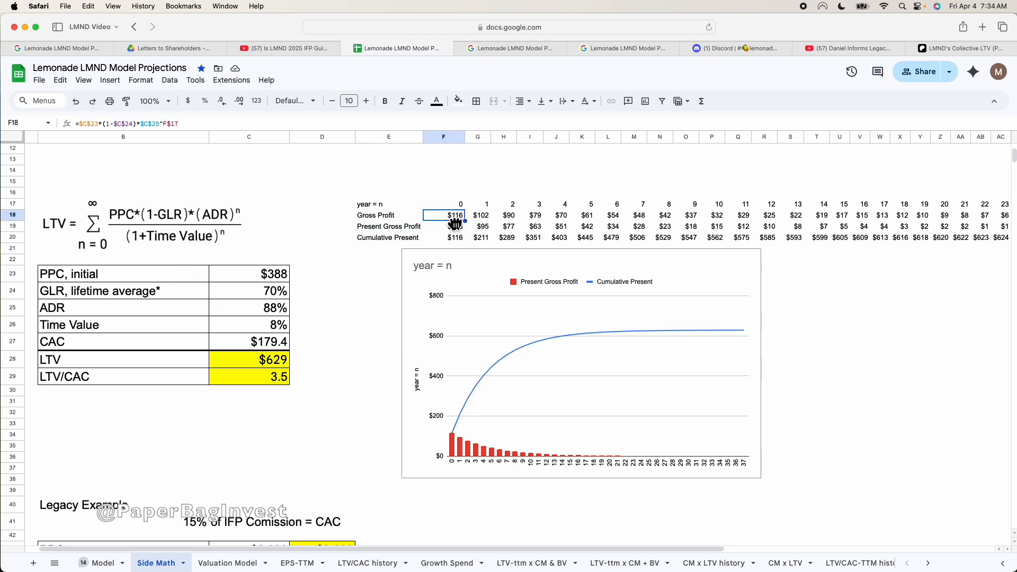
{"action": "left_click", "coordinate": [444, 226]}
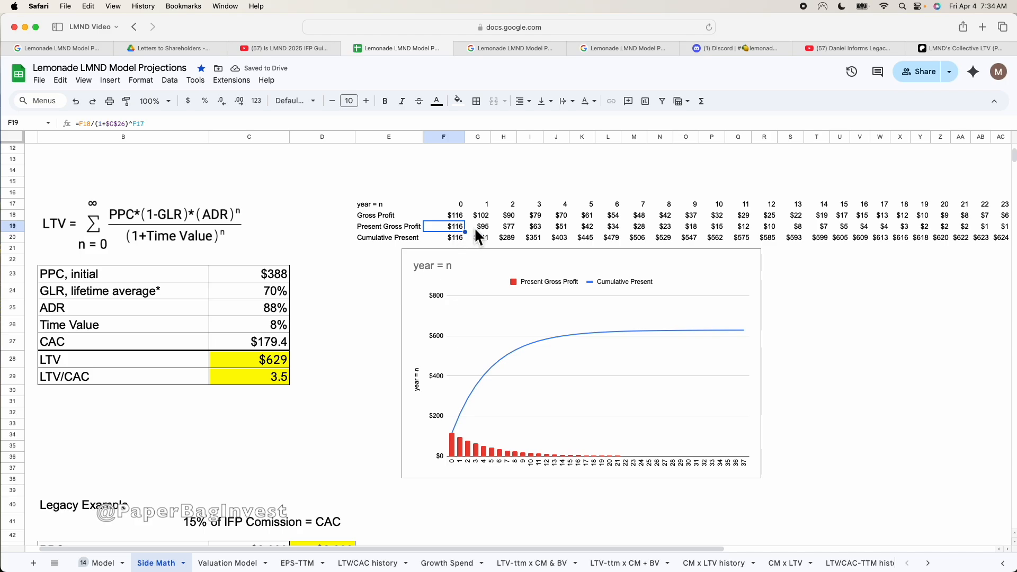
{"action": "left_click", "coordinate": [480, 226]}
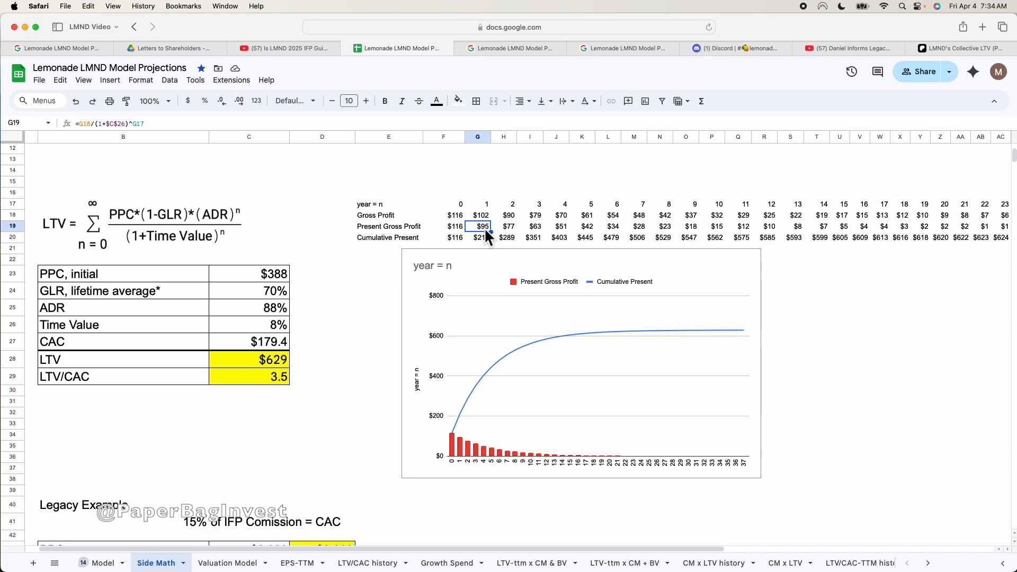
{"action": "left_click", "coordinate": [638, 226]}
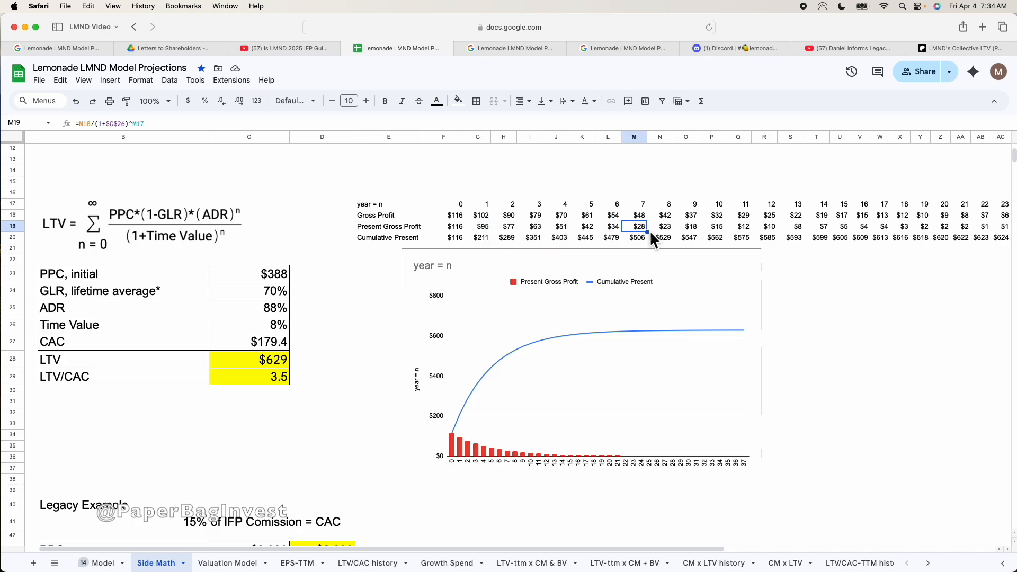
{"action": "left_click", "coordinate": [688, 226]}
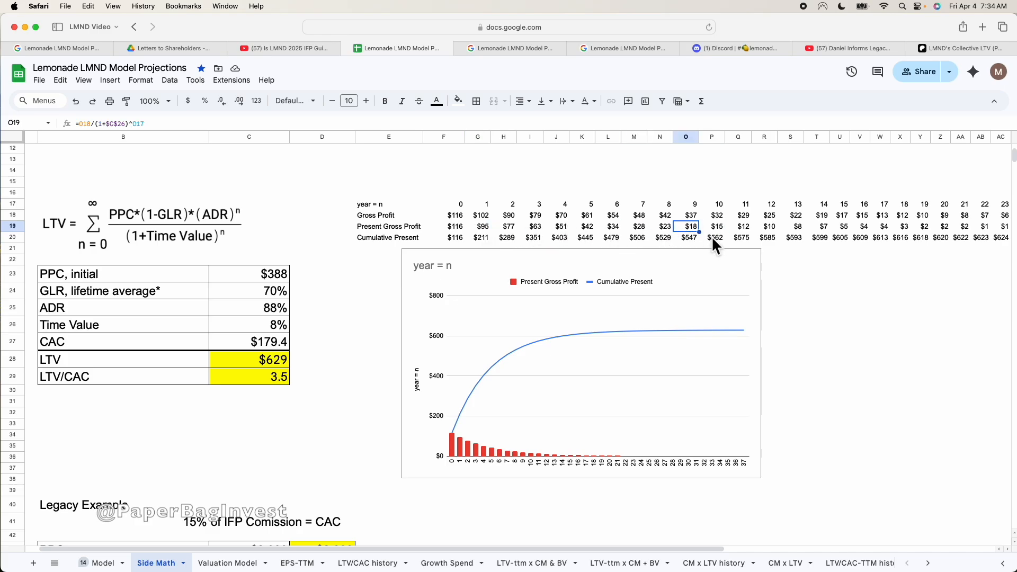
{"action": "mouse_move", "coordinate": [704, 240]}
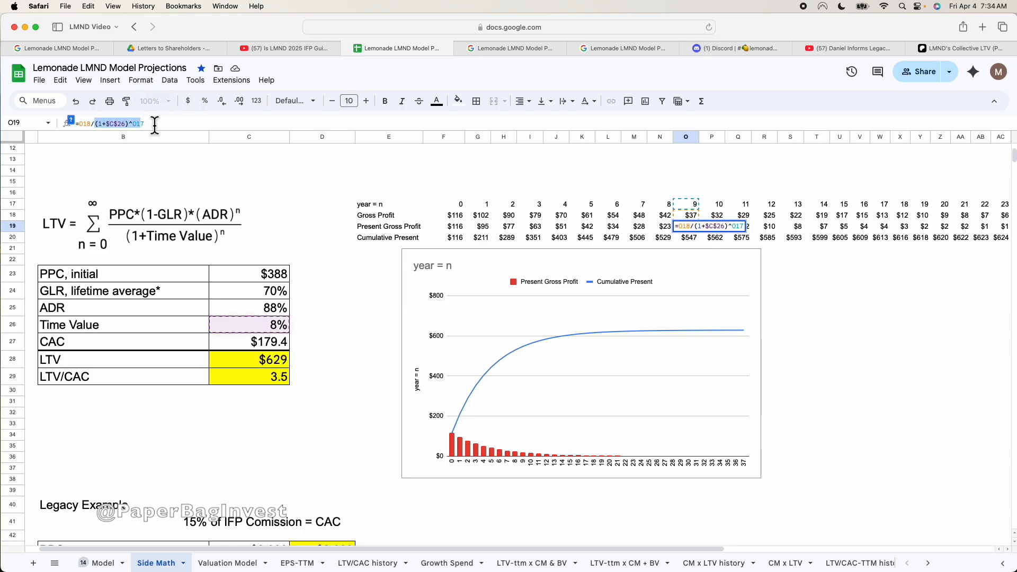
{"action": "mouse_move", "coordinate": [307, 269]}
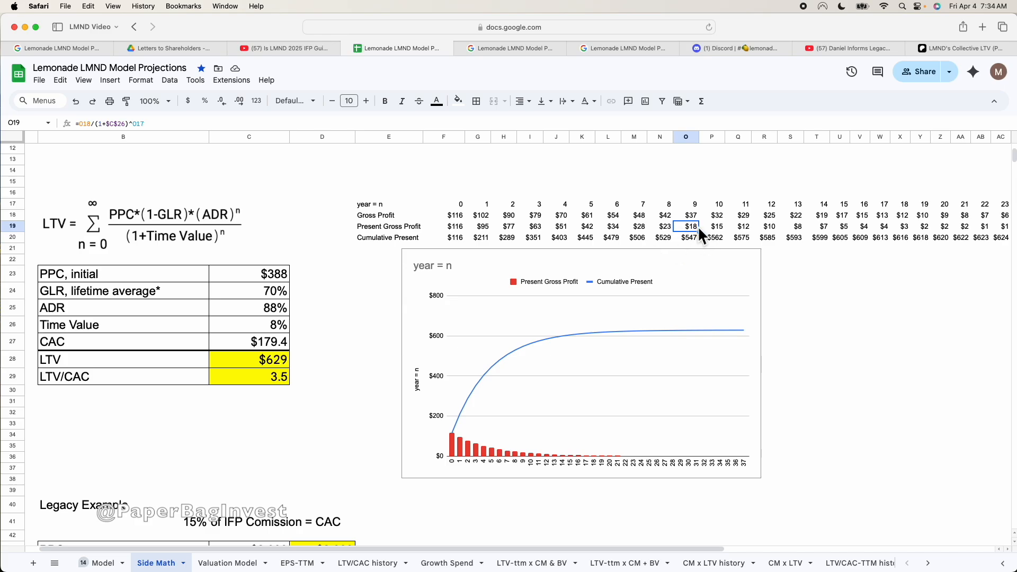
Inspect the year 19 Gross Profit formula further right in the projection
{"action": "left_click", "coordinate": [690, 215]}
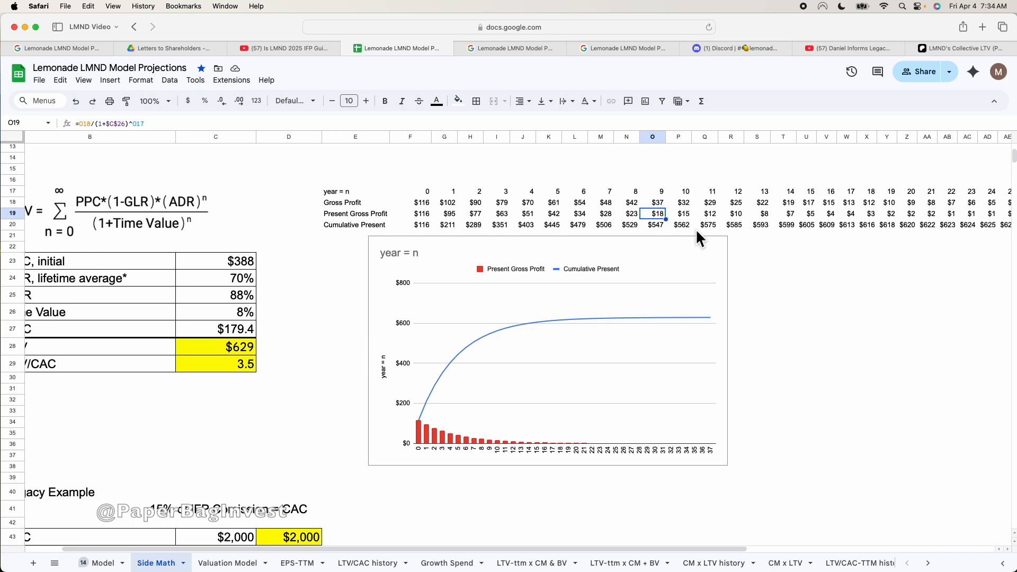
{"action": "scroll", "scroll_direction": "right", "scroll_amount": 3}
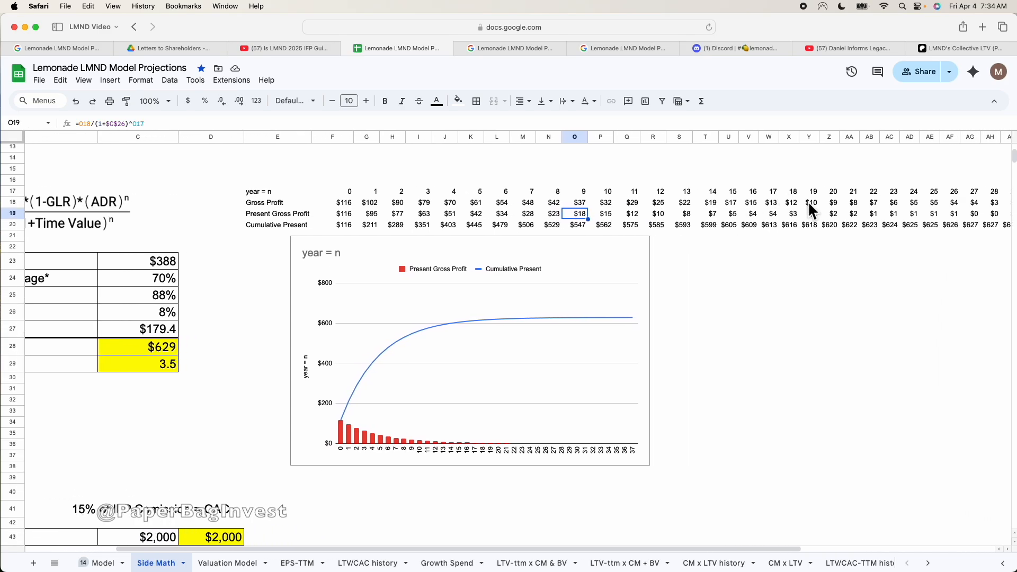
{"action": "left_click", "coordinate": [809, 213]}
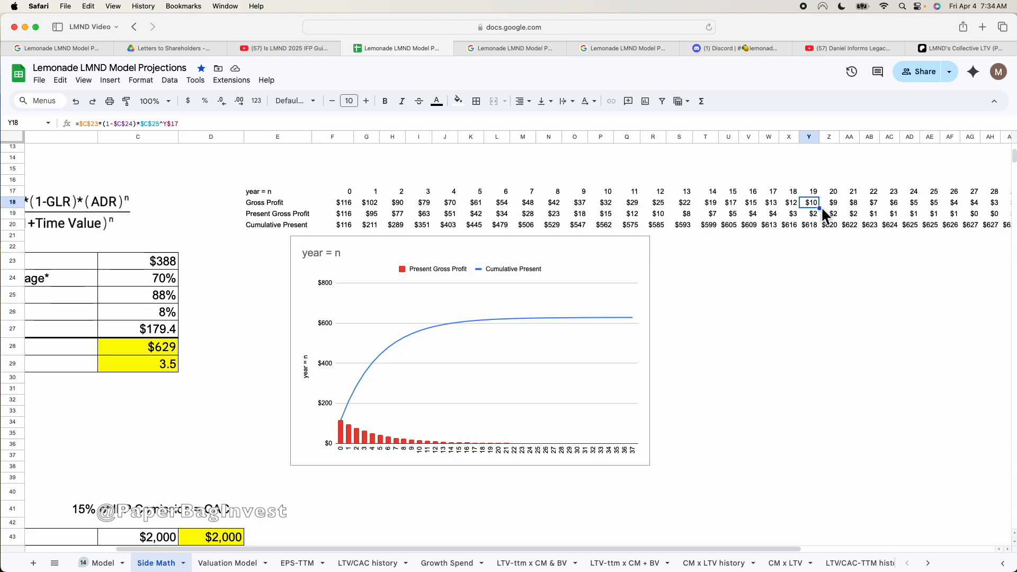
{"action": "scroll", "scroll_direction": "up", "scroll_amount": 3}
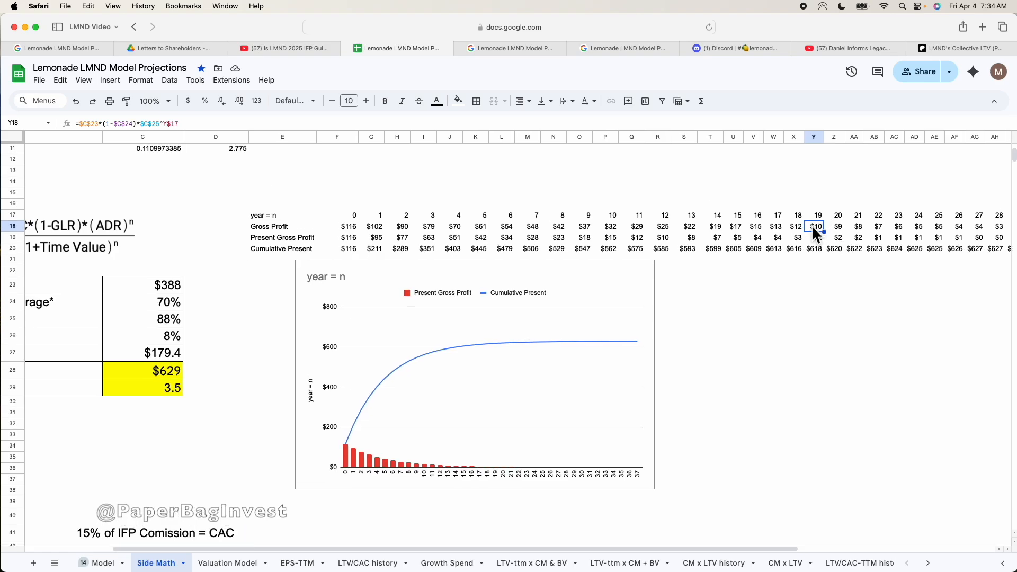
{"action": "mouse_move", "coordinate": [826, 252]}
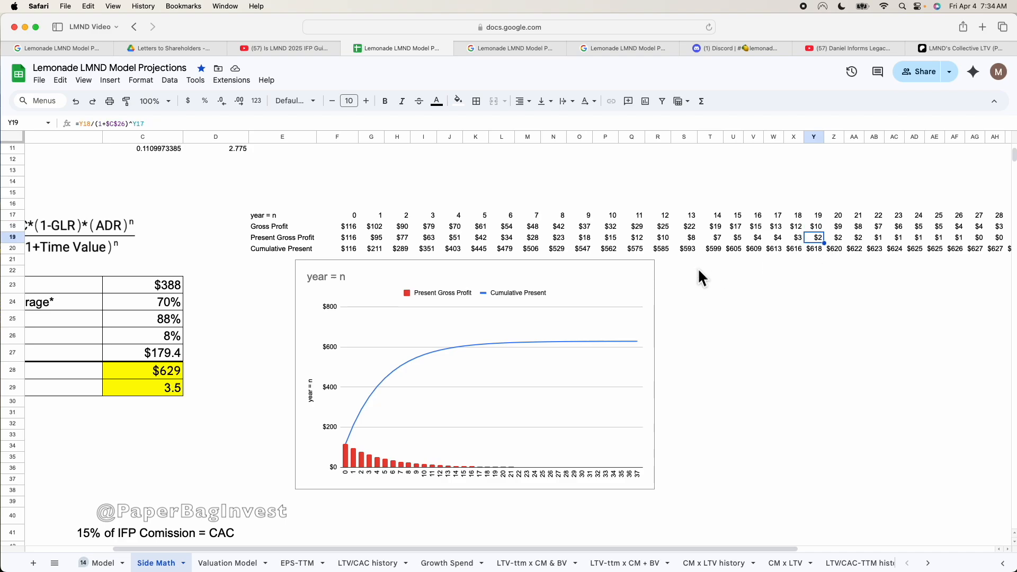
Set Time Value to 15% and inspect year 17 and 19 Present Gross Profit
{"action": "left_click", "coordinate": [166, 332]}
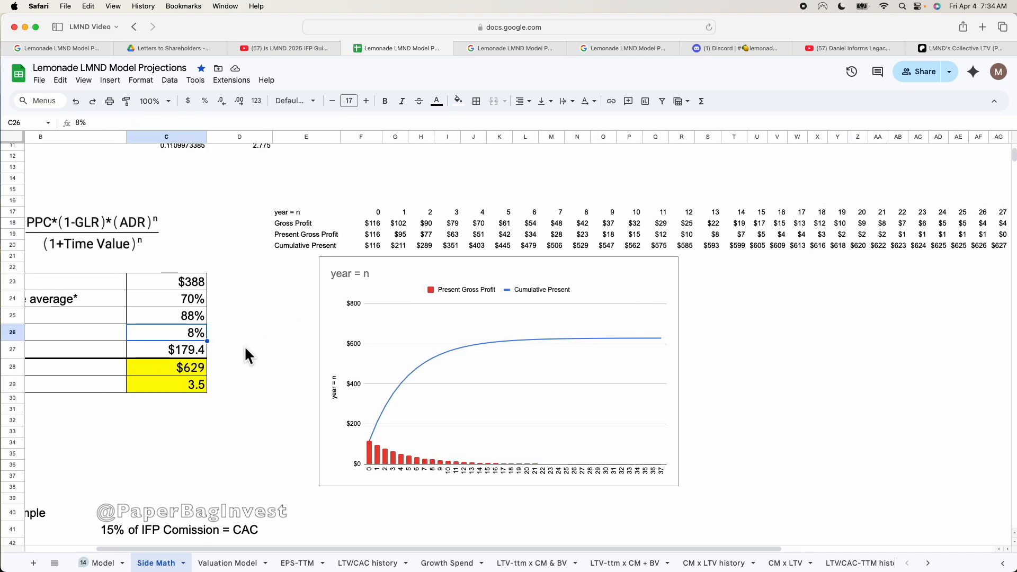
{"action": "type", "text": "15%"}
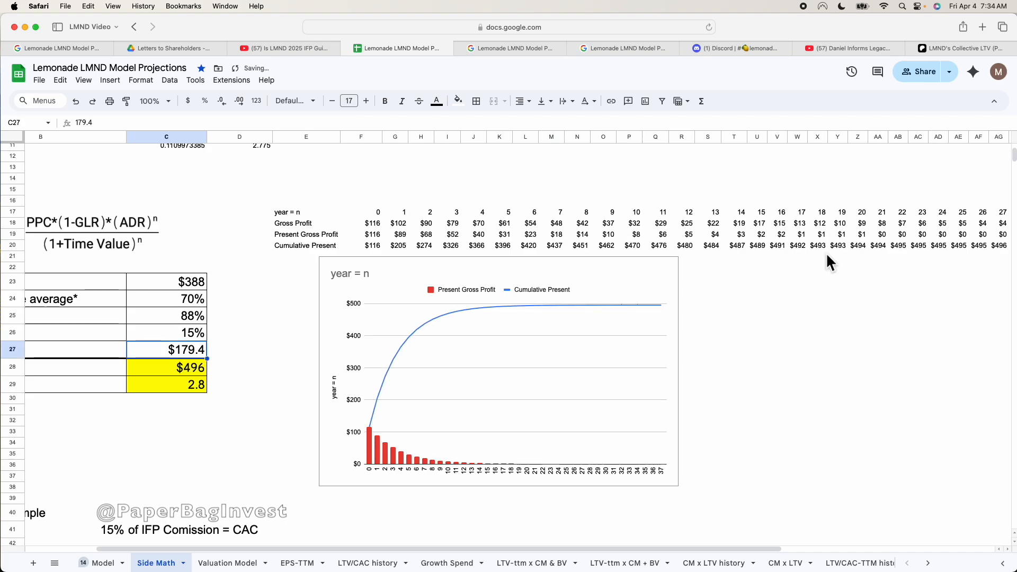
{"action": "left_click", "coordinate": [800, 234]}
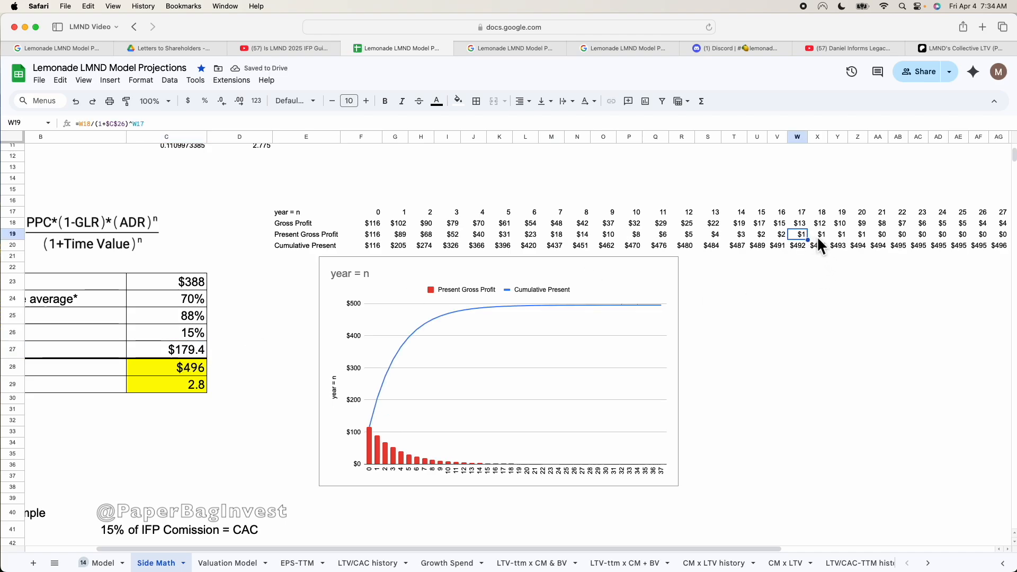
{"action": "left_click", "coordinate": [841, 234]}
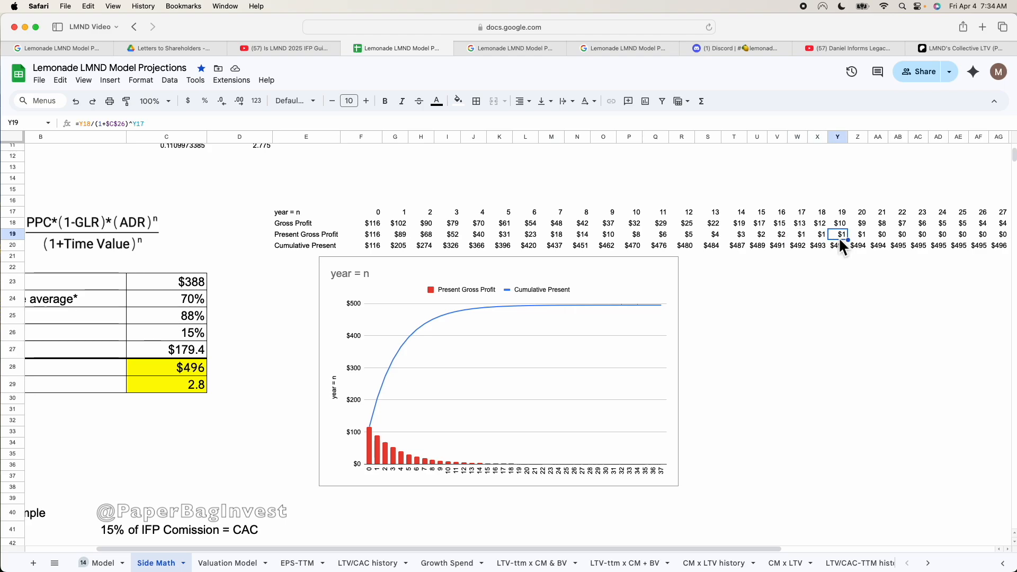
{"action": "mouse_move", "coordinate": [604, 252]}
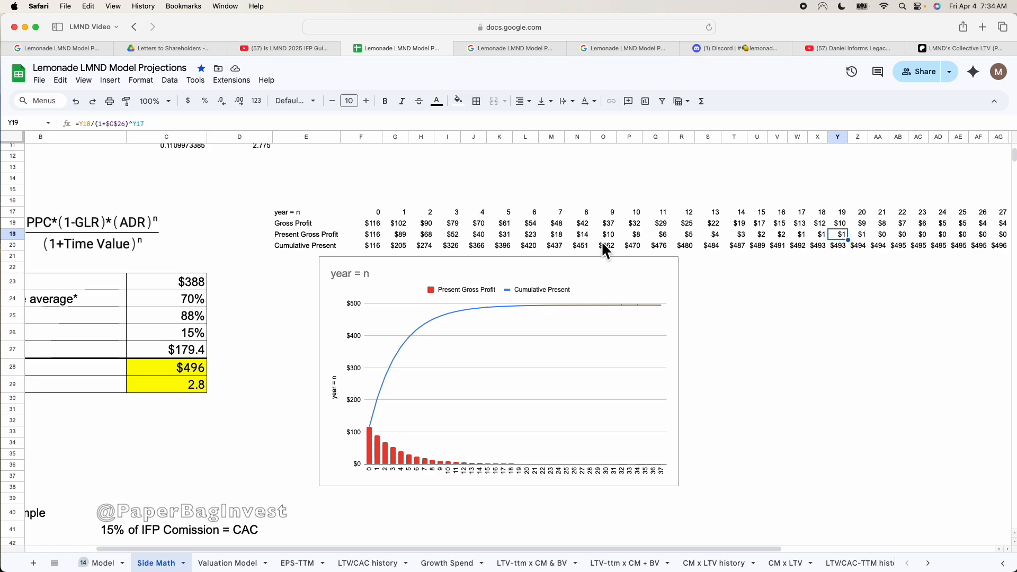
Try other Time Value rates, ending at 8%, rechecking year 8–9 Present Gross Profit
{"action": "left_click", "coordinate": [604, 234]}
{"action": "type", "text": "8"}
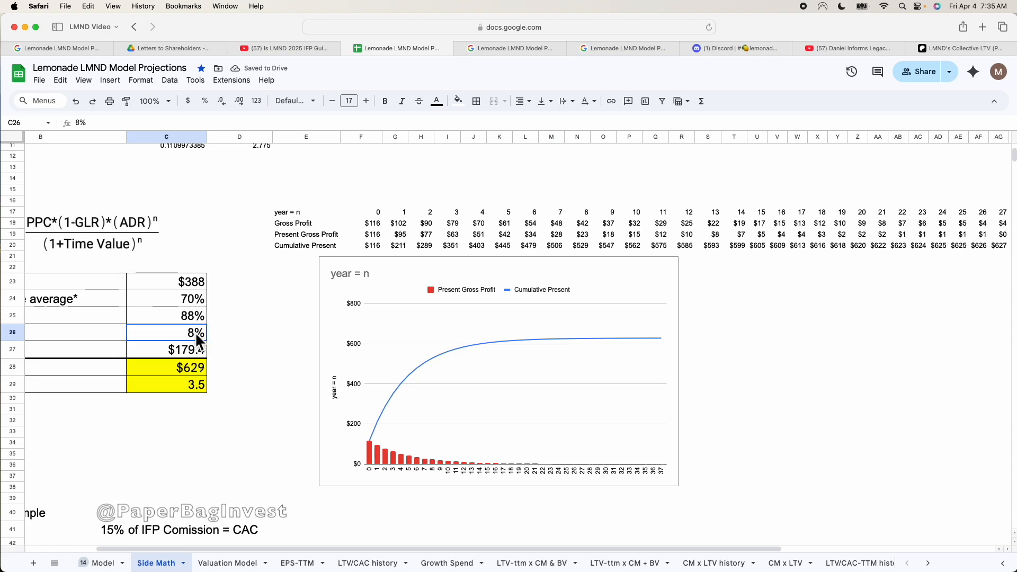
{"action": "left_click", "coordinate": [608, 234]}
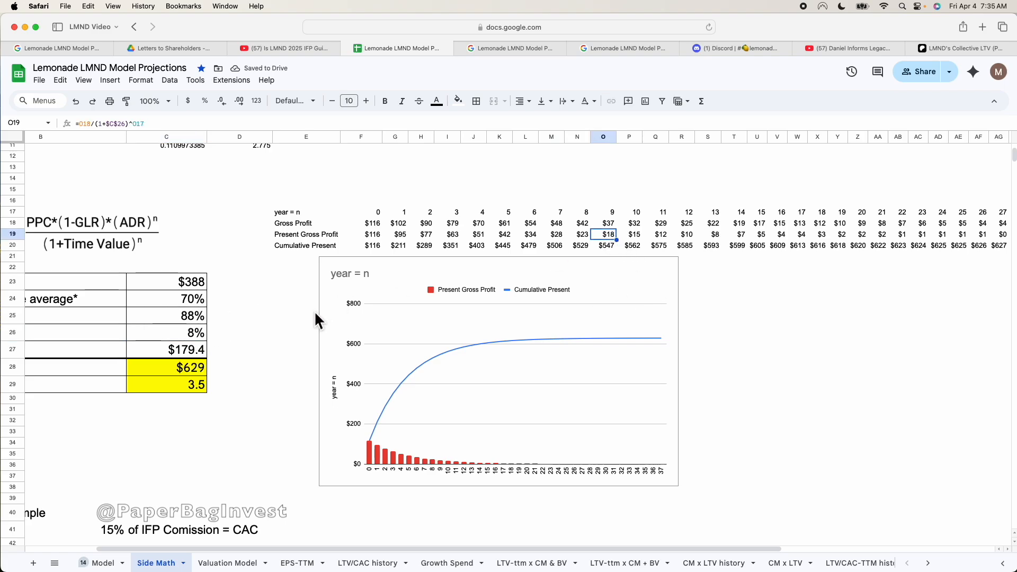
{"action": "left_click", "coordinate": [166, 332]}
{"action": "type", "text": "4"}
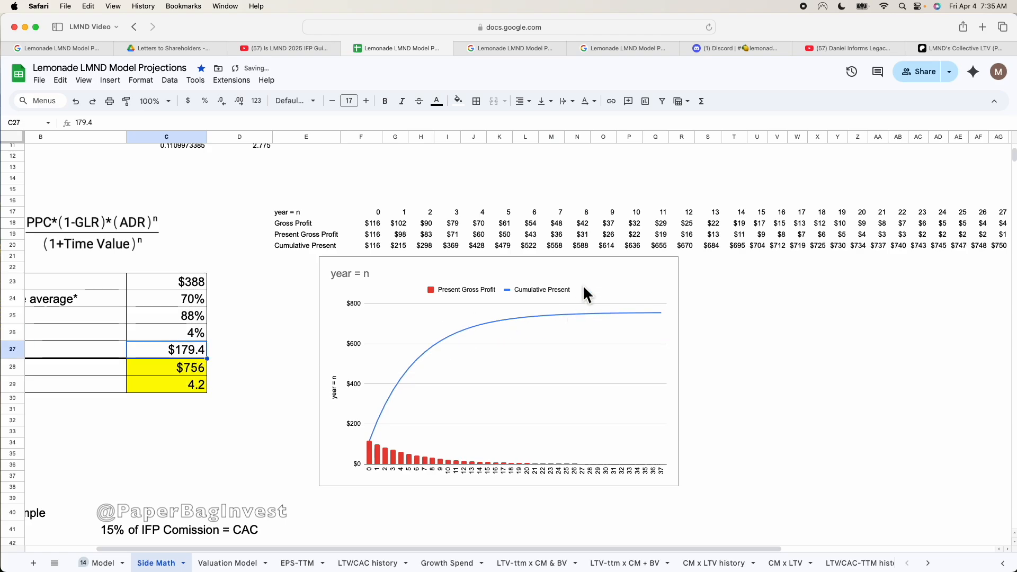
{"action": "left_click", "coordinate": [581, 235]}
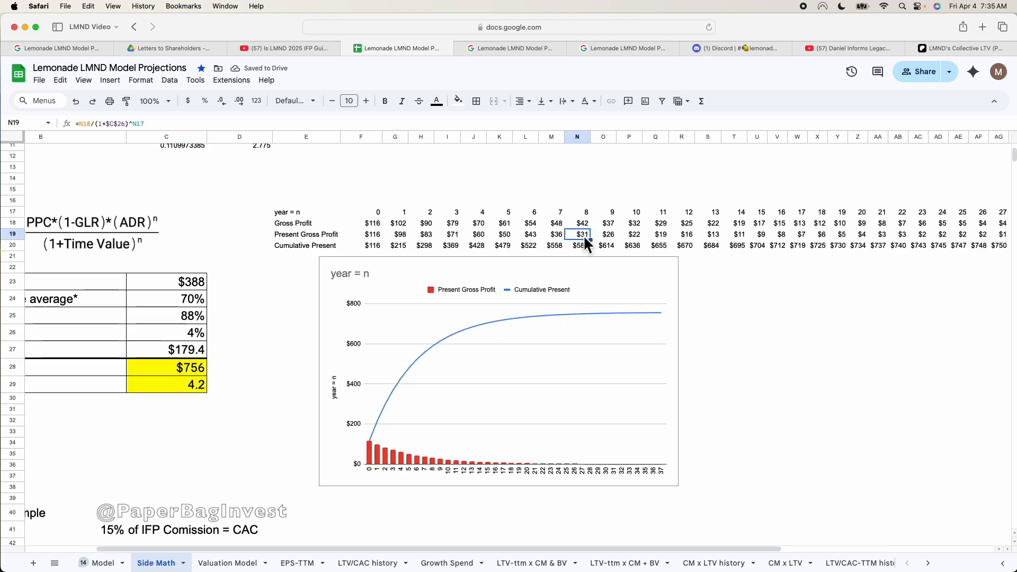
{"action": "left_click", "coordinate": [604, 234]}
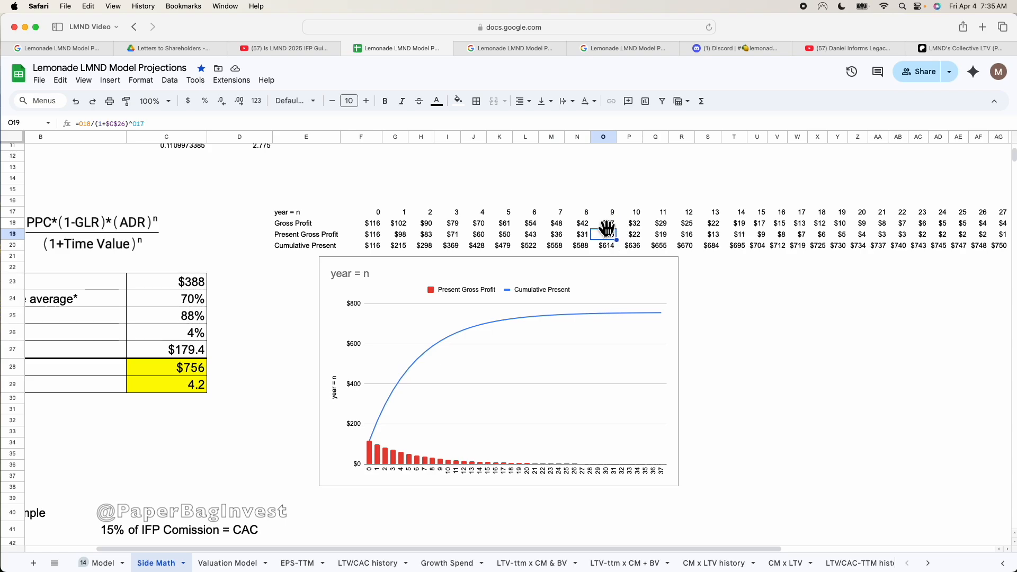
{"action": "mouse_move", "coordinate": [422, 310]}
{"action": "type", "text": "8"}
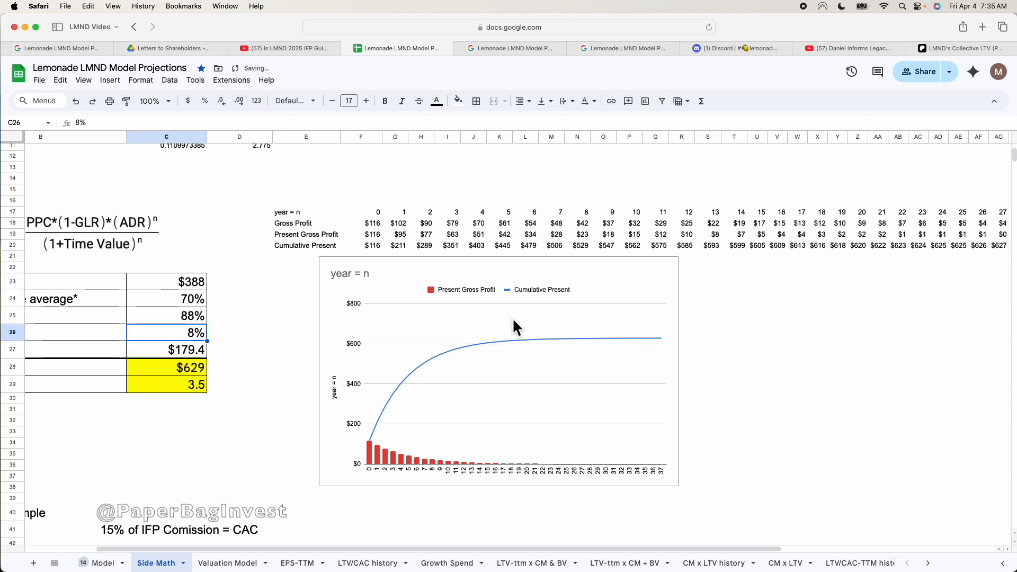
{"action": "left_click", "coordinate": [606, 235]}
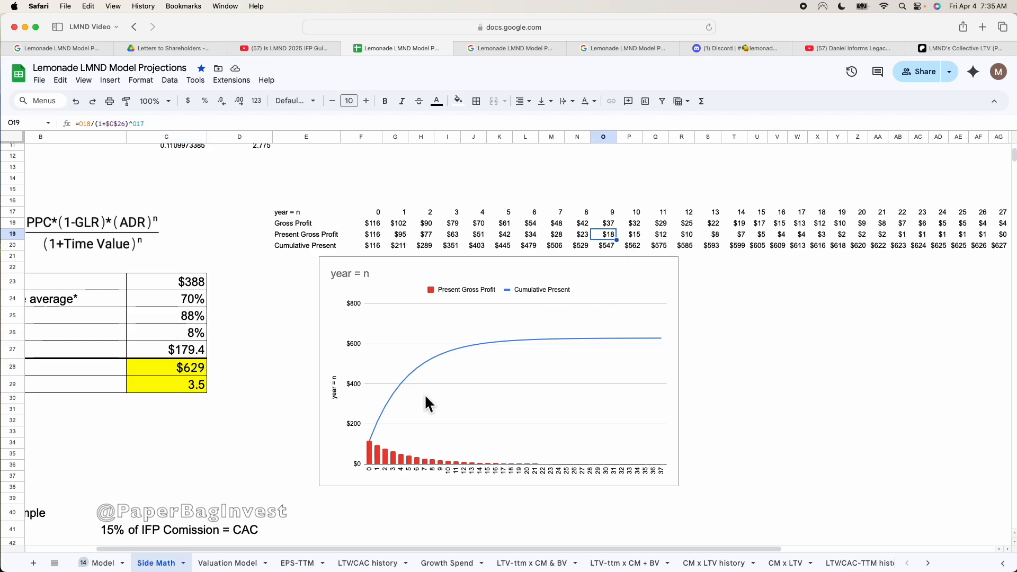
{"action": "left_click", "coordinate": [306, 246]}
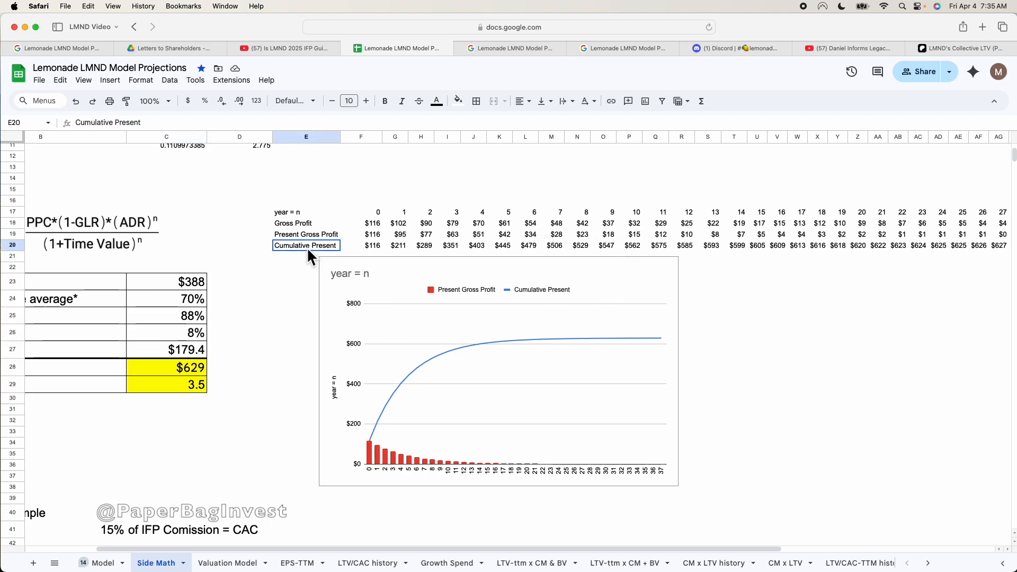
{"action": "mouse_move", "coordinate": [335, 258]}
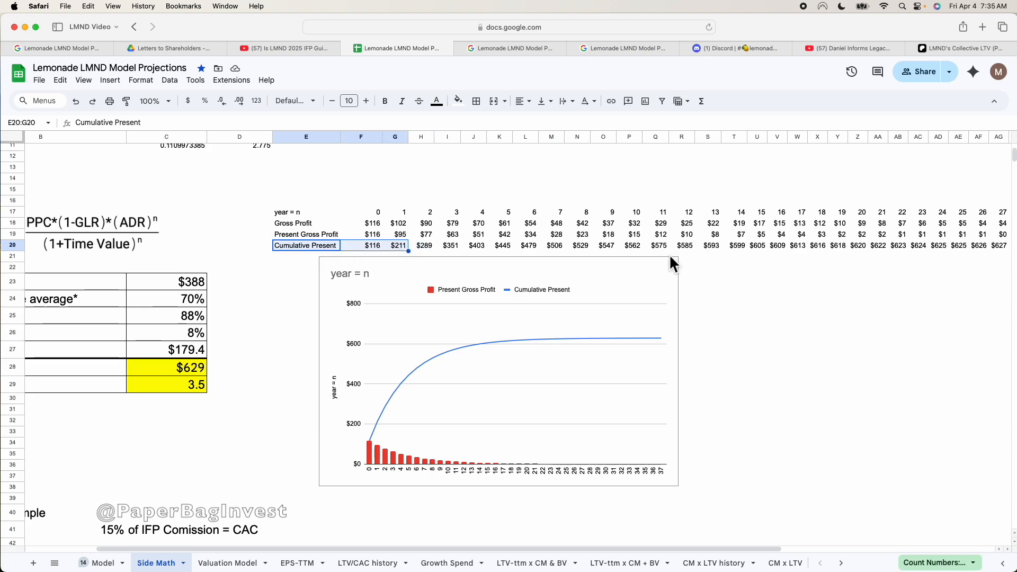
{"action": "left_click", "coordinate": [629, 246]}
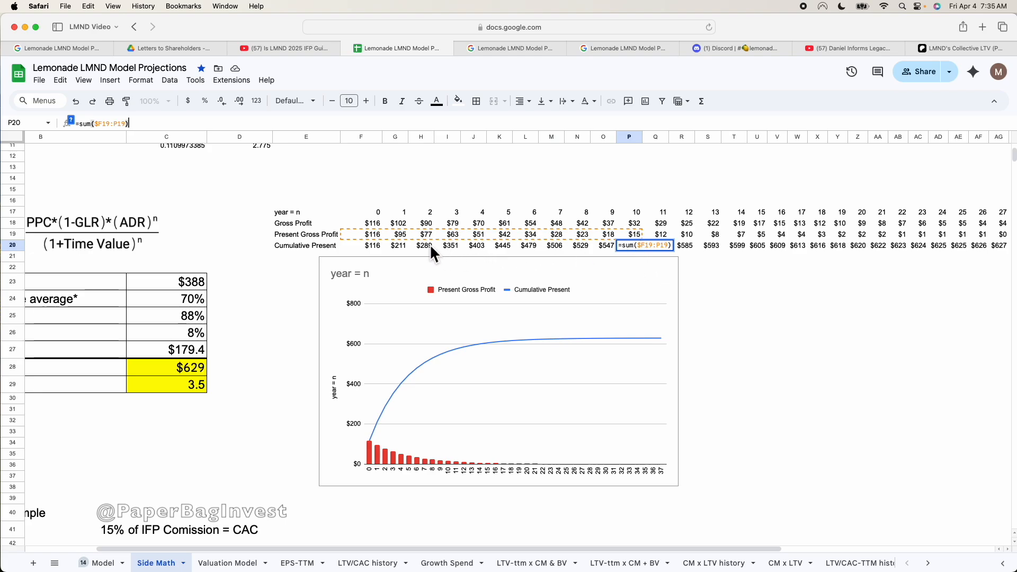
{"action": "mouse_move", "coordinate": [773, 297]}
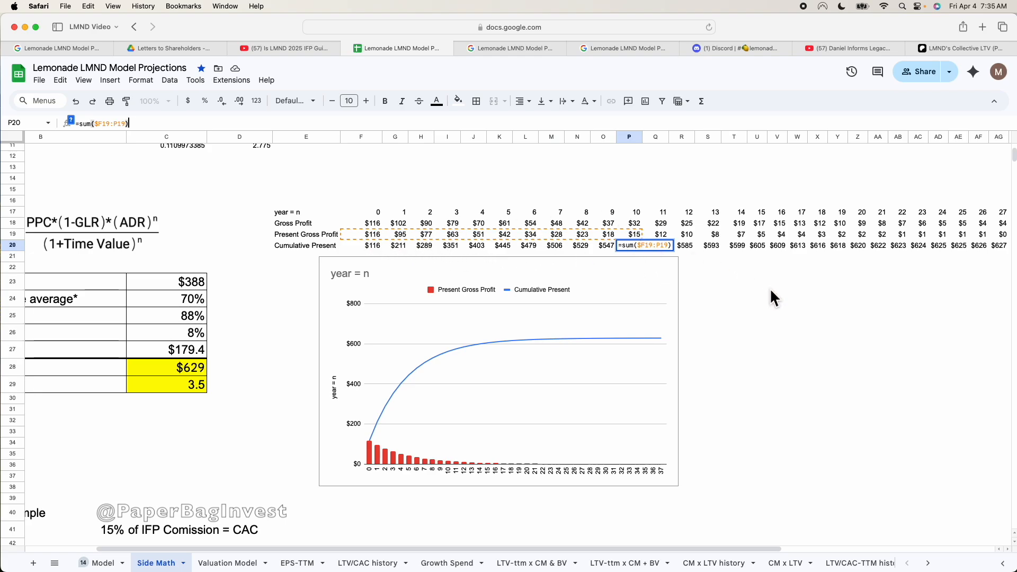
{"action": "left_click", "coordinate": [654, 245]}
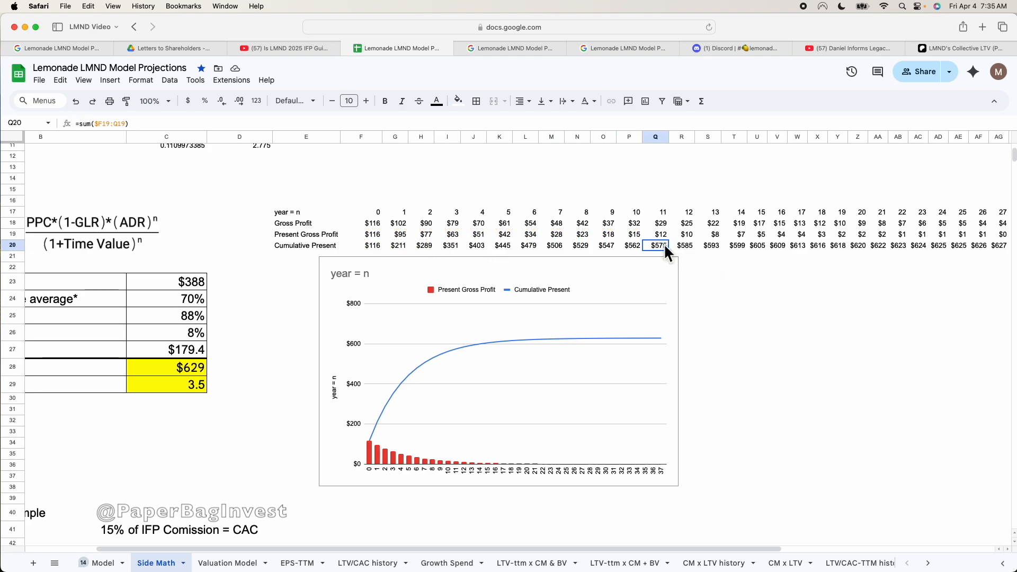
{"action": "mouse_move", "coordinate": [372, 263]}
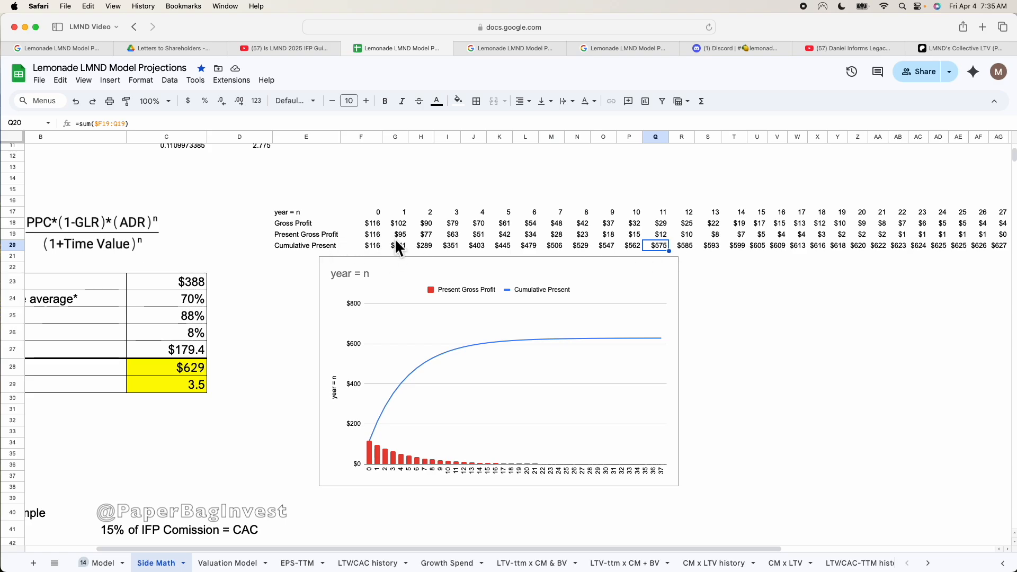
{"action": "scroll", "scroll_direction": "down", "scroll_amount": 3}
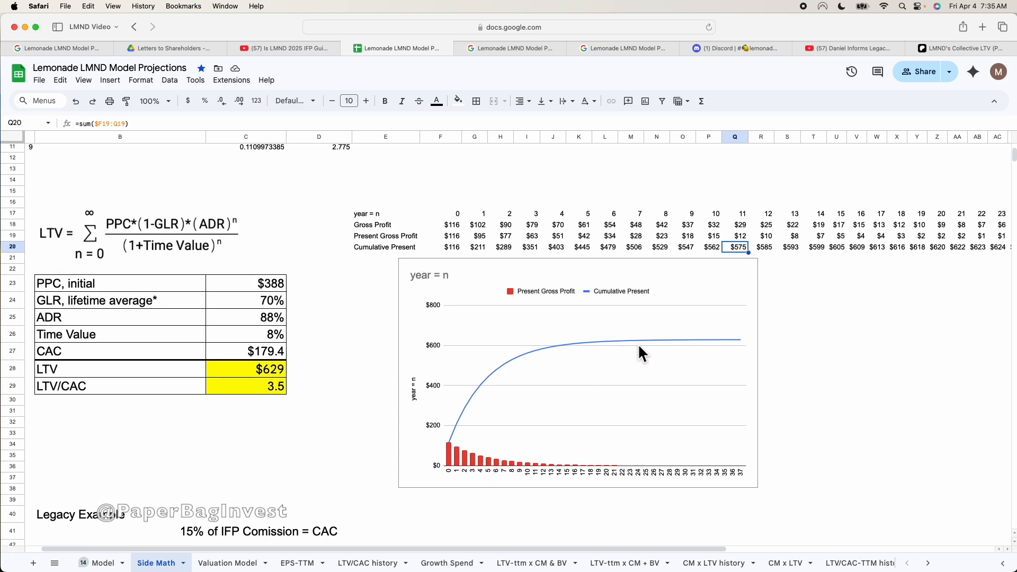
{"action": "mouse_move", "coordinate": [674, 349]}
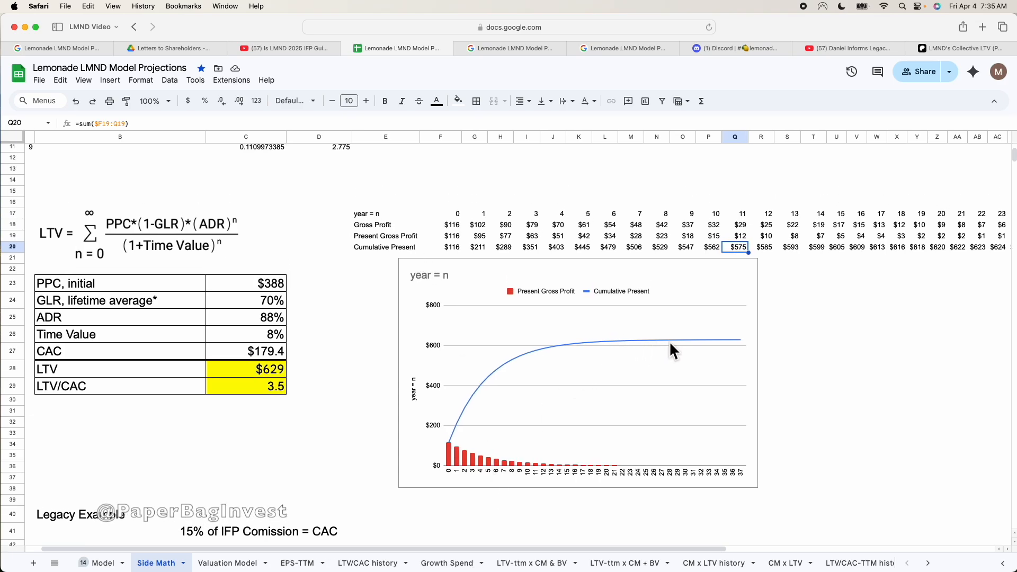
{"action": "mouse_move", "coordinate": [253, 381]}
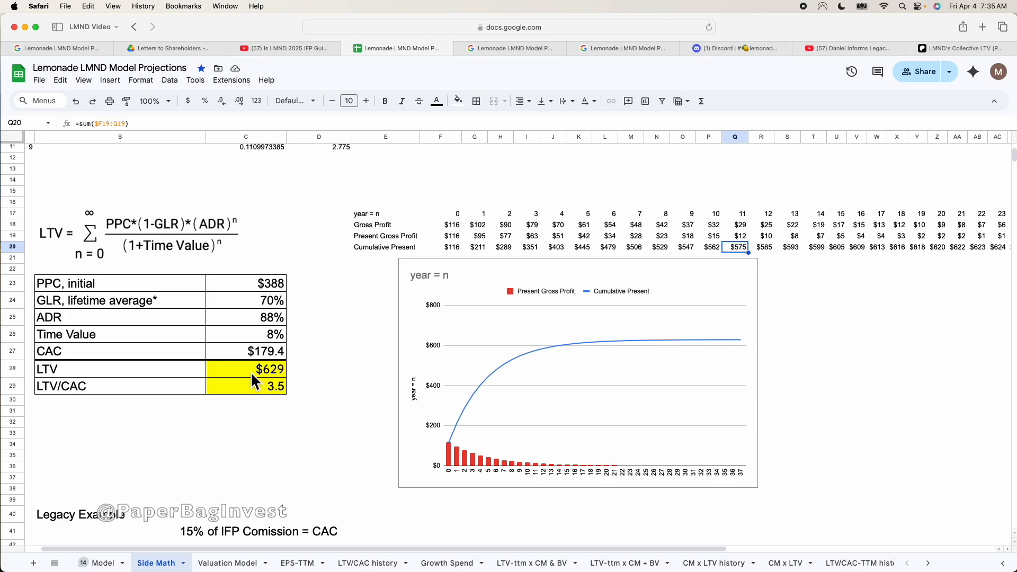
{"action": "left_click", "coordinate": [269, 369]}
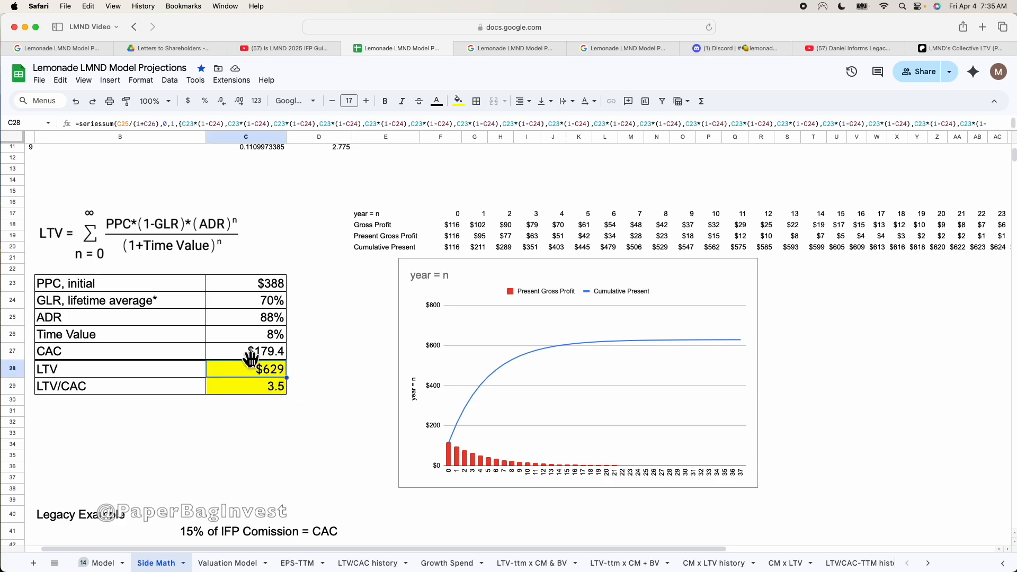
{"action": "mouse_move", "coordinate": [188, 383]}
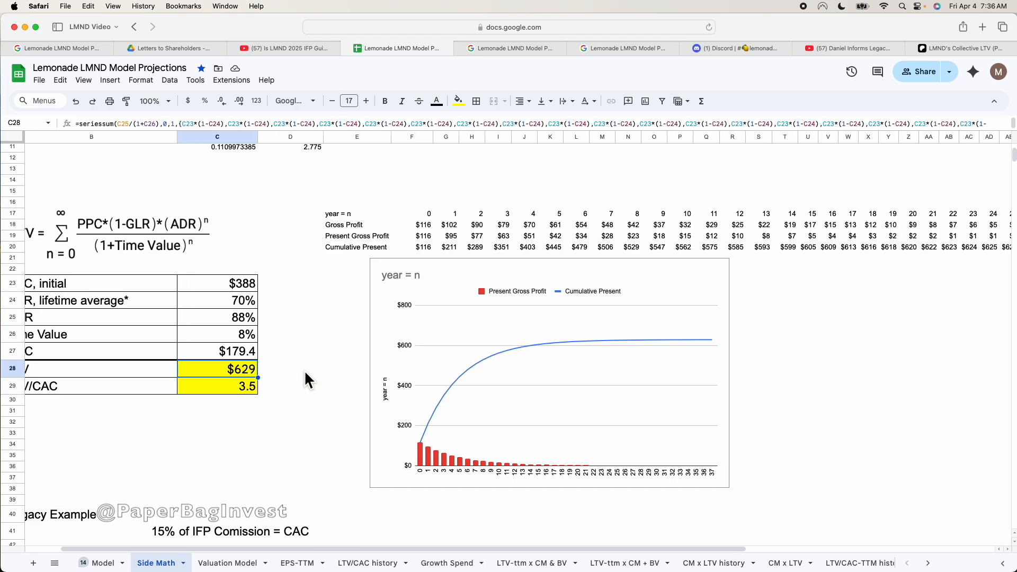
{"action": "mouse_move", "coordinate": [426, 451]}
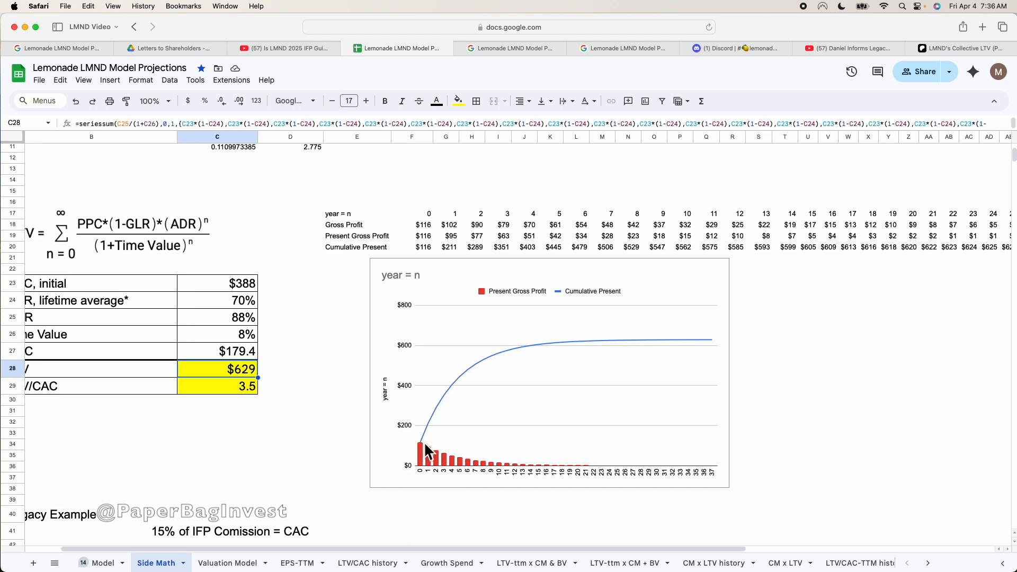
{"action": "mouse_move", "coordinate": [436, 464]}
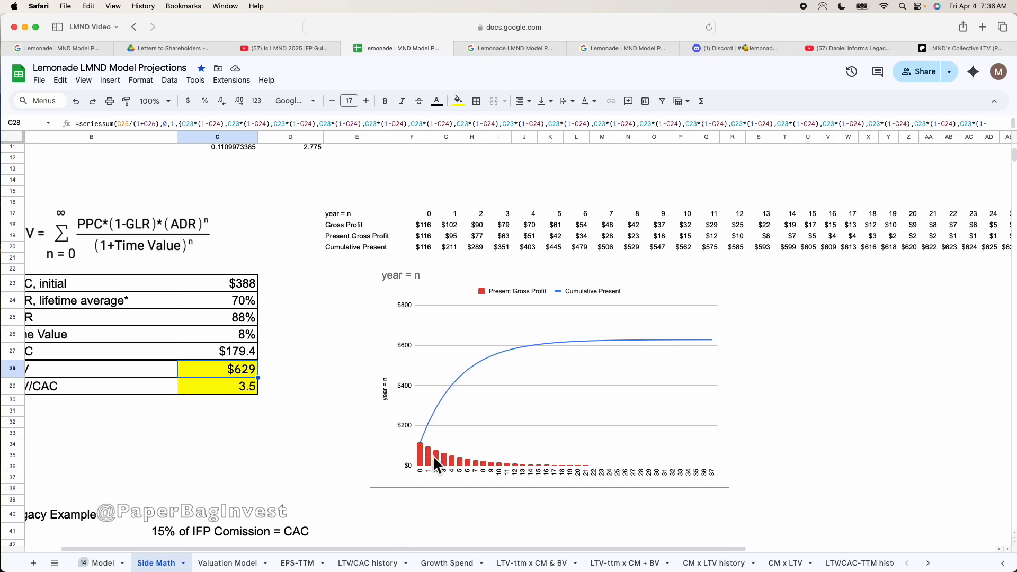
{"action": "mouse_move", "coordinate": [512, 306]}
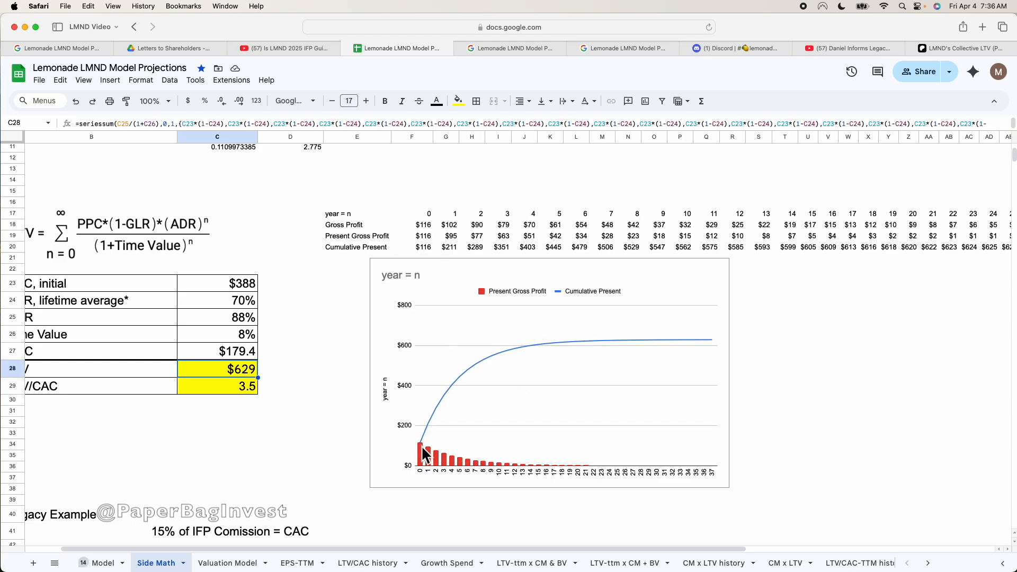
{"action": "mouse_move", "coordinate": [441, 461]}
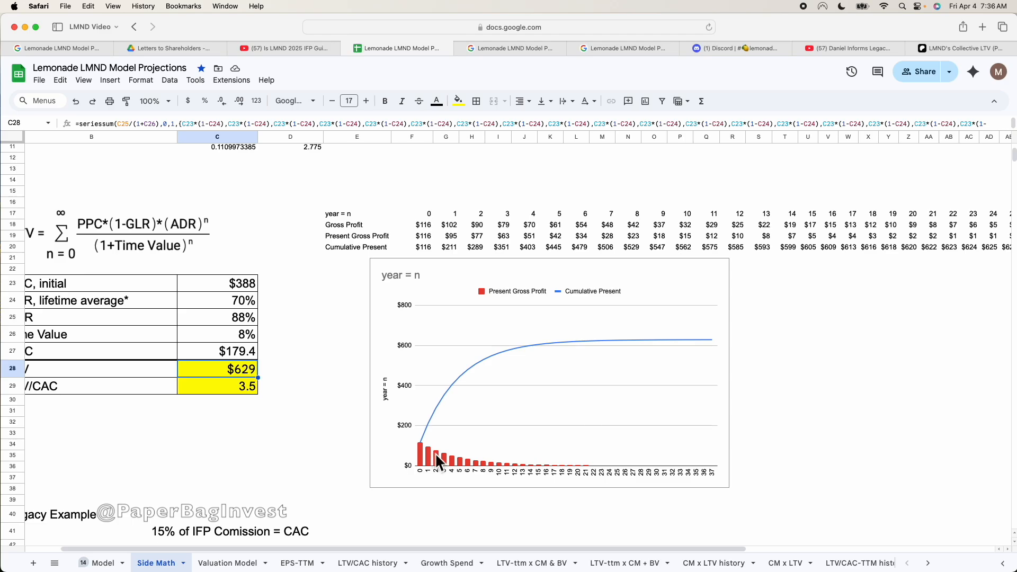
{"action": "mouse_move", "coordinate": [439, 477]}
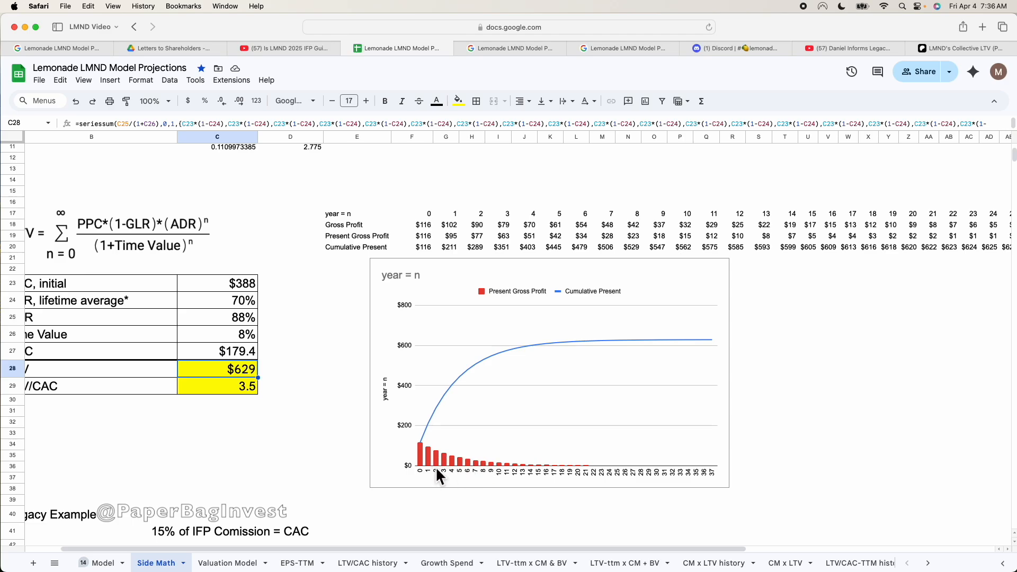
{"action": "mouse_move", "coordinate": [480, 376]}
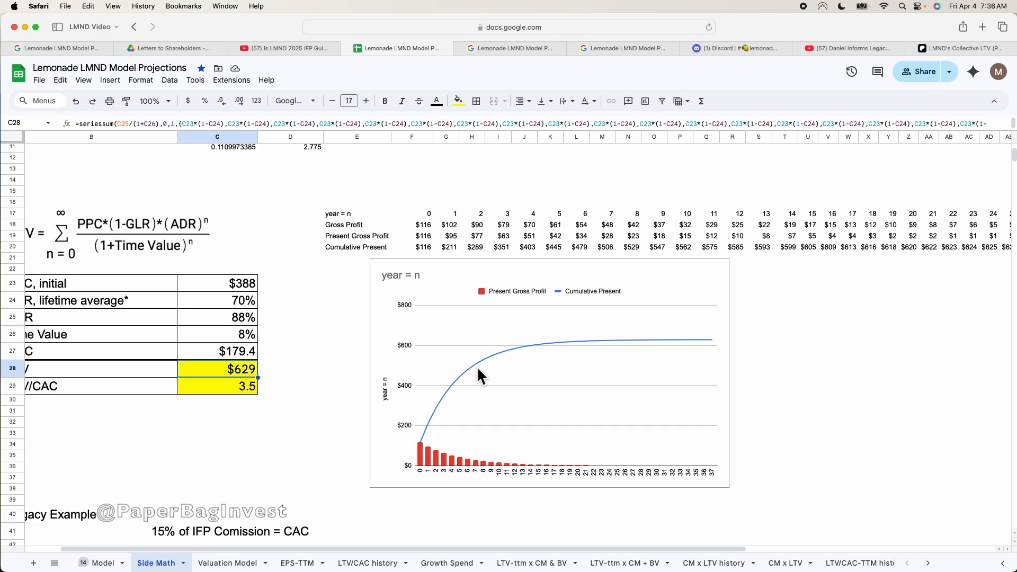
{"action": "mouse_move", "coordinate": [531, 361]}
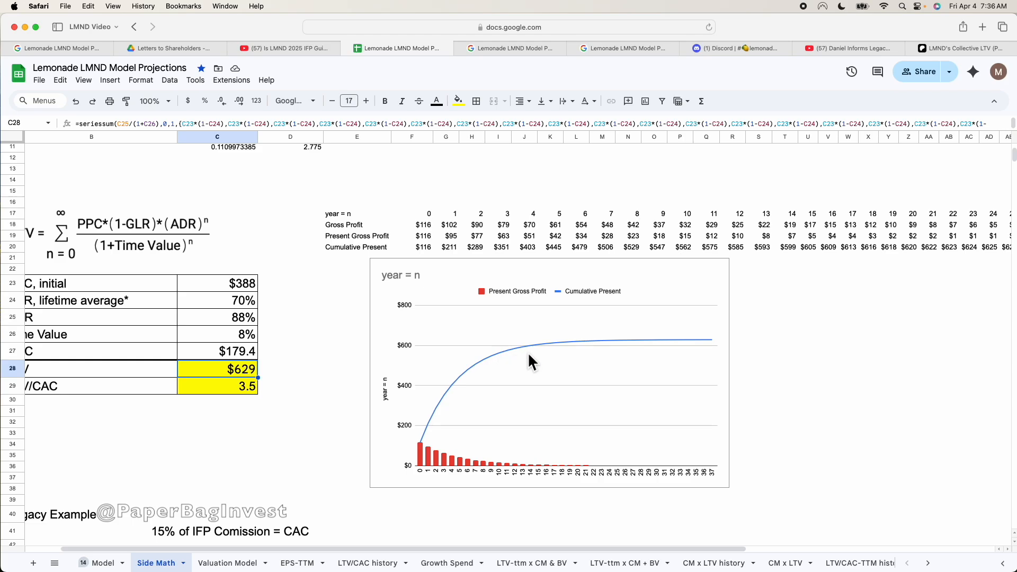
{"action": "mouse_move", "coordinate": [470, 464]}
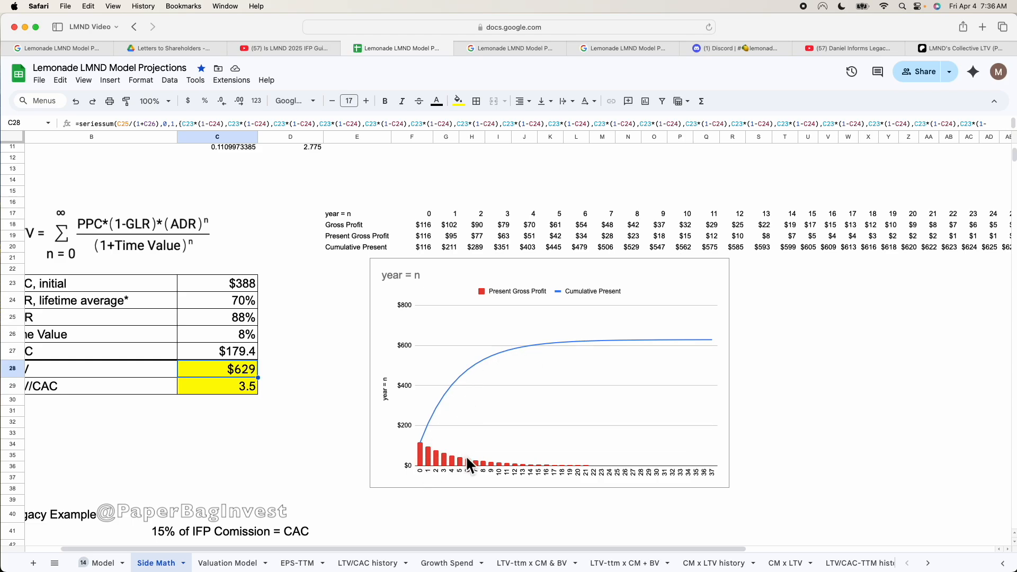
{"action": "mouse_move", "coordinate": [425, 460]}
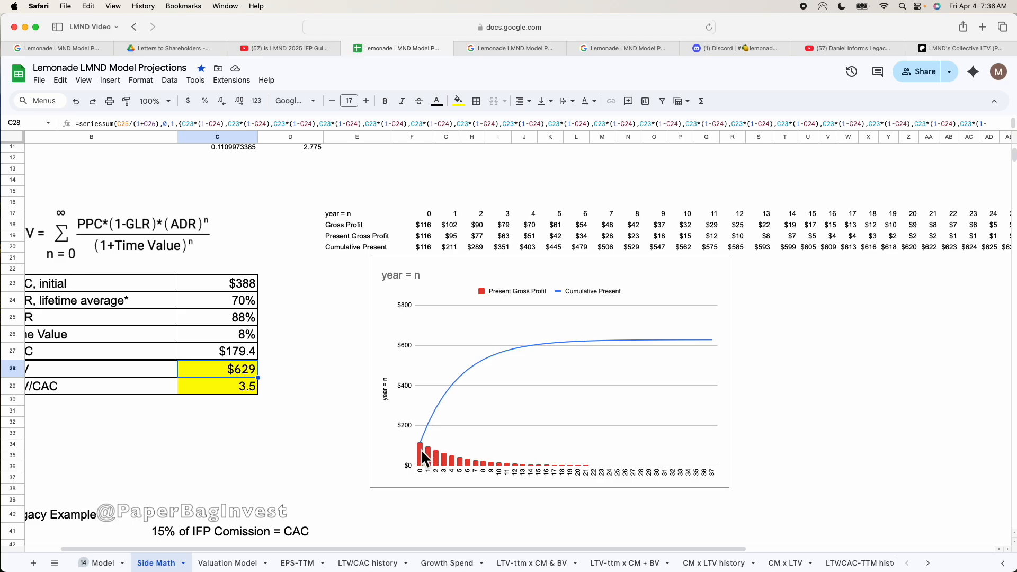
{"action": "mouse_move", "coordinate": [454, 394]}
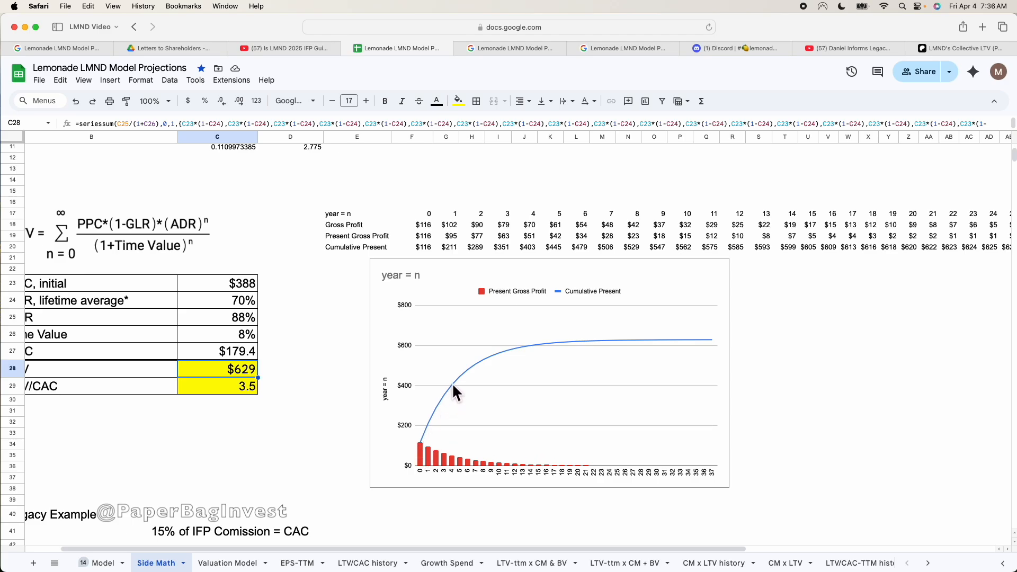
{"action": "mouse_move", "coordinate": [454, 399]}
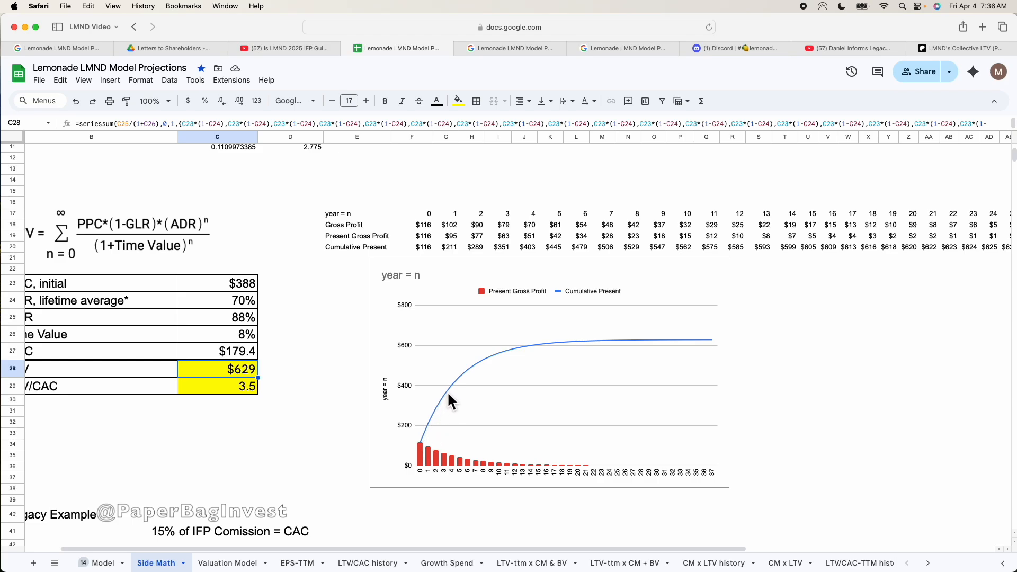
{"action": "mouse_move", "coordinate": [484, 370]}
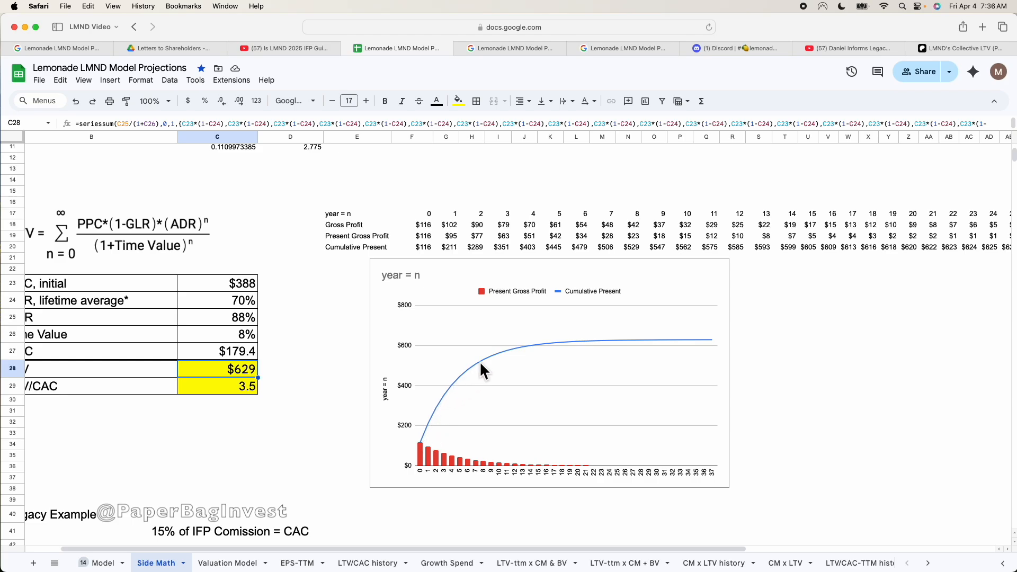
{"action": "mouse_move", "coordinate": [580, 351]}
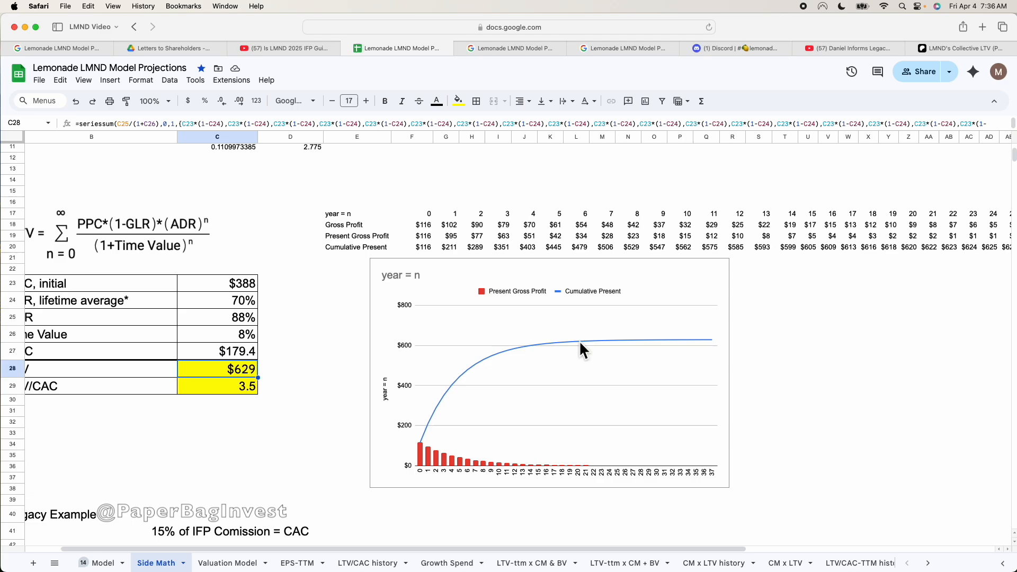
{"action": "mouse_move", "coordinate": [592, 357]}
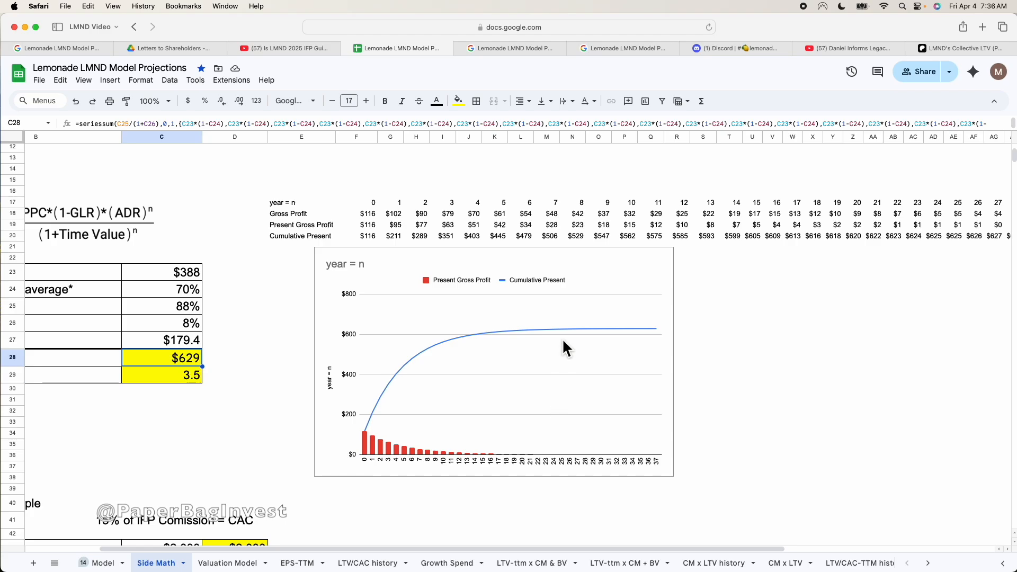
{"action": "scroll", "scroll_direction": "right", "scroll_amount": 3}
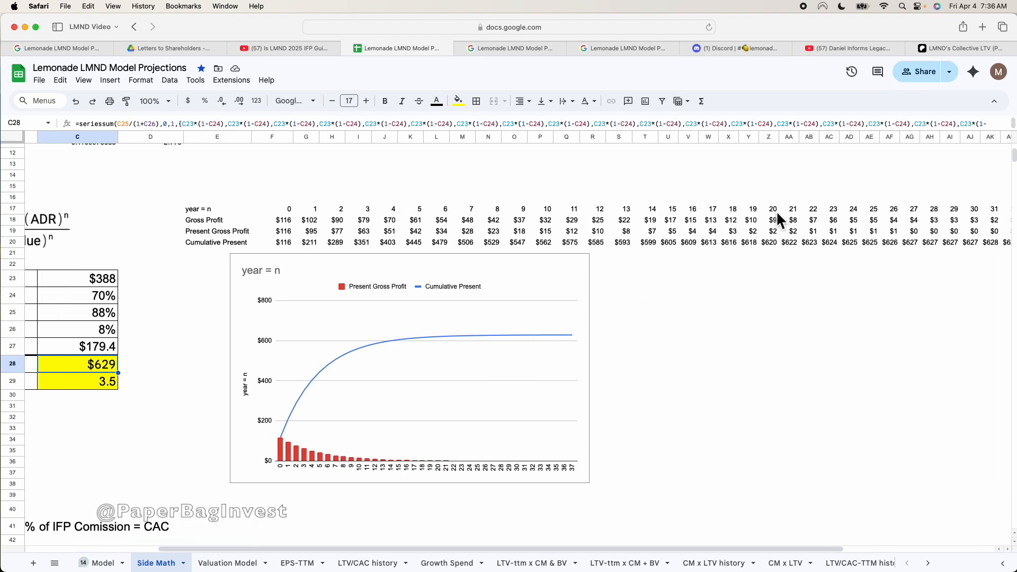
{"action": "left_click", "coordinate": [769, 243]}
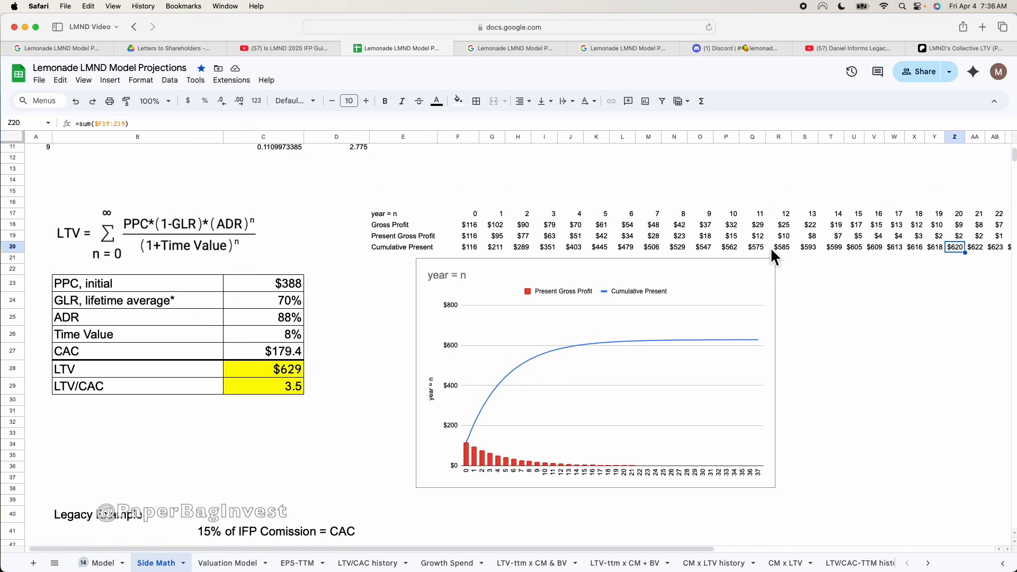
{"action": "mouse_move", "coordinate": [297, 382]}
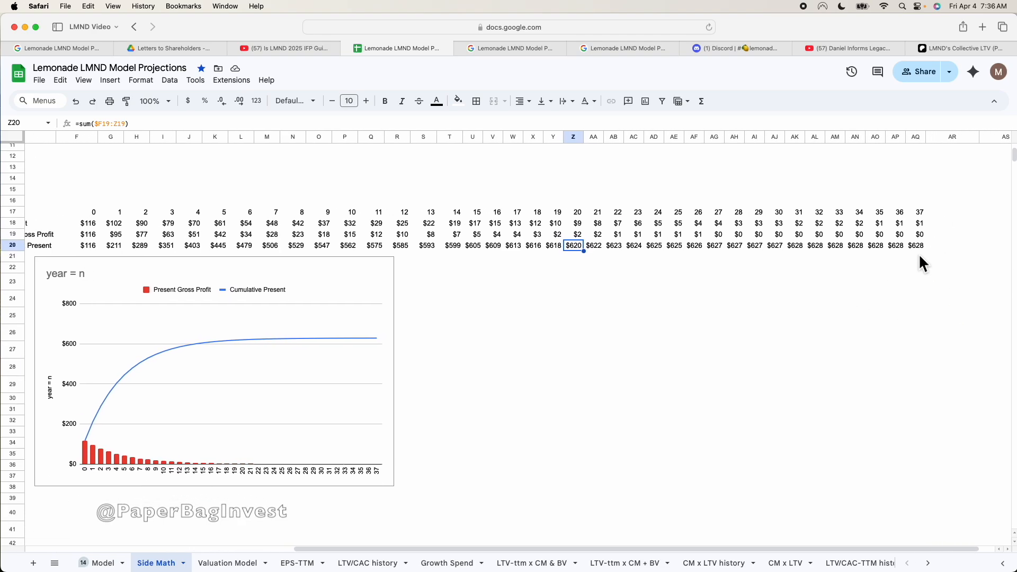
{"action": "left_click", "coordinate": [919, 234]}
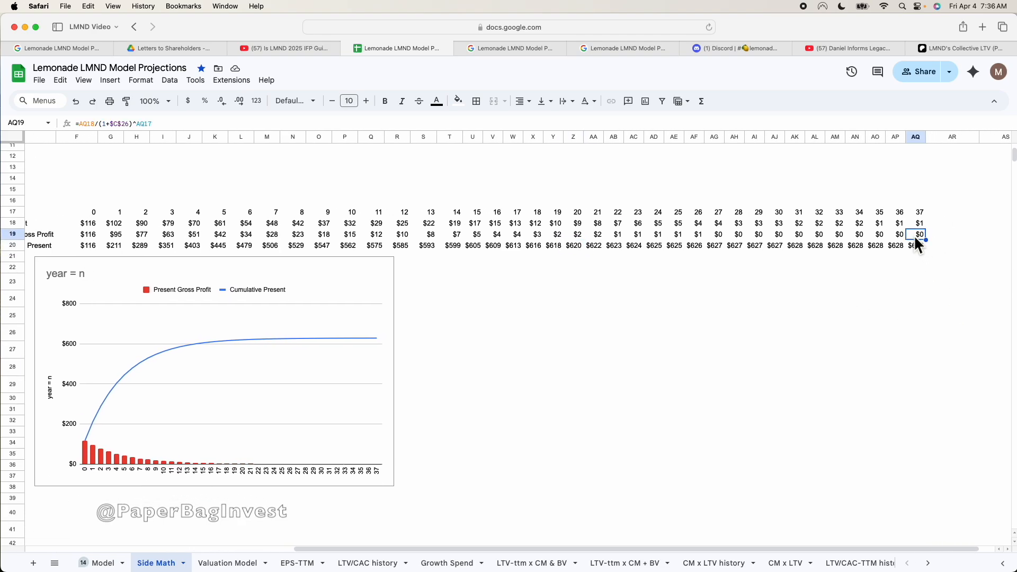
{"action": "mouse_move", "coordinate": [620, 260]}
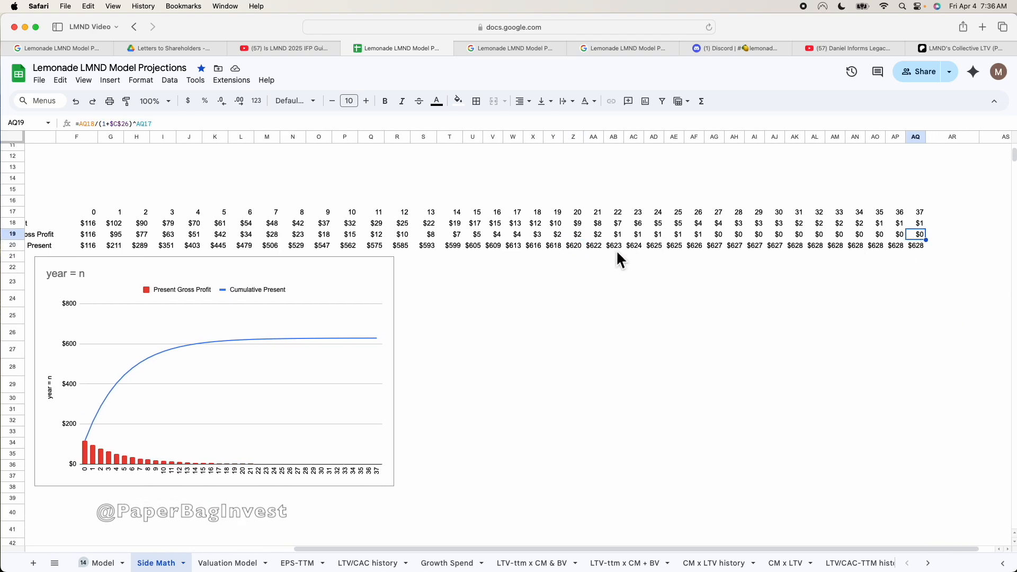
{"action": "mouse_move", "coordinate": [662, 281]}
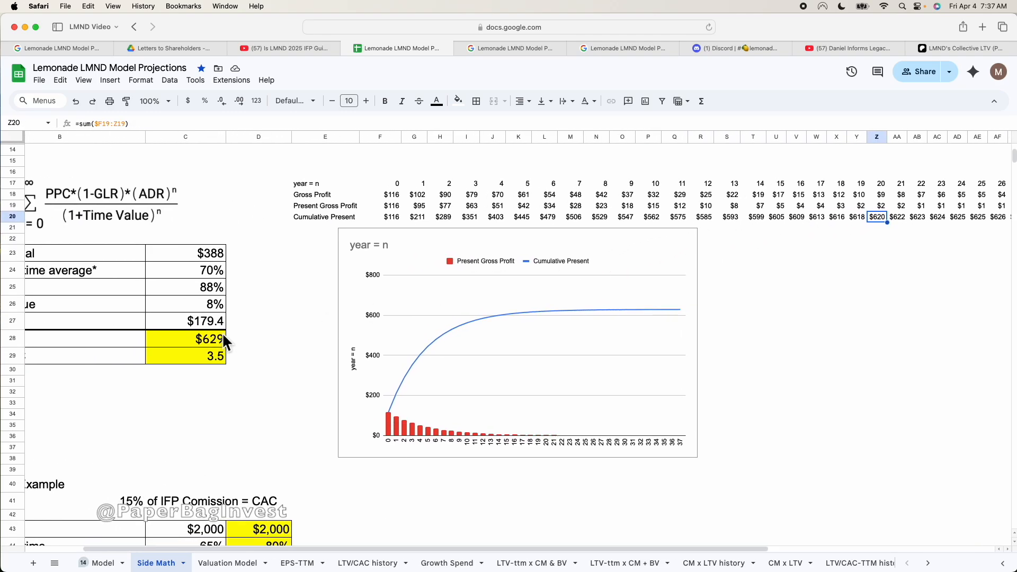
{"action": "mouse_move", "coordinate": [703, 324]}
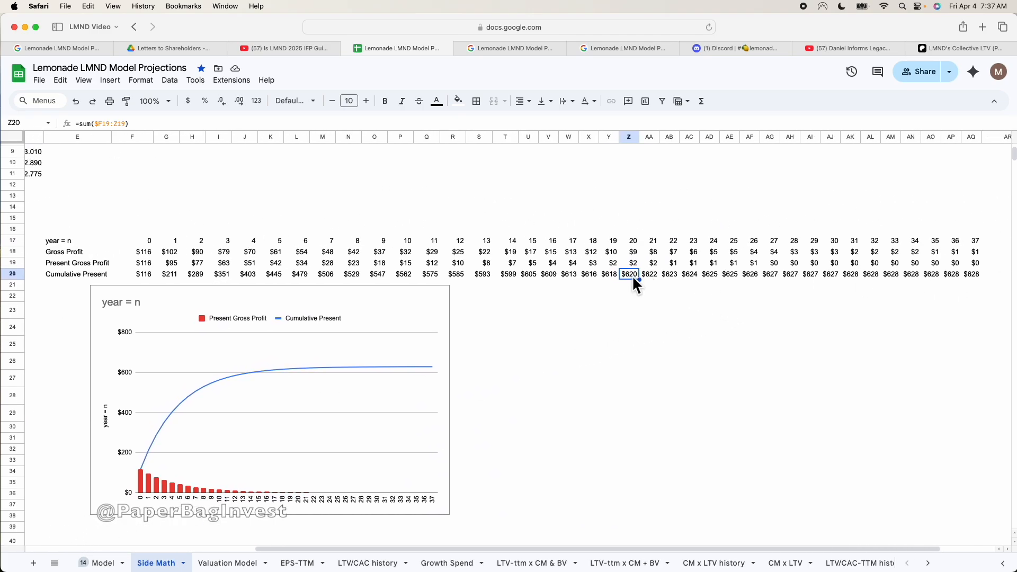
{"action": "mouse_move", "coordinate": [704, 289]}
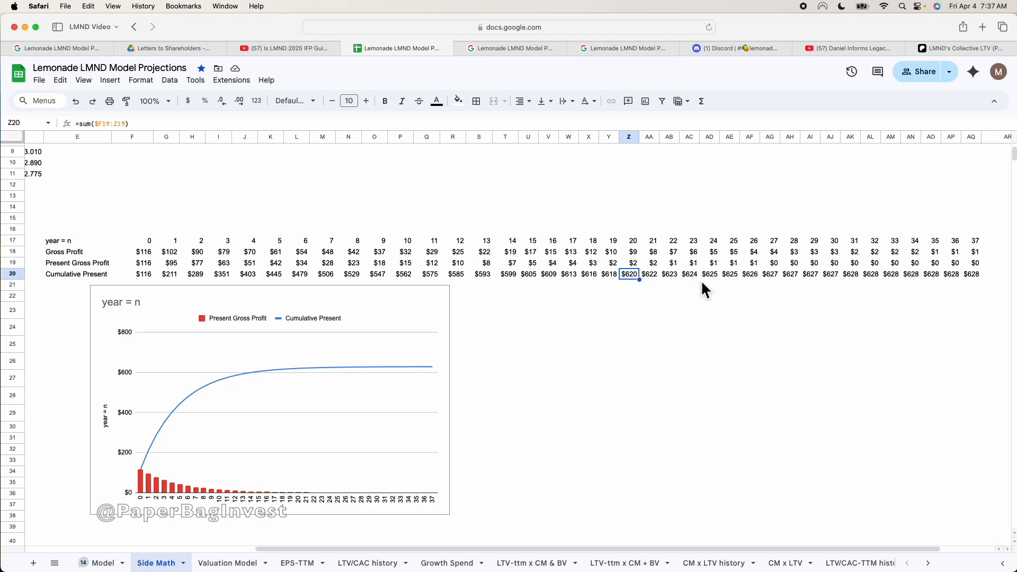
{"action": "scroll", "scroll_direction": "down", "scroll_amount": 3}
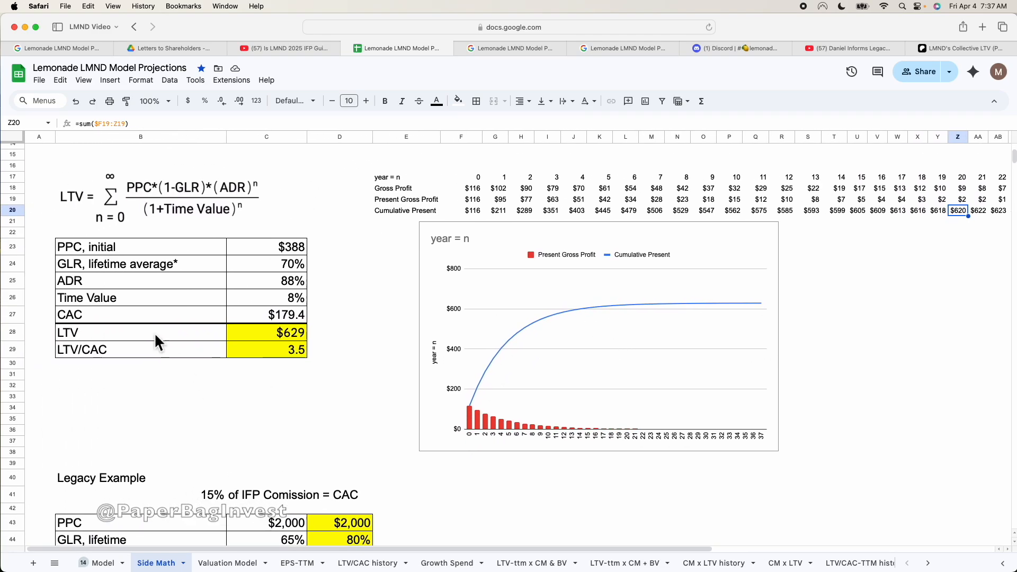
{"action": "scroll", "scroll_direction": "right", "scroll_amount": 3}
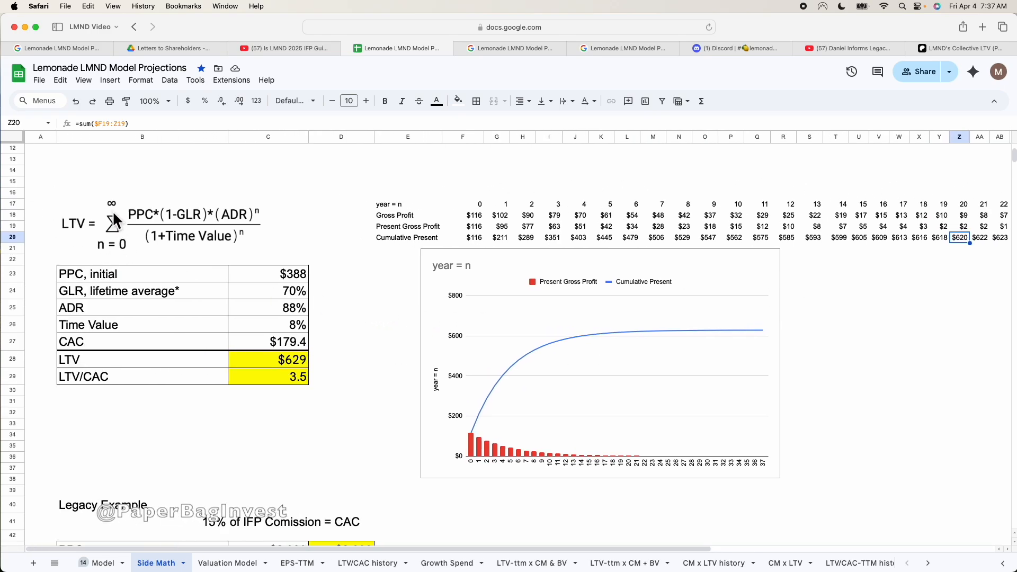
{"action": "mouse_move", "coordinate": [467, 211]}
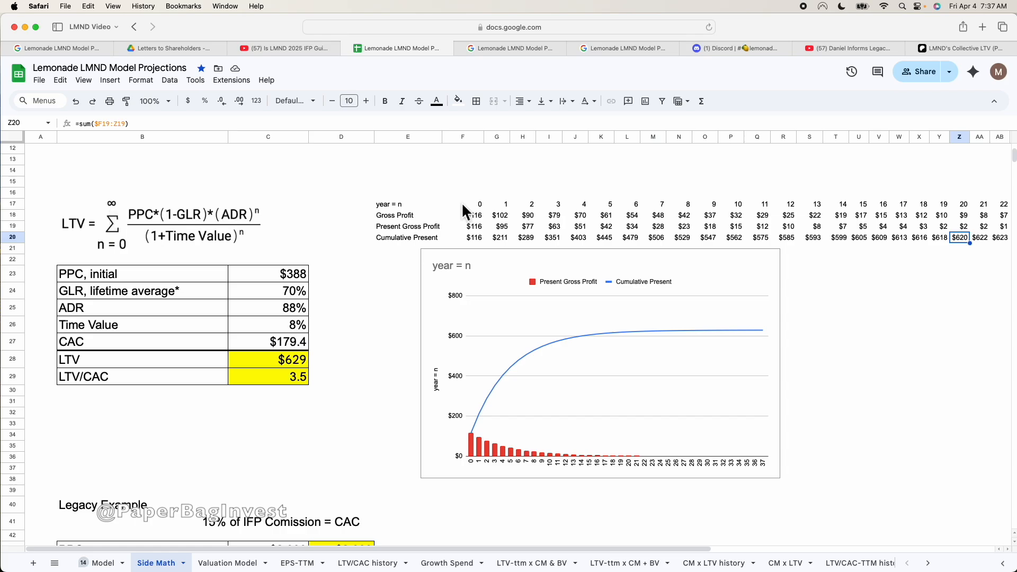
{"action": "scroll", "scroll_direction": "right", "scroll_amount": 3}
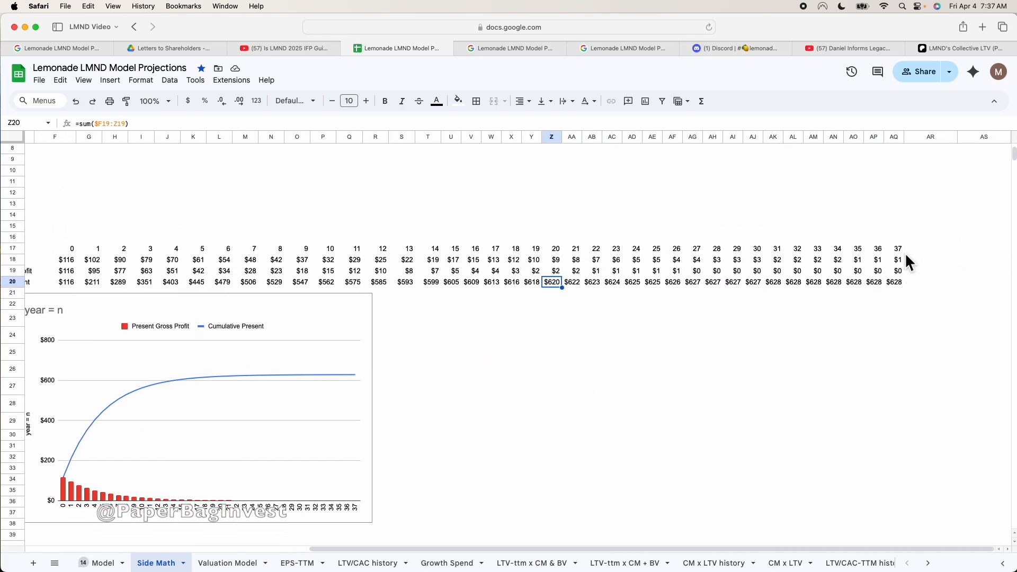
{"action": "mouse_move", "coordinate": [688, 326]}
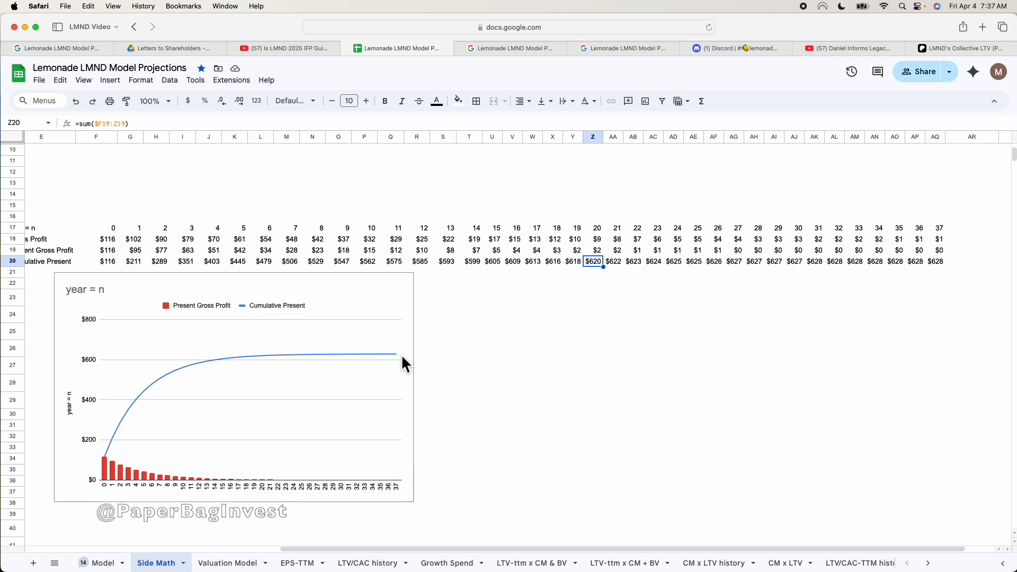
{"action": "mouse_move", "coordinate": [707, 361]}
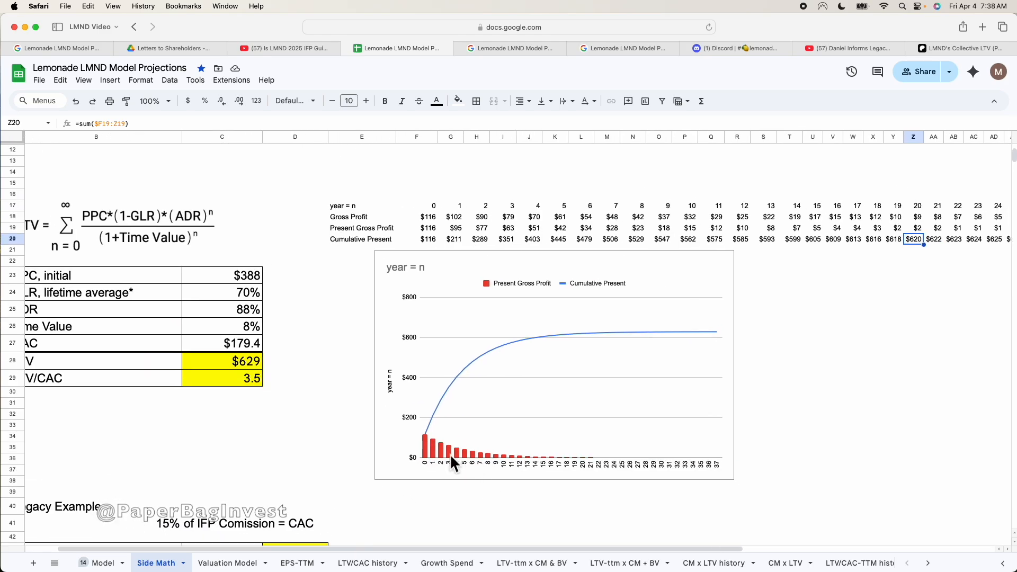
{"action": "mouse_move", "coordinate": [433, 443]}
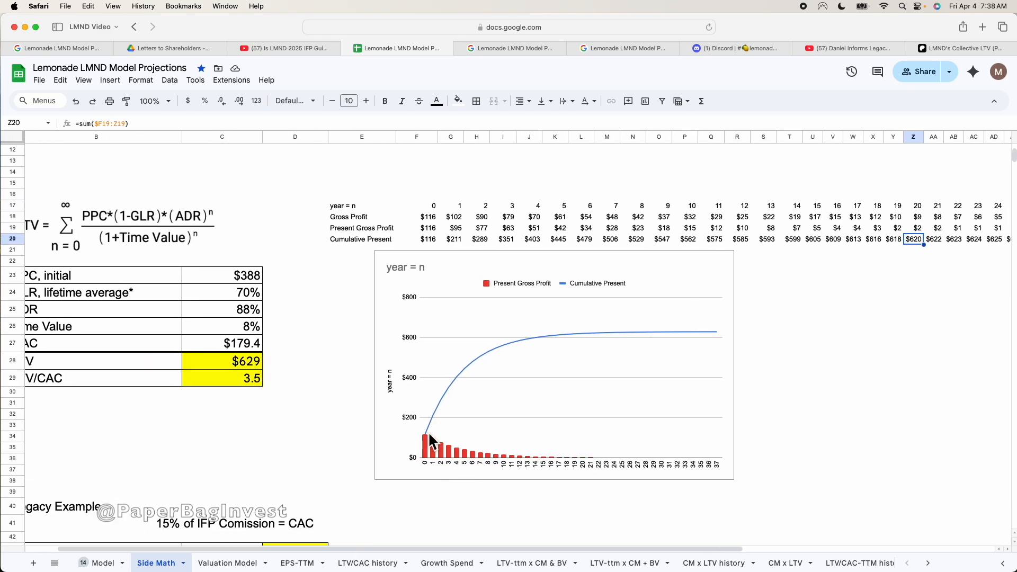
{"action": "left_click", "coordinate": [240, 343]}
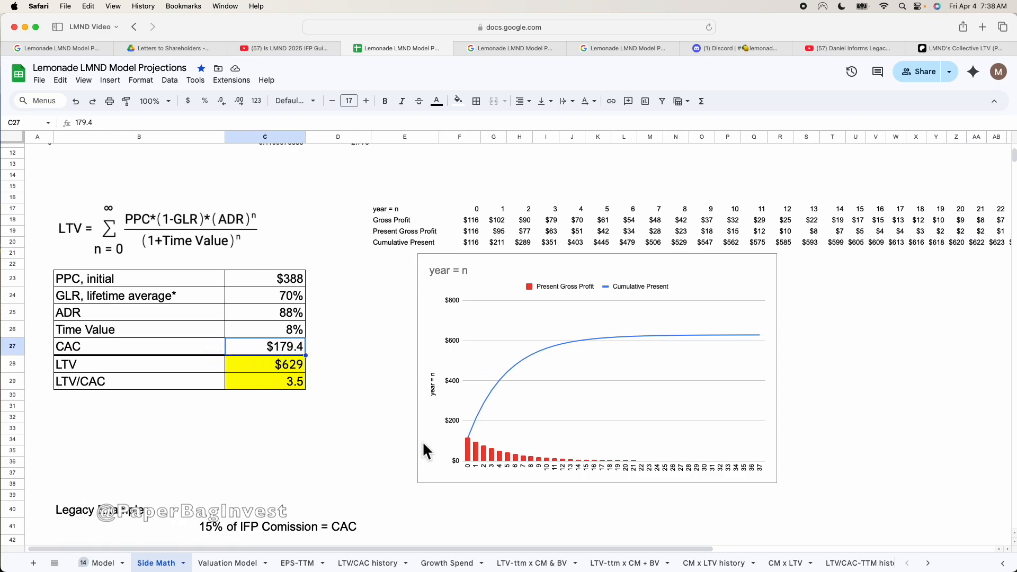
{"action": "mouse_move", "coordinate": [470, 438]}
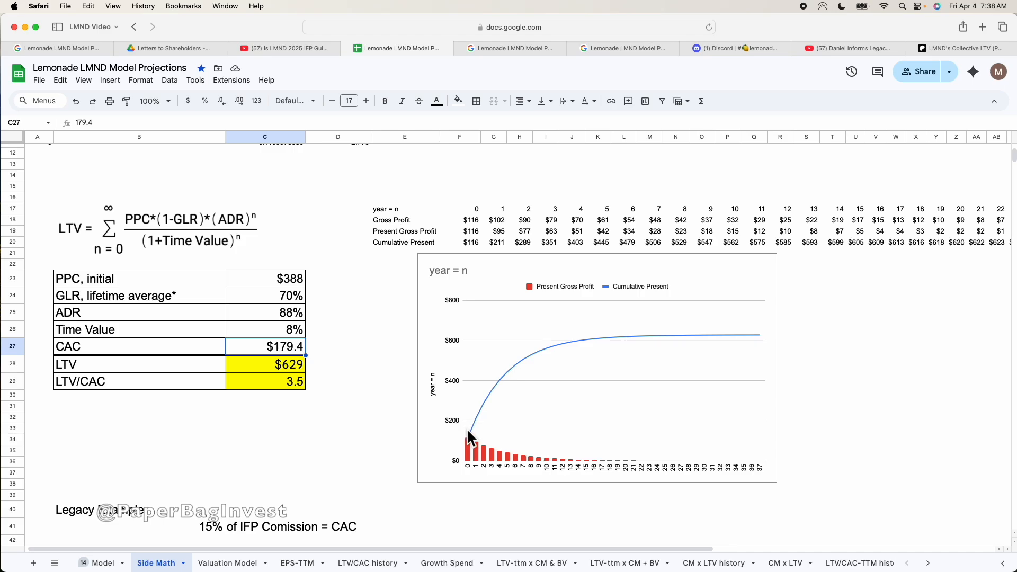
{"action": "mouse_move", "coordinate": [479, 454]}
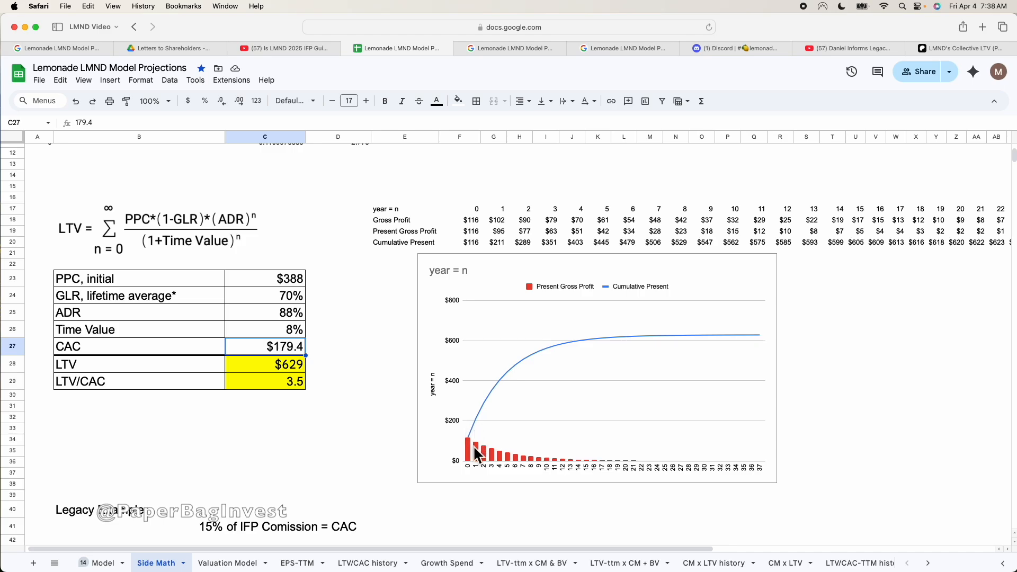
{"action": "mouse_move", "coordinate": [480, 435]}
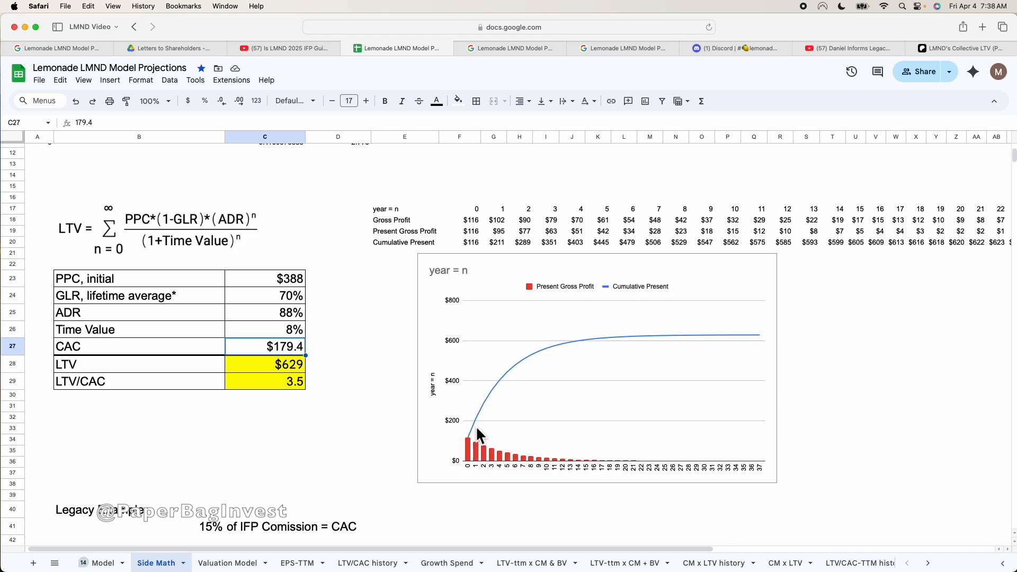
{"action": "mouse_move", "coordinate": [512, 379]}
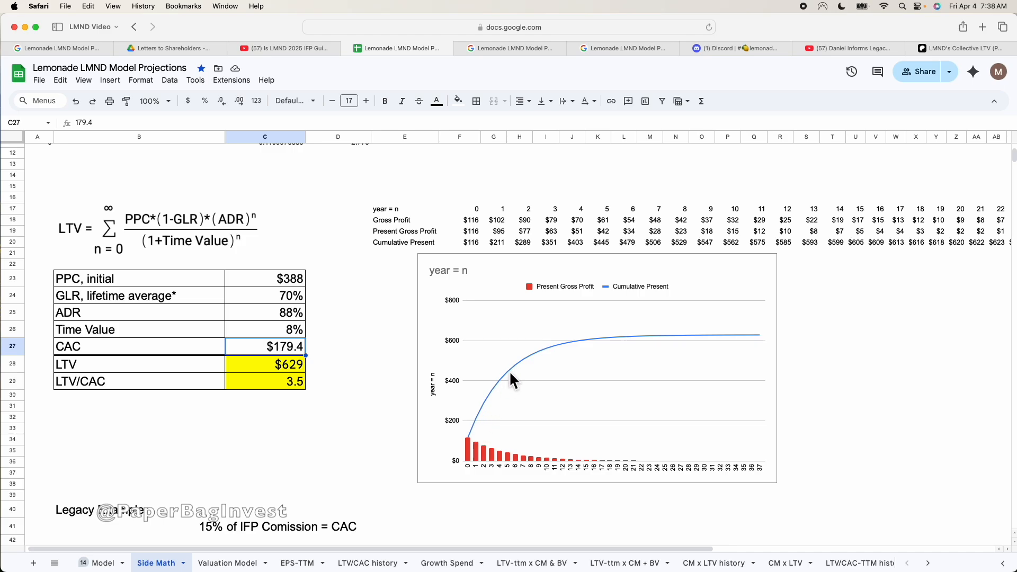
{"action": "mouse_move", "coordinate": [598, 342]}
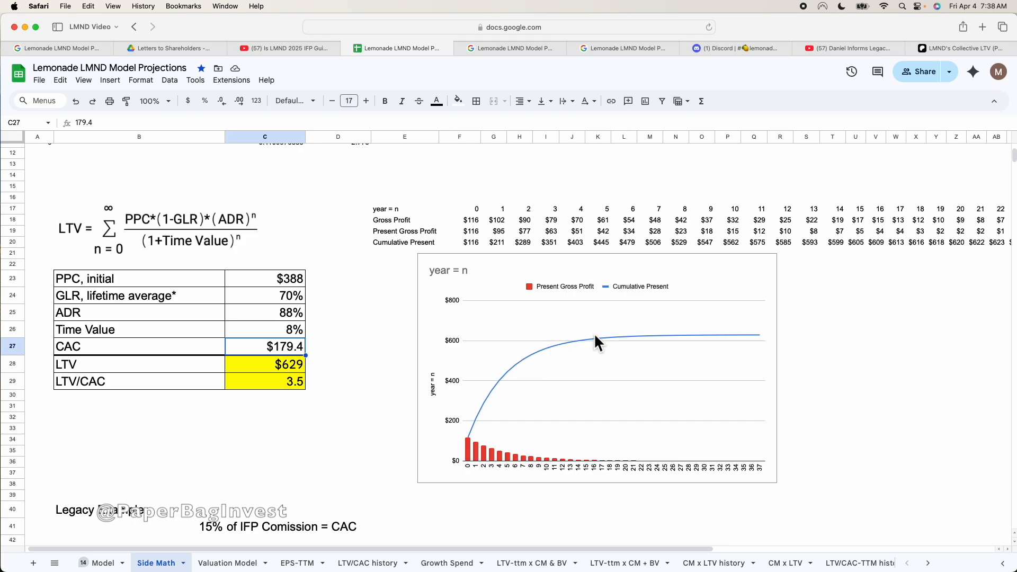
{"action": "mouse_move", "coordinate": [572, 361]}
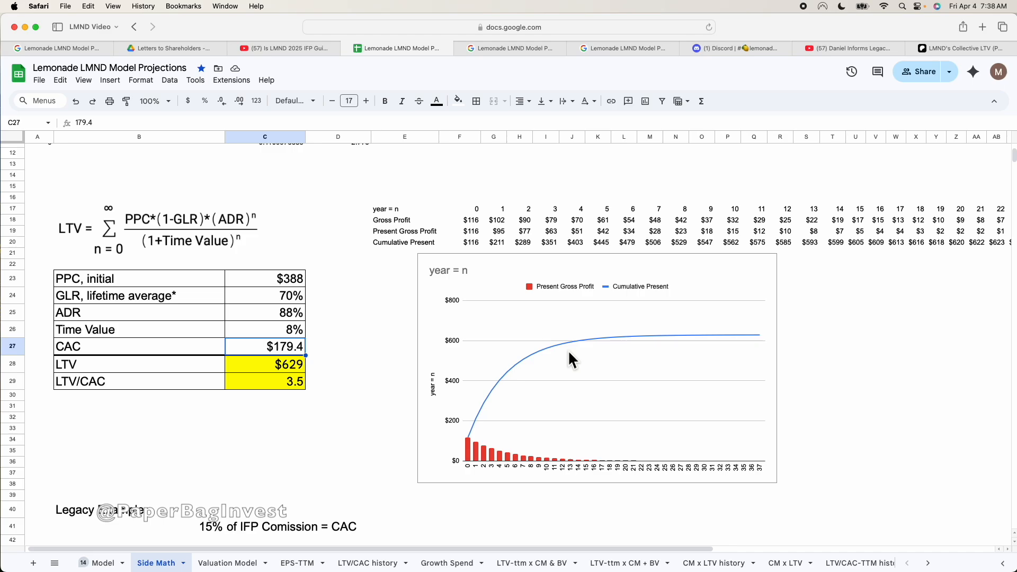
{"action": "mouse_move", "coordinate": [500, 428]}
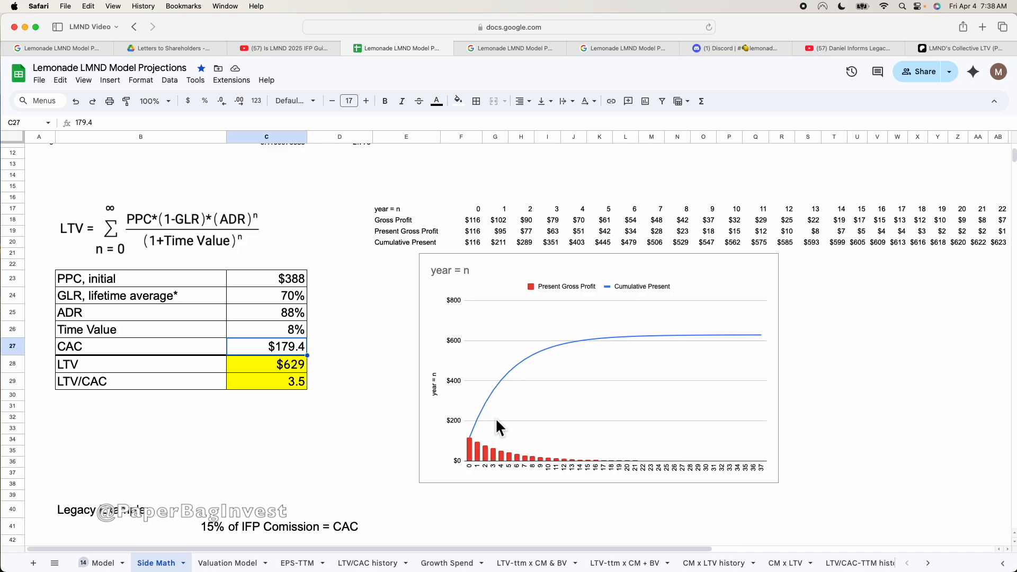
{"action": "scroll", "scroll_direction": "down", "scroll_amount": 3}
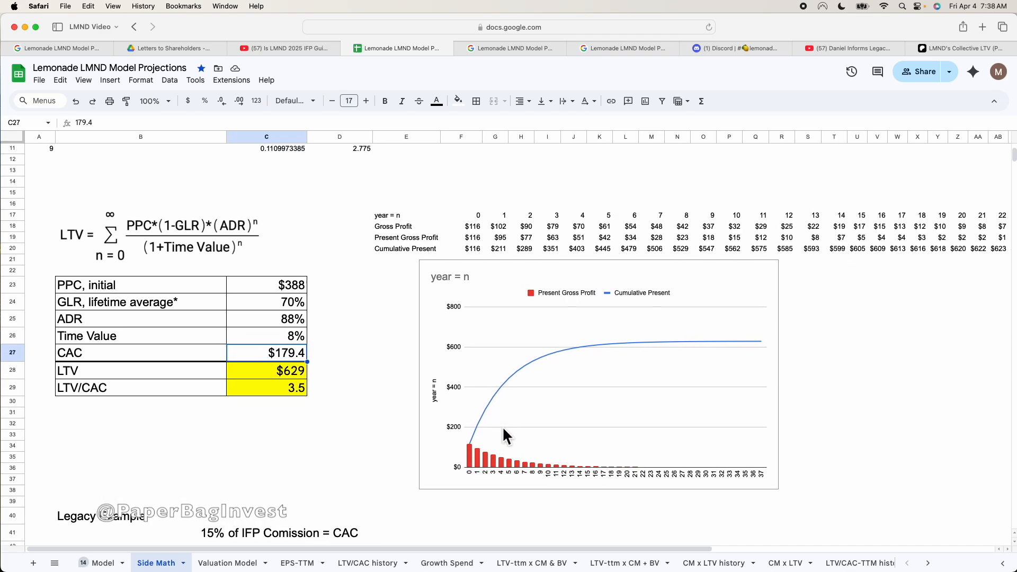
{"action": "scroll", "scroll_direction": "down", "scroll_amount": 3}
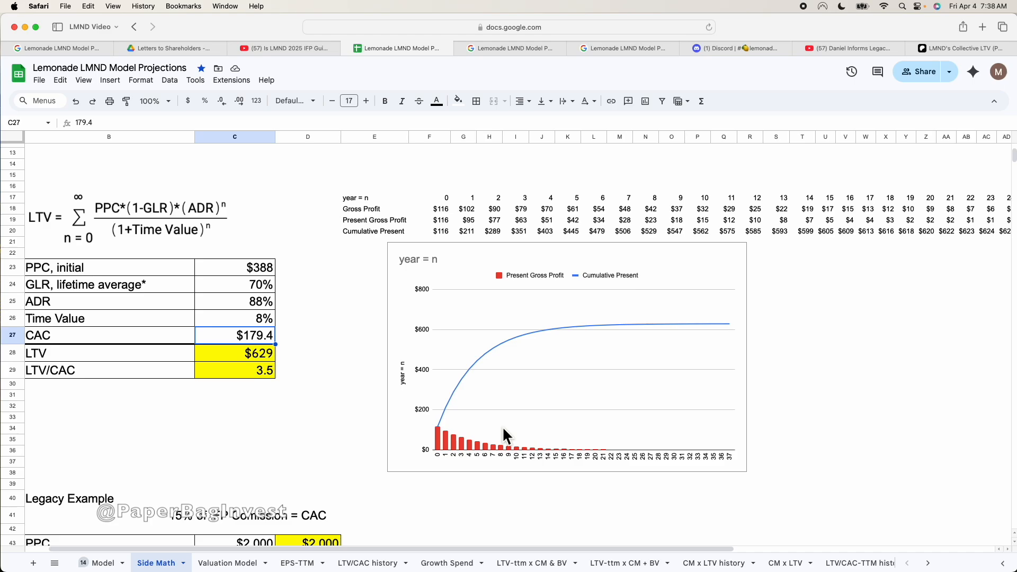
{"action": "mouse_move", "coordinate": [450, 433]}
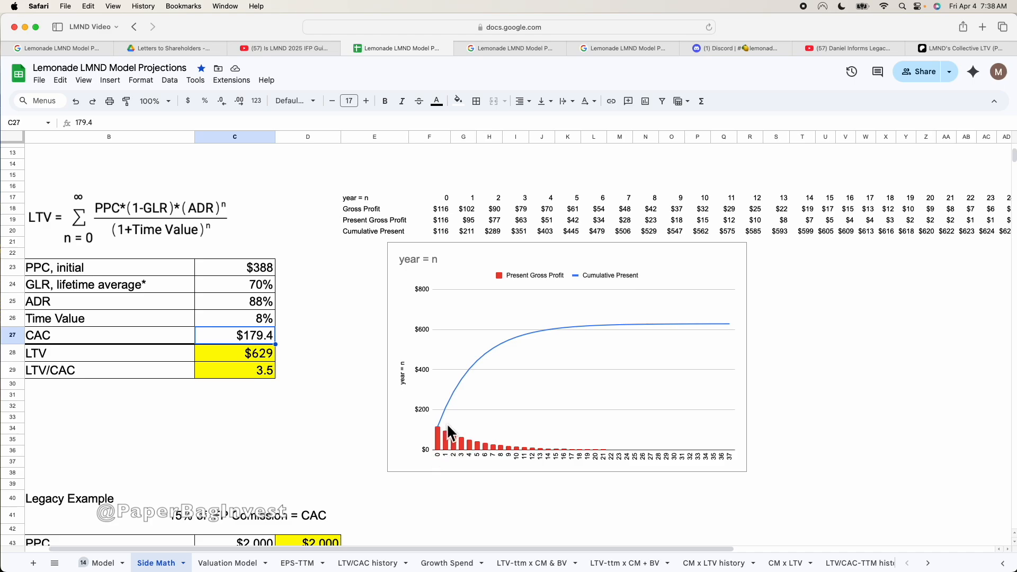
{"action": "mouse_move", "coordinate": [445, 451]}
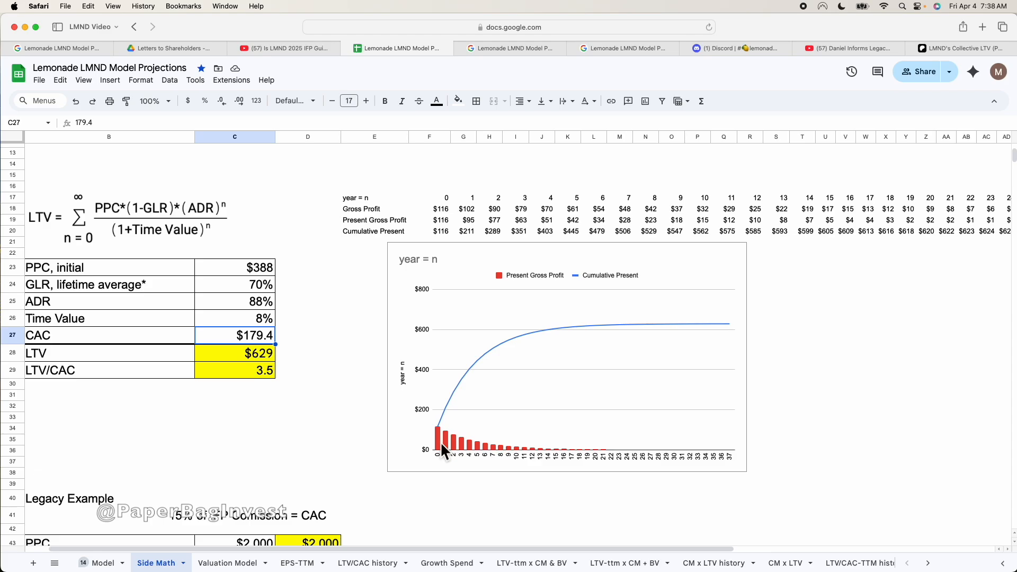
{"action": "mouse_move", "coordinate": [445, 438]}
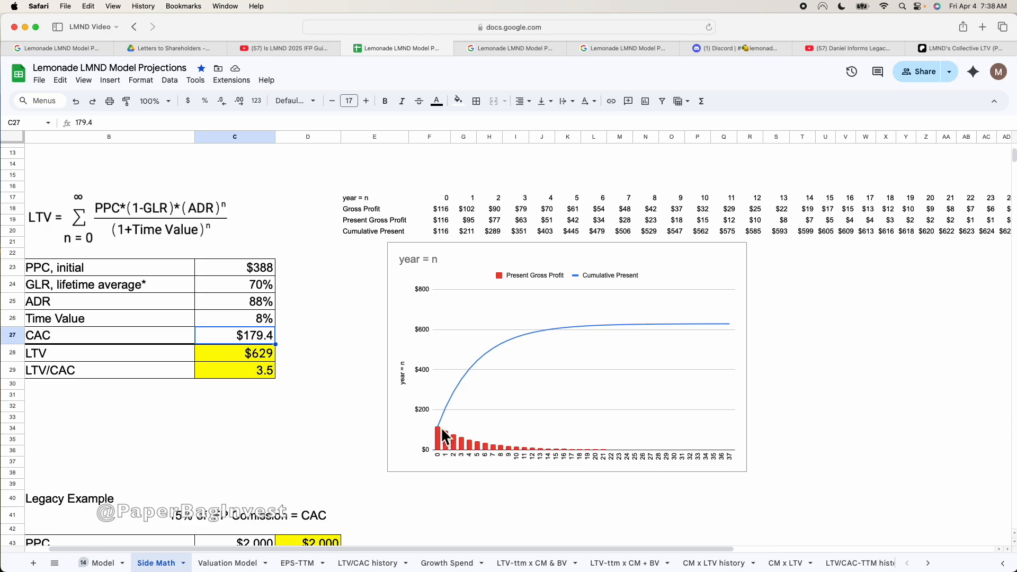
{"action": "mouse_move", "coordinate": [450, 420]}
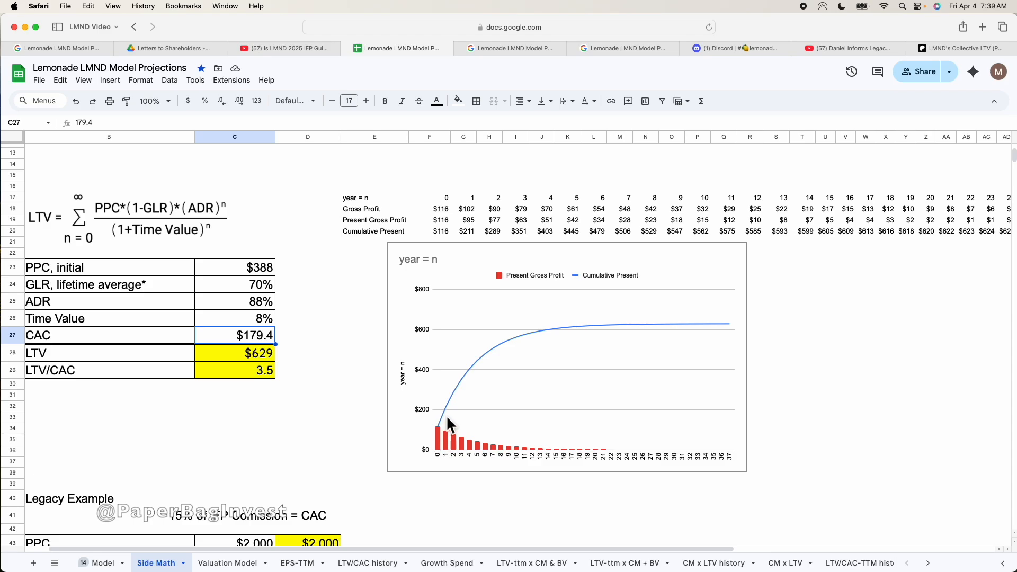
{"action": "mouse_move", "coordinate": [446, 425]}
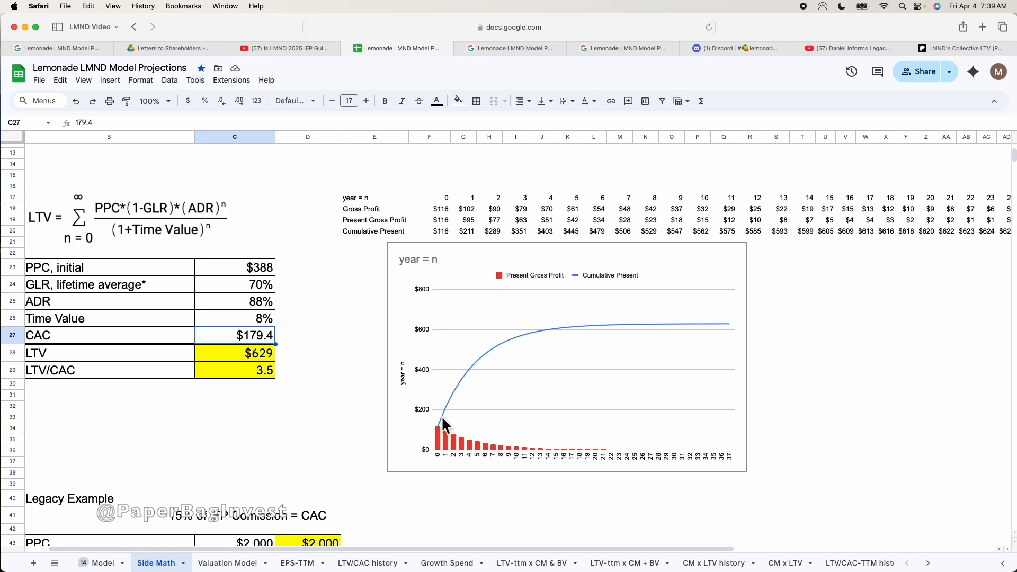
{"action": "mouse_move", "coordinate": [531, 335]}
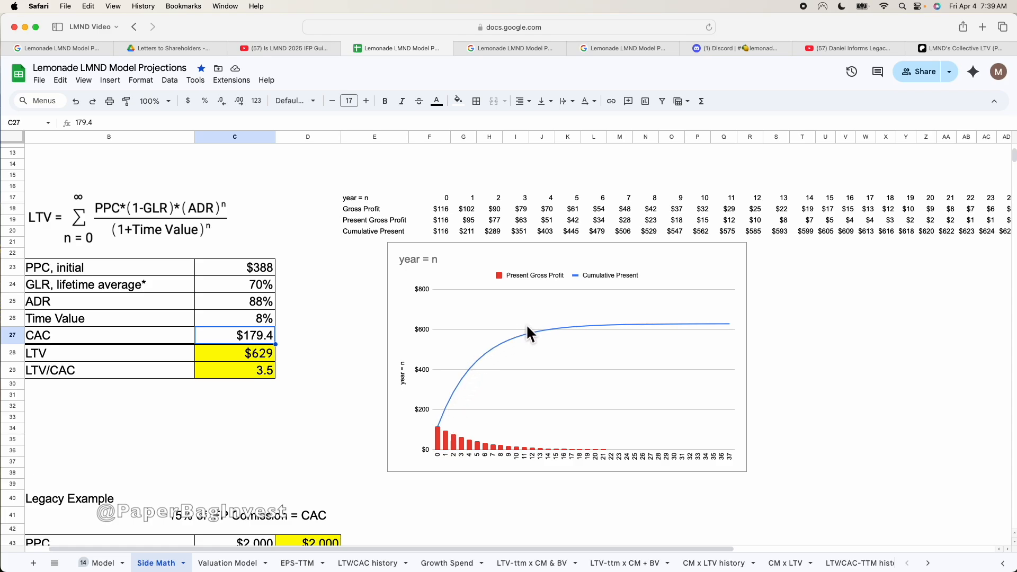
{"action": "mouse_move", "coordinate": [526, 344]}
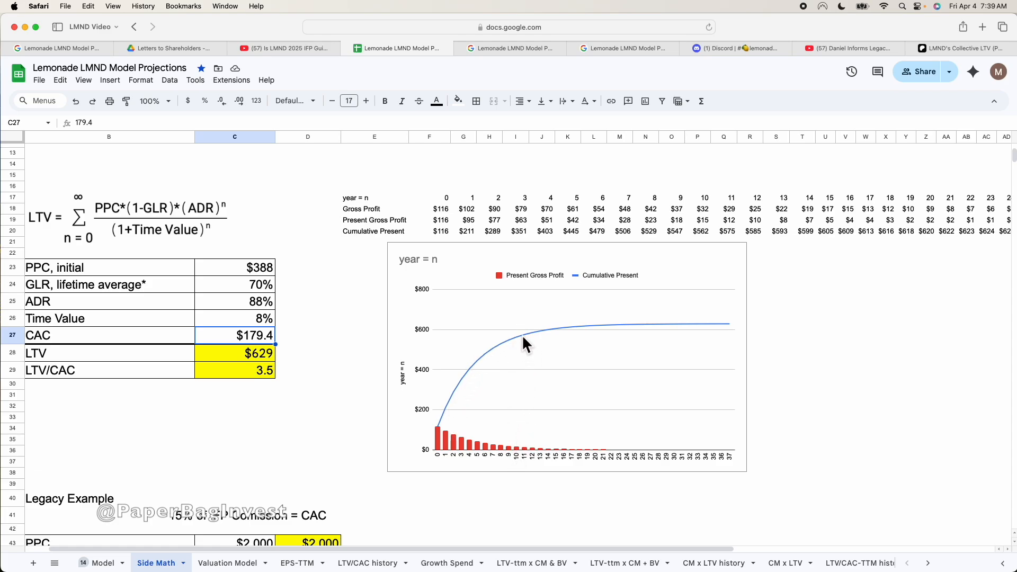
{"action": "mouse_move", "coordinate": [464, 398]}
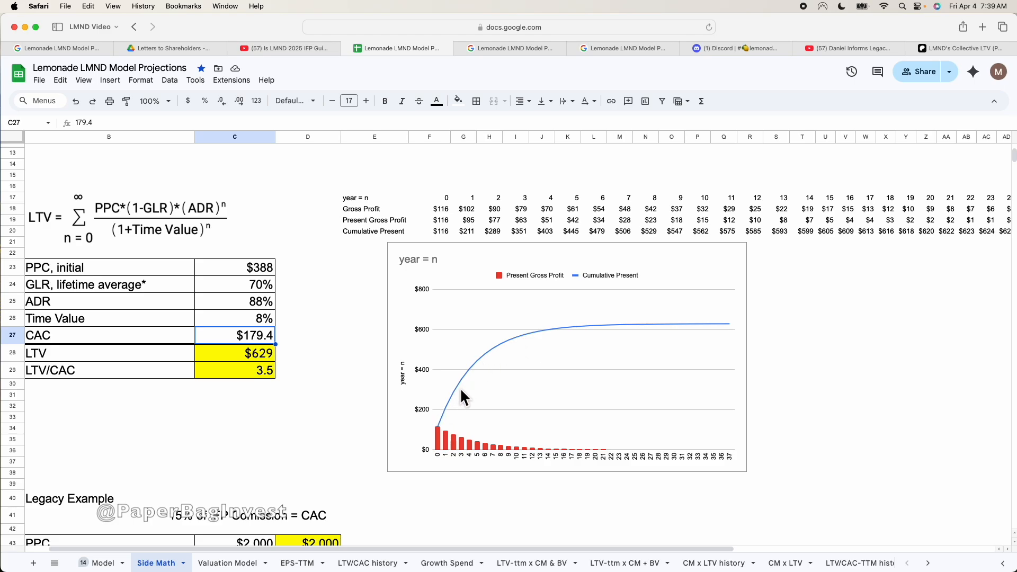
{"action": "mouse_move", "coordinate": [515, 415]}
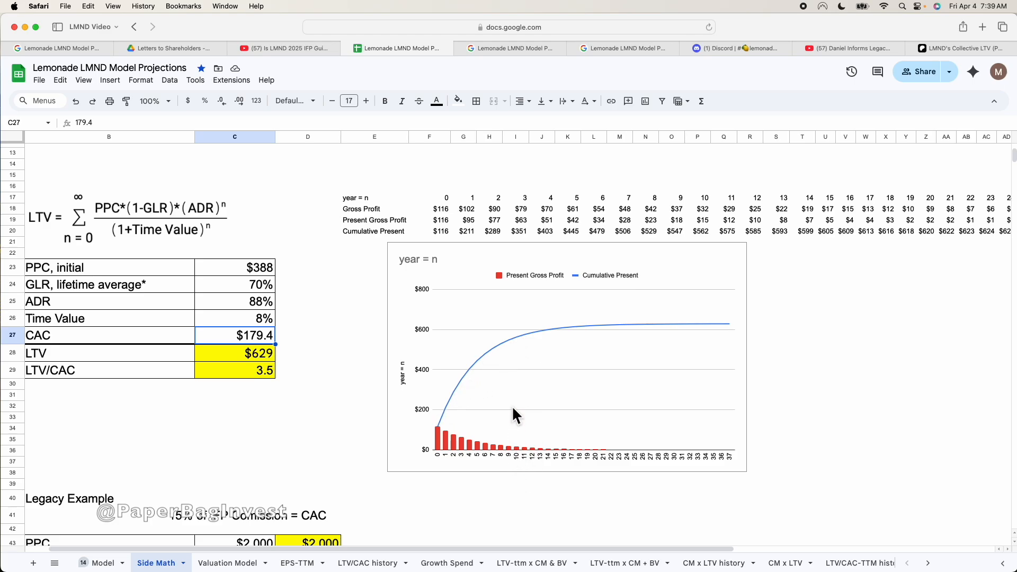
{"action": "mouse_move", "coordinate": [525, 341]}
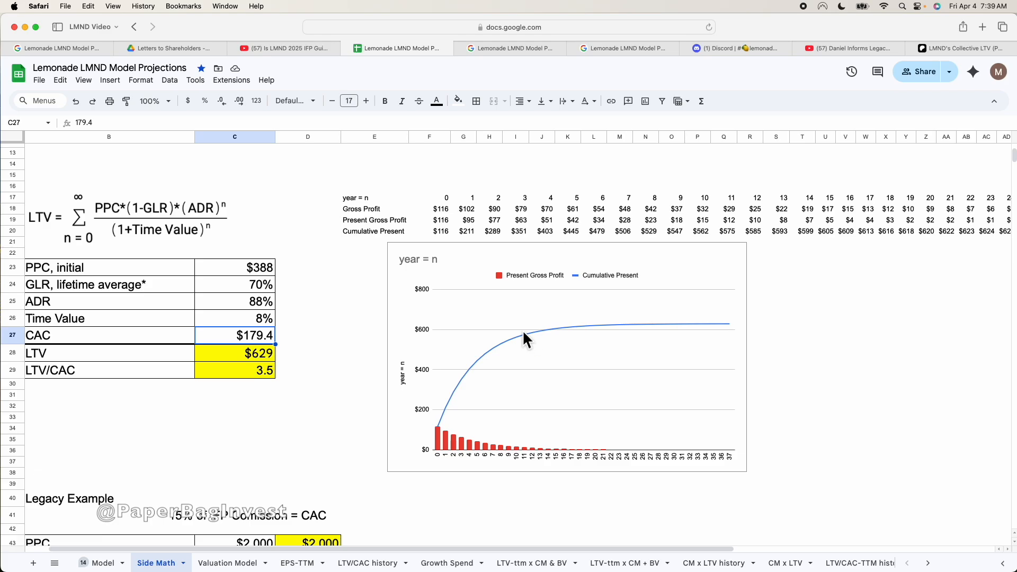
{"action": "left_click", "coordinate": [674, 231]}
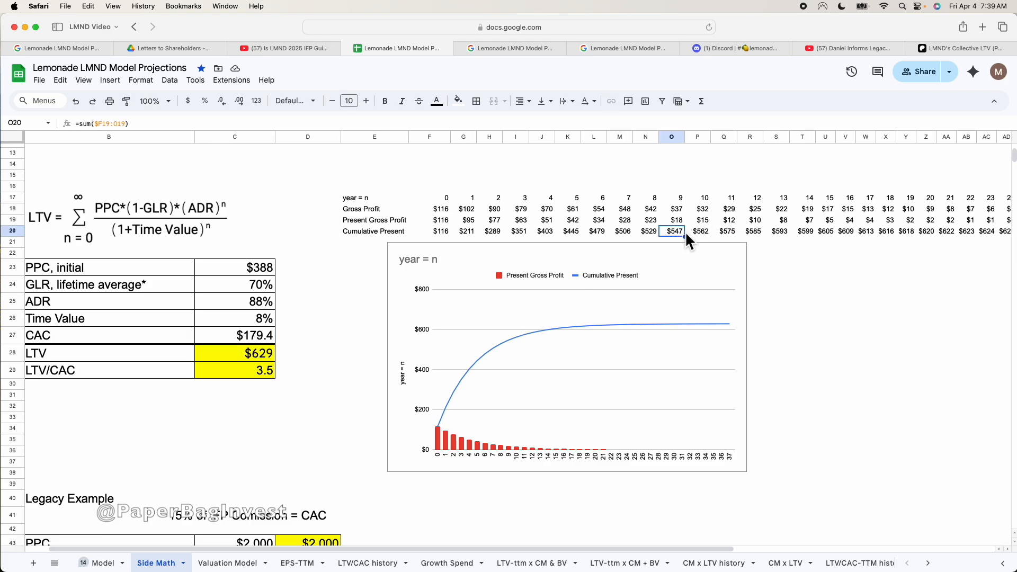
{"action": "mouse_move", "coordinate": [258, 414]}
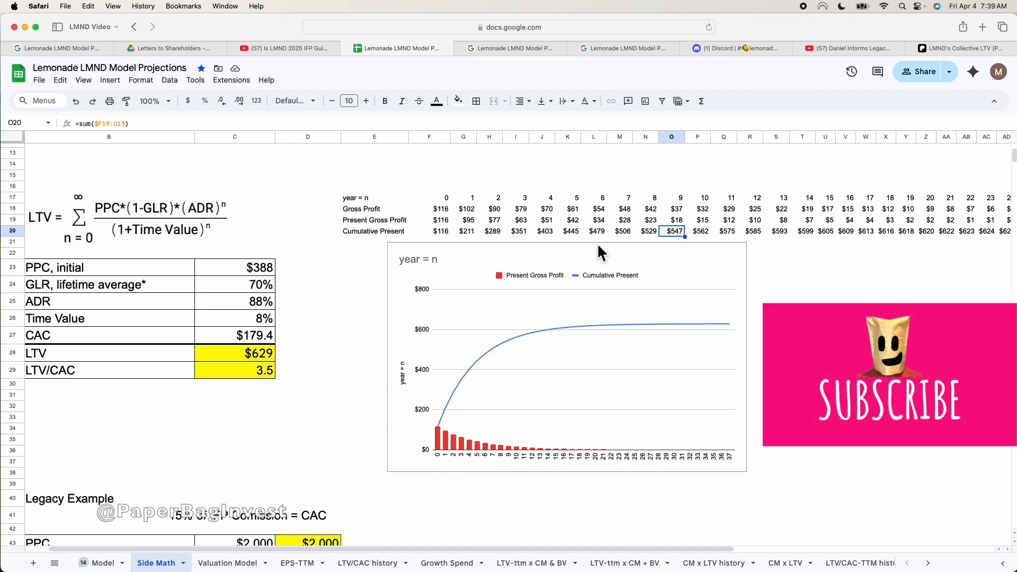
{"action": "mouse_move", "coordinate": [448, 242]}
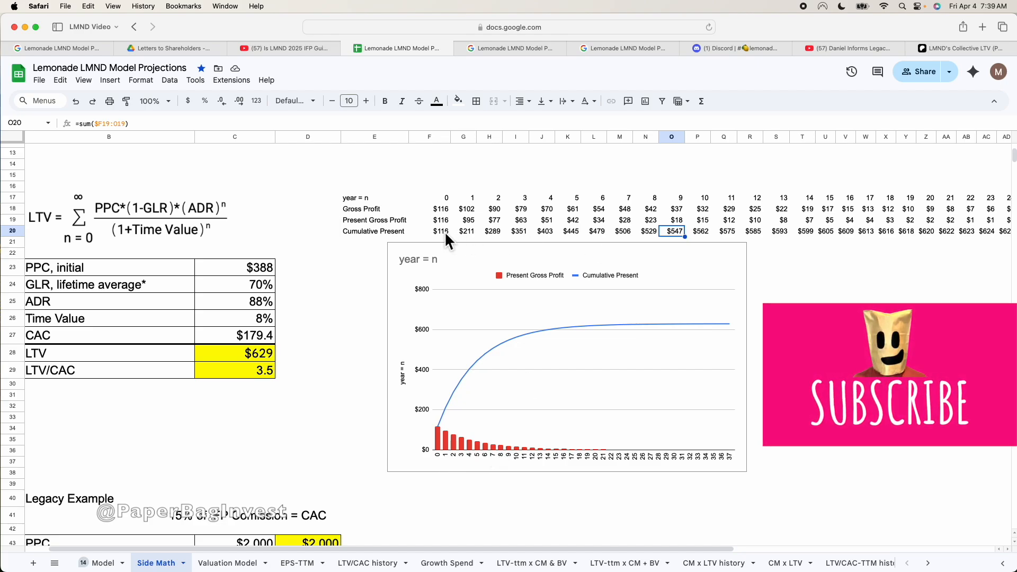
{"action": "left_click", "coordinate": [428, 231]}
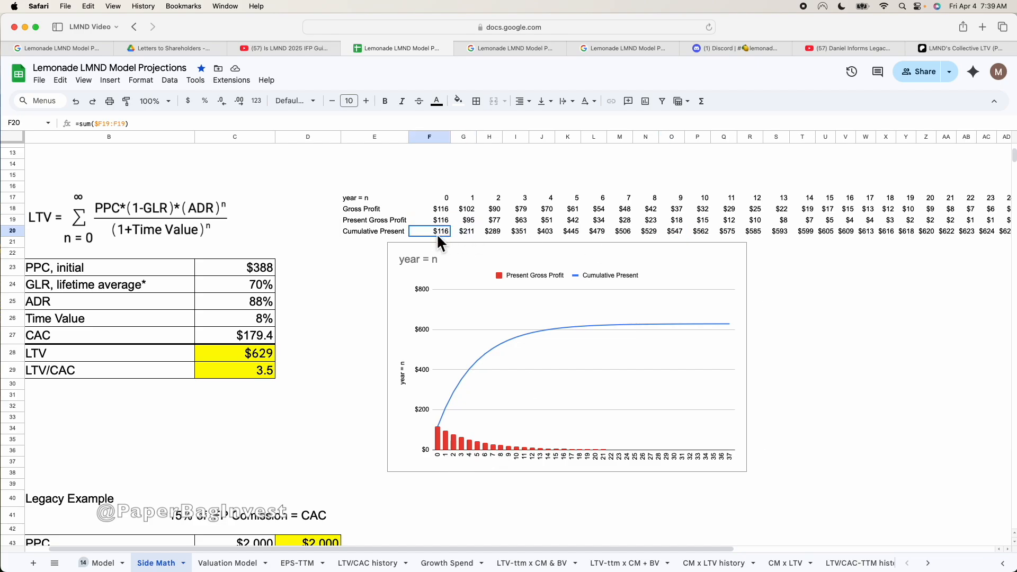
{"action": "left_click", "coordinate": [698, 231]}
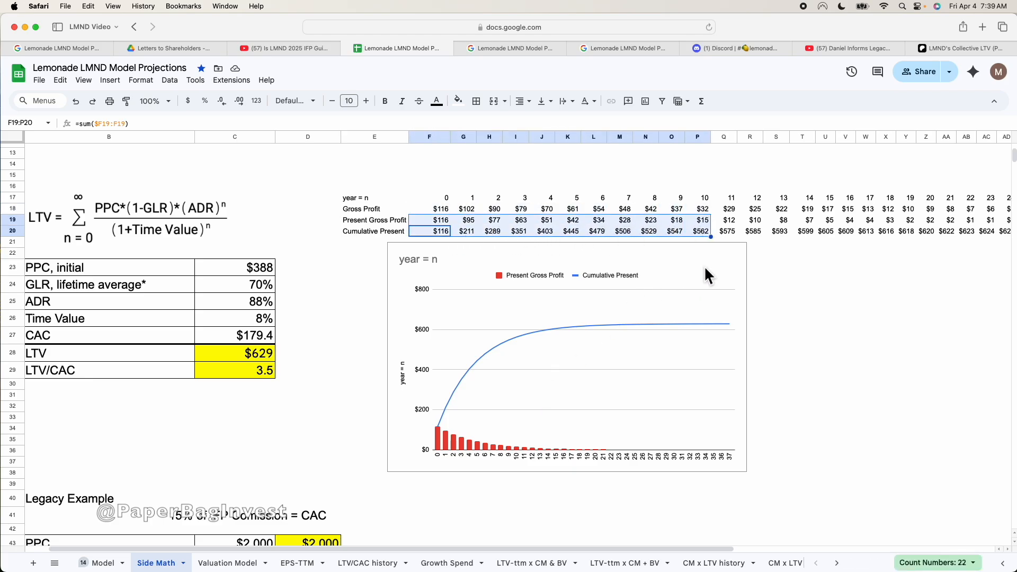
{"action": "mouse_move", "coordinate": [515, 382]}
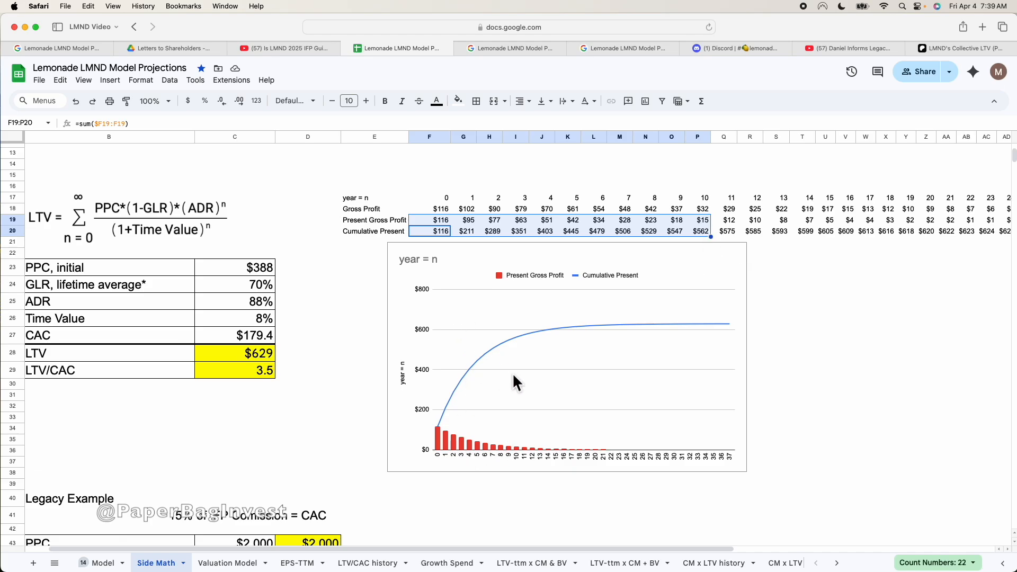
{"action": "mouse_move", "coordinate": [444, 451]}
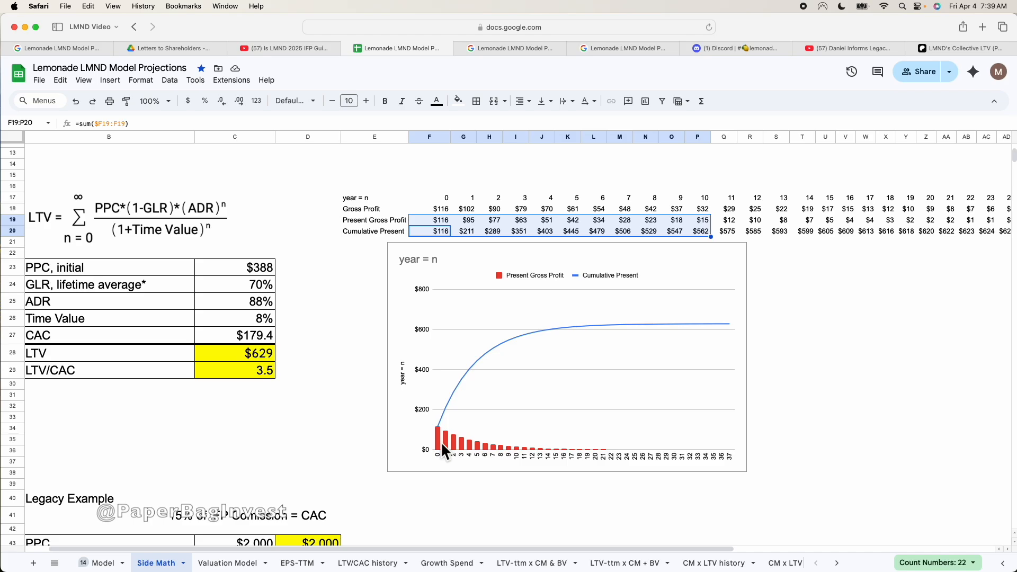
{"action": "mouse_move", "coordinate": [436, 459]}
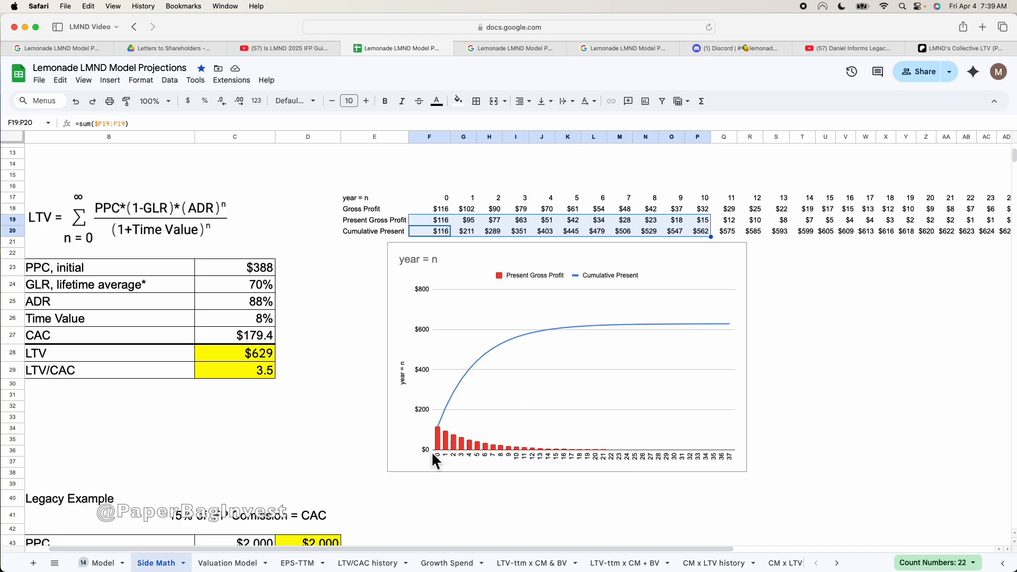
{"action": "mouse_move", "coordinate": [470, 408]}
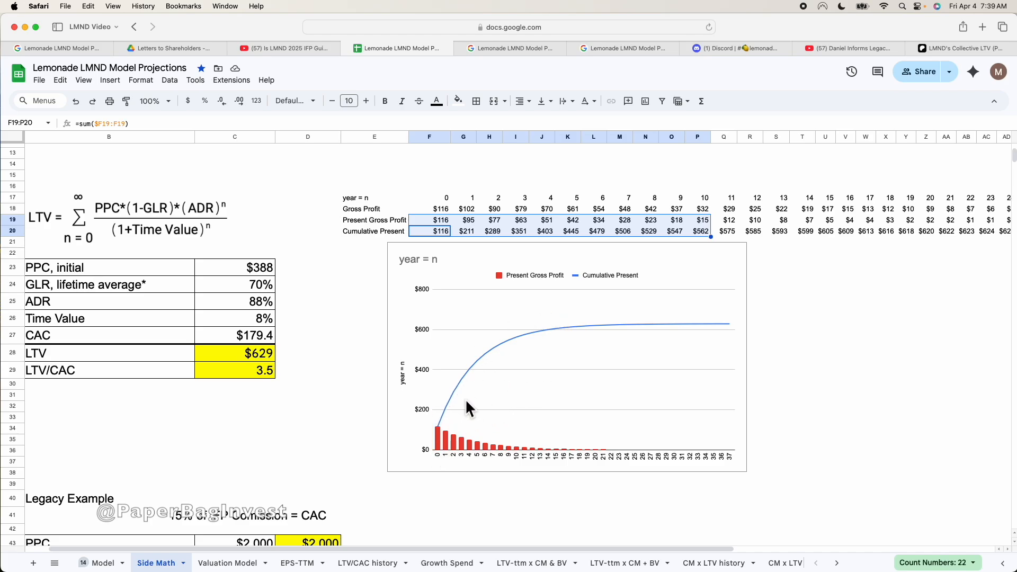
{"action": "mouse_move", "coordinate": [509, 417]}
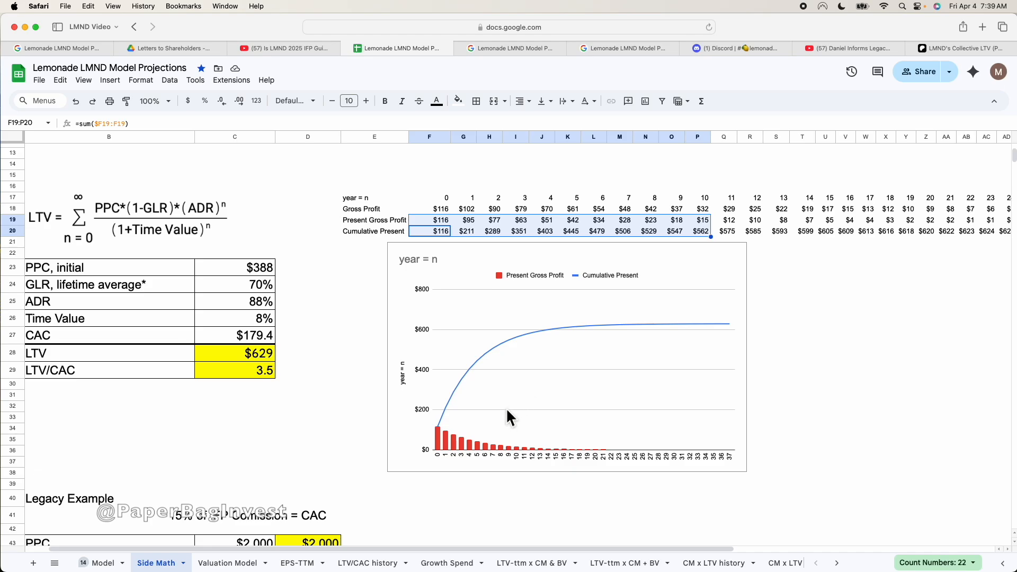
{"action": "mouse_move", "coordinate": [452, 443]}
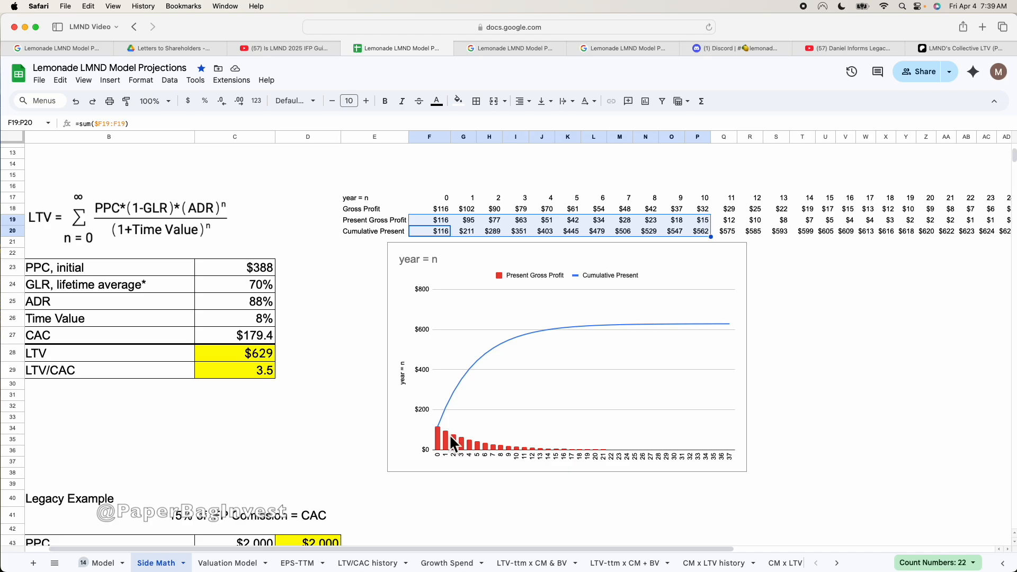
{"action": "mouse_move", "coordinate": [461, 436]}
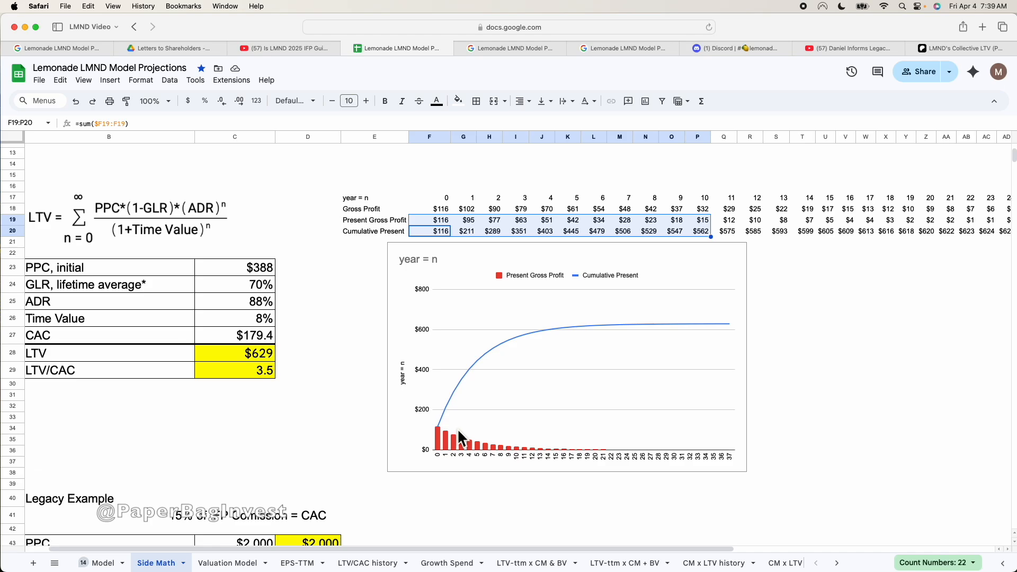
{"action": "mouse_move", "coordinate": [467, 422]}
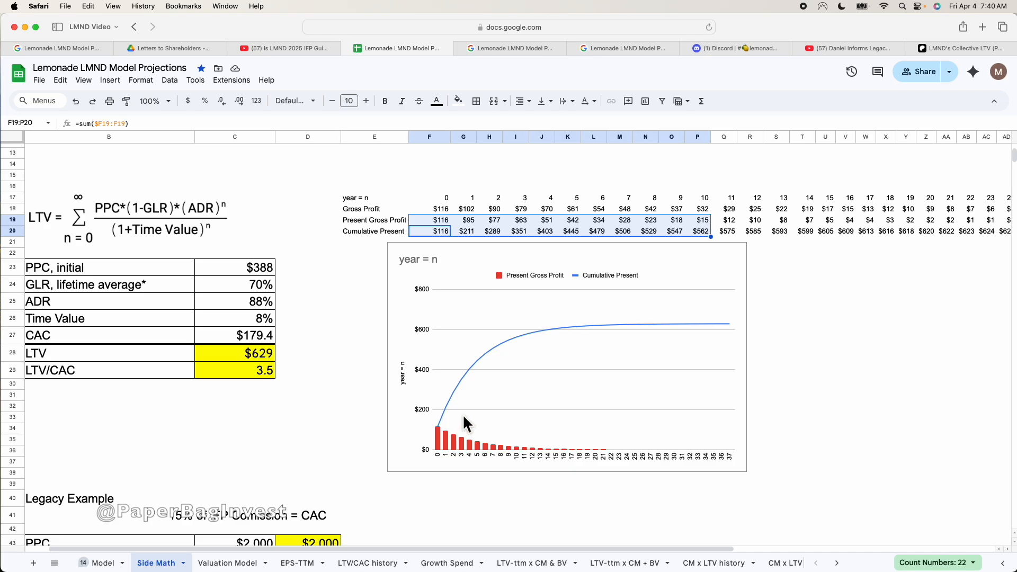
{"action": "mouse_move", "coordinate": [472, 381]}
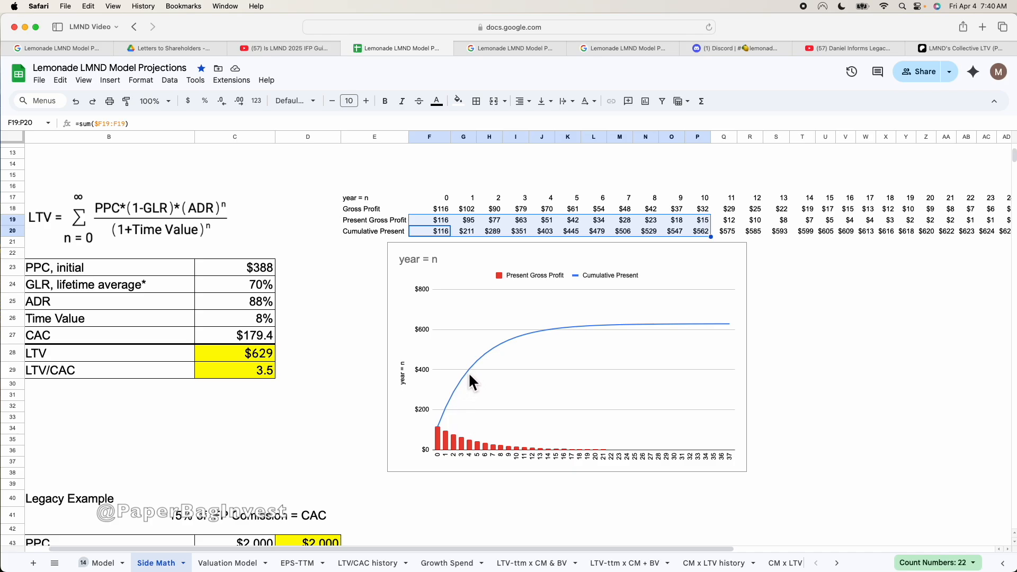
{"action": "mouse_move", "coordinate": [500, 356]}
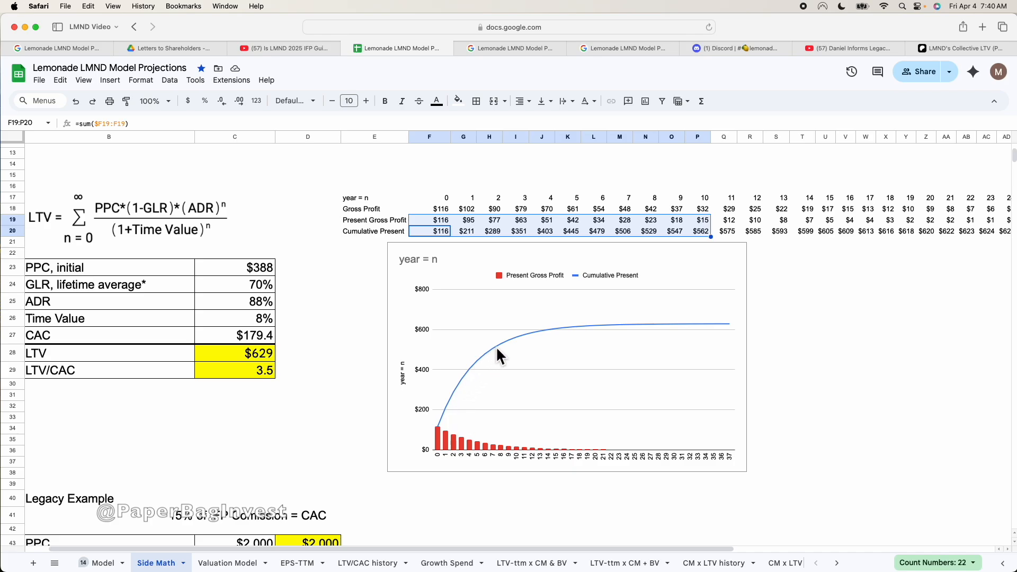
{"action": "mouse_move", "coordinate": [475, 391]}
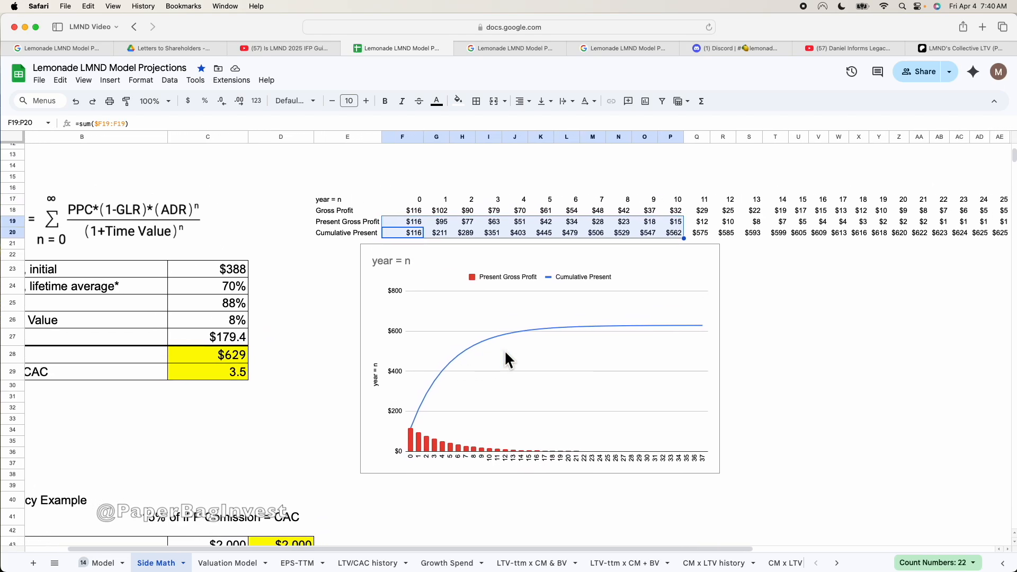
{"action": "scroll", "scroll_direction": "down", "scroll_amount": 3}
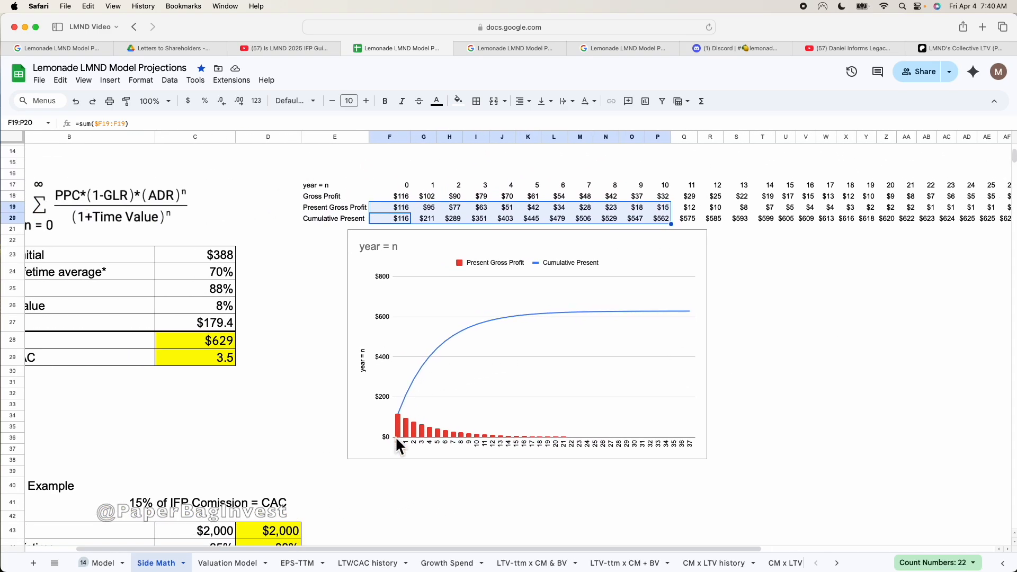
{"action": "mouse_move", "coordinate": [444, 356]}
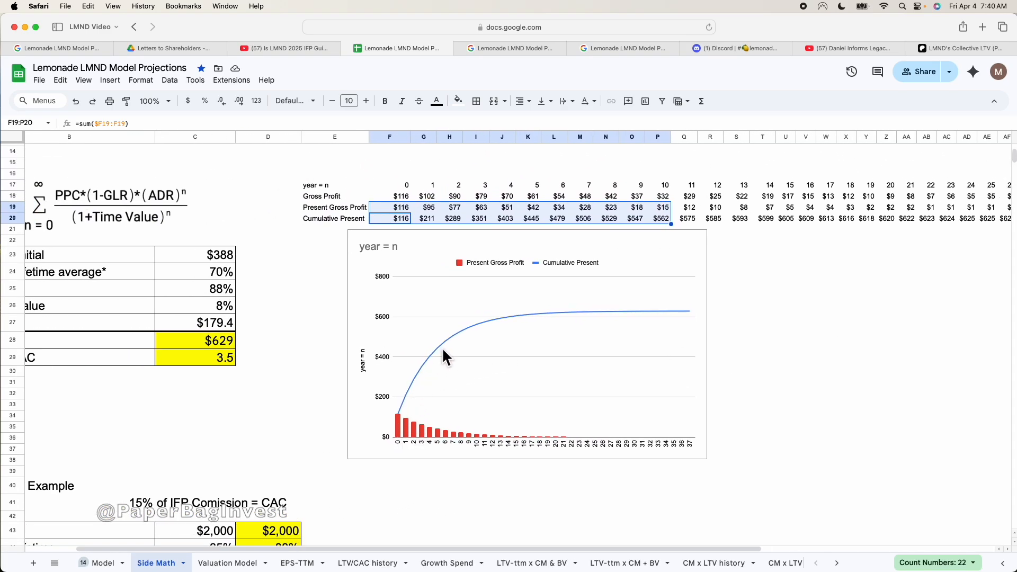
{"action": "mouse_move", "coordinate": [491, 326]}
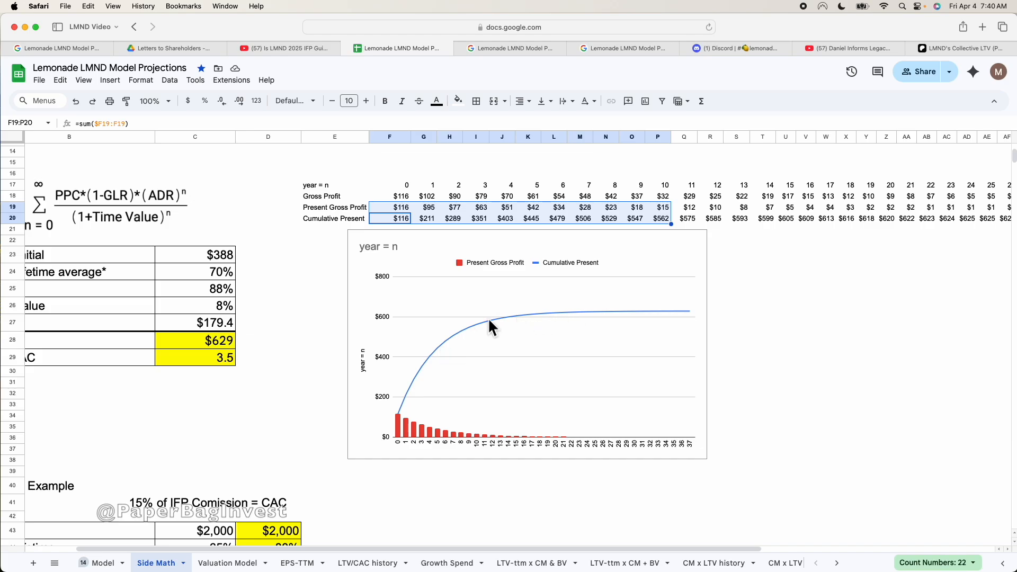
{"action": "mouse_move", "coordinate": [542, 338]}
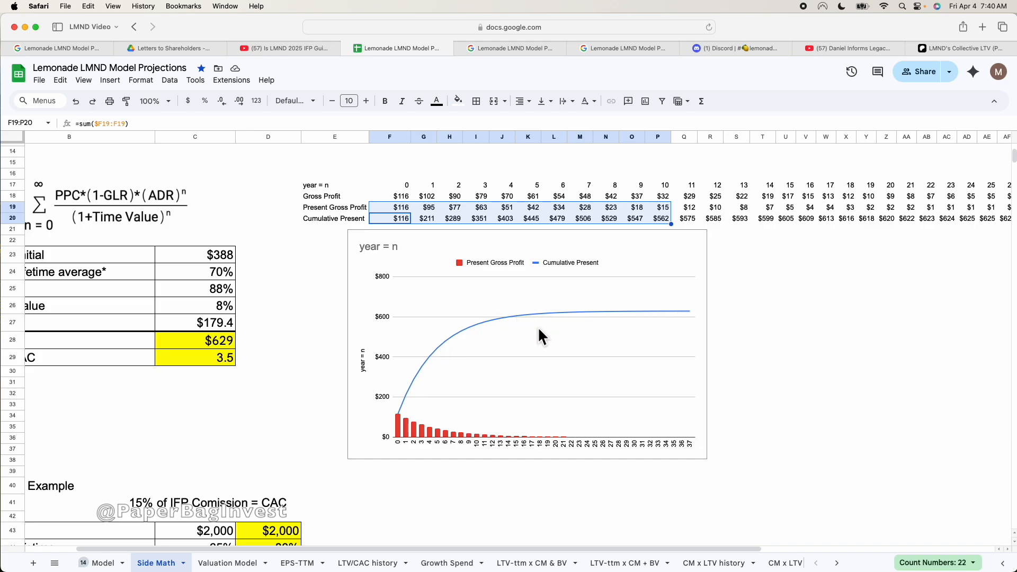
{"action": "scroll", "scroll_direction": "up", "scroll_amount": 3}
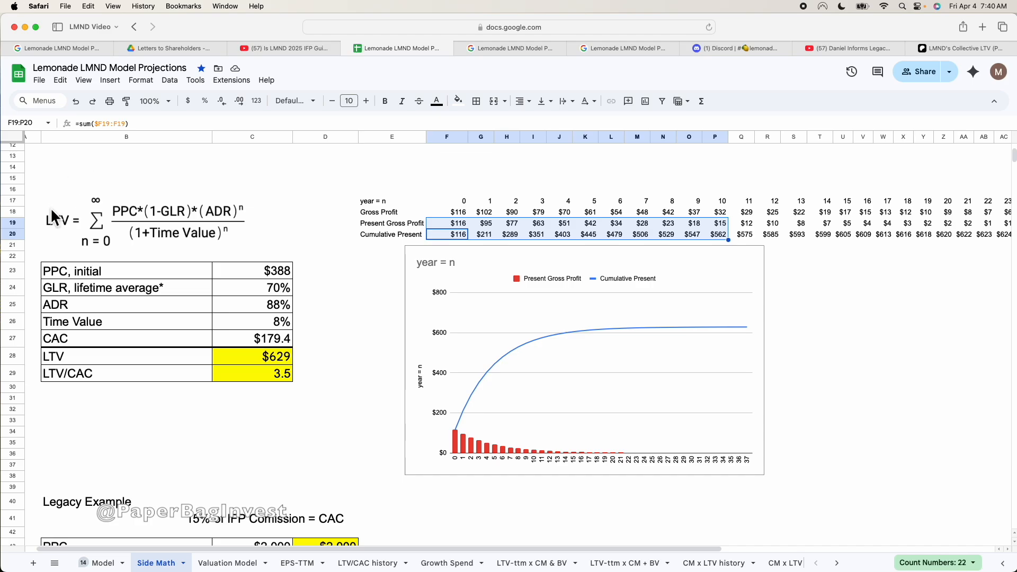
{"action": "mouse_move", "coordinate": [198, 253]}
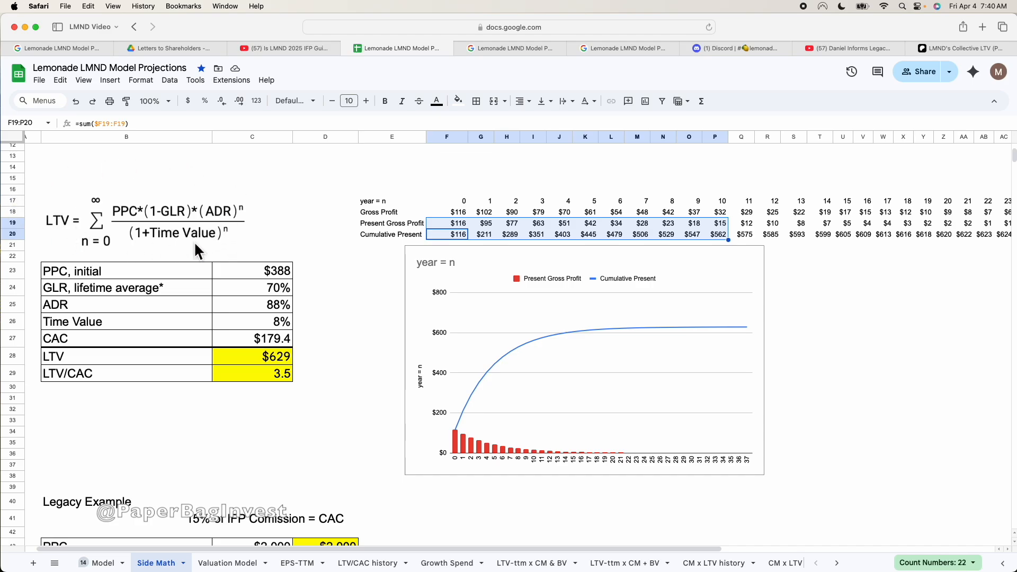
{"action": "mouse_move", "coordinate": [341, 312]}
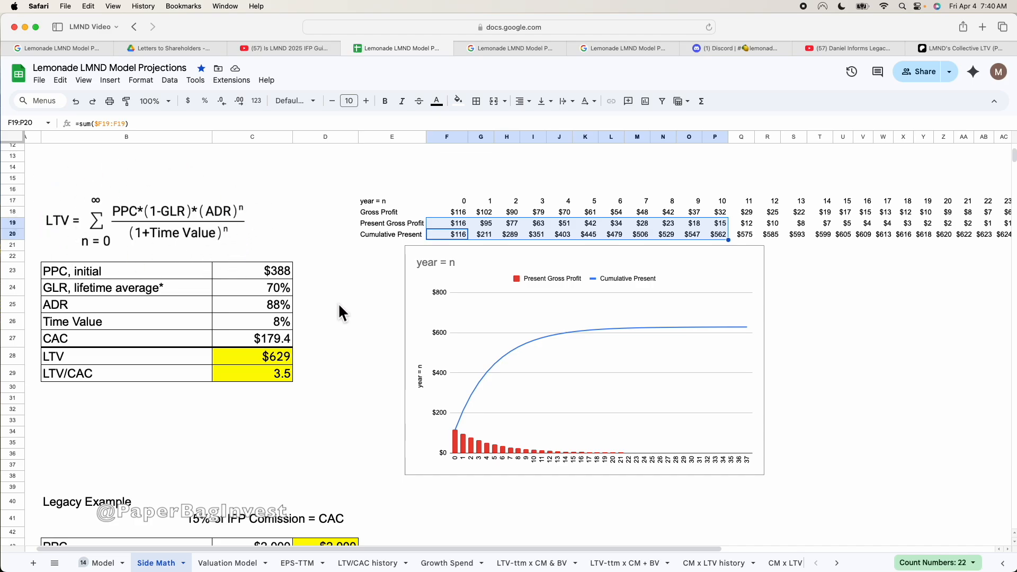
{"action": "left_click", "coordinate": [324, 304]}
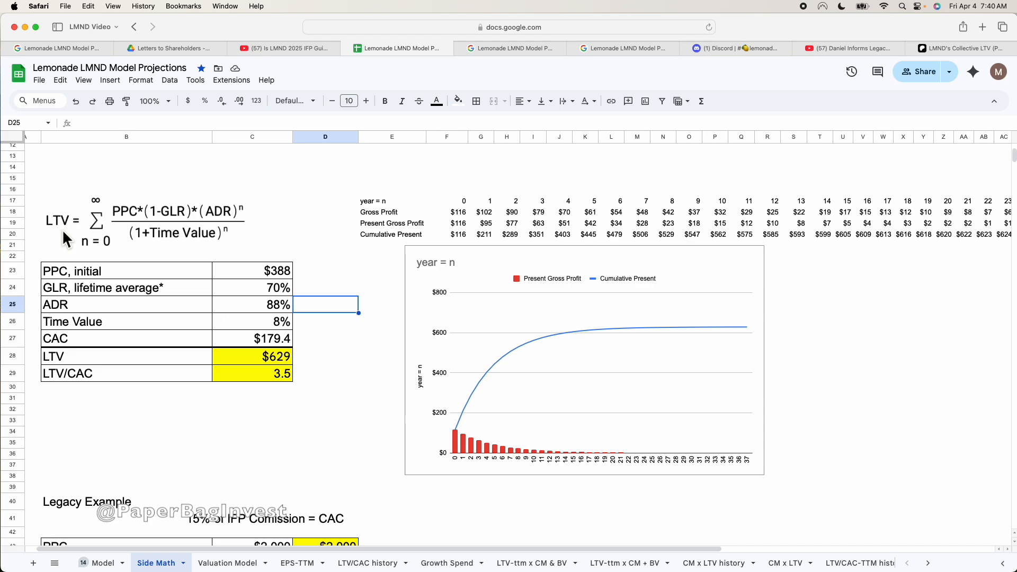
{"action": "scroll", "scroll_direction": "up", "scroll_amount": 3}
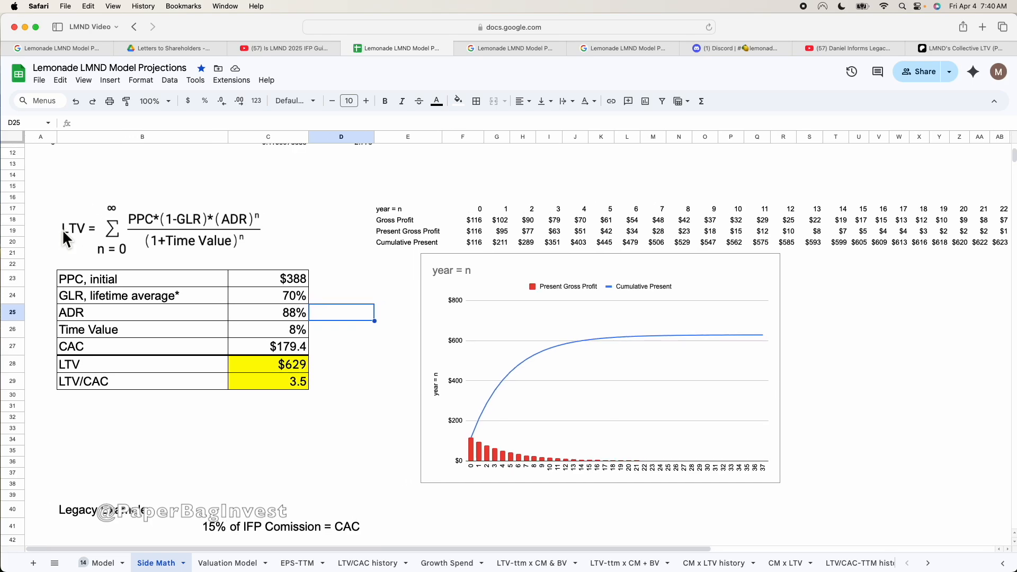
{"action": "mouse_move", "coordinate": [72, 246]}
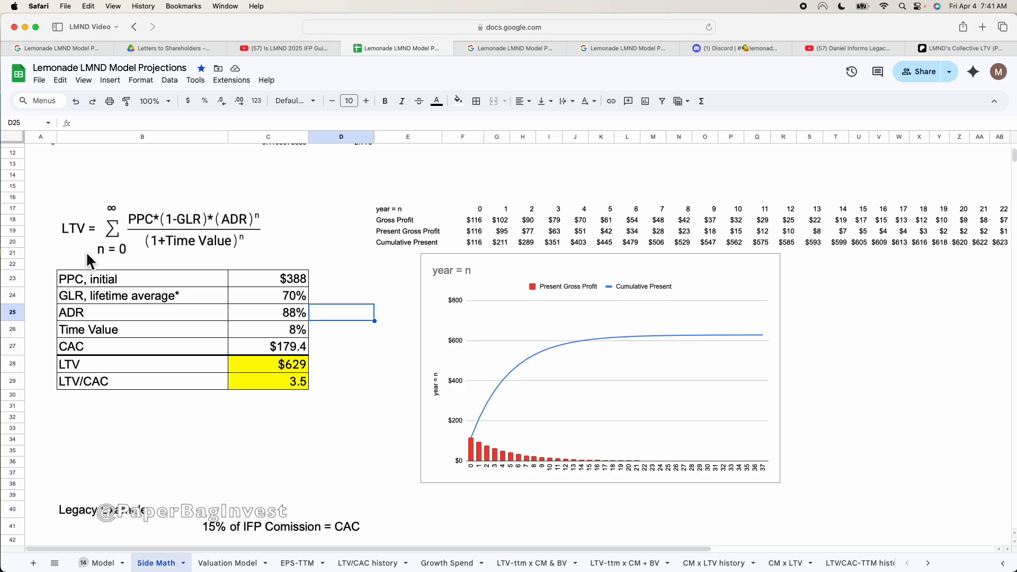
{"action": "mouse_move", "coordinate": [115, 252]}
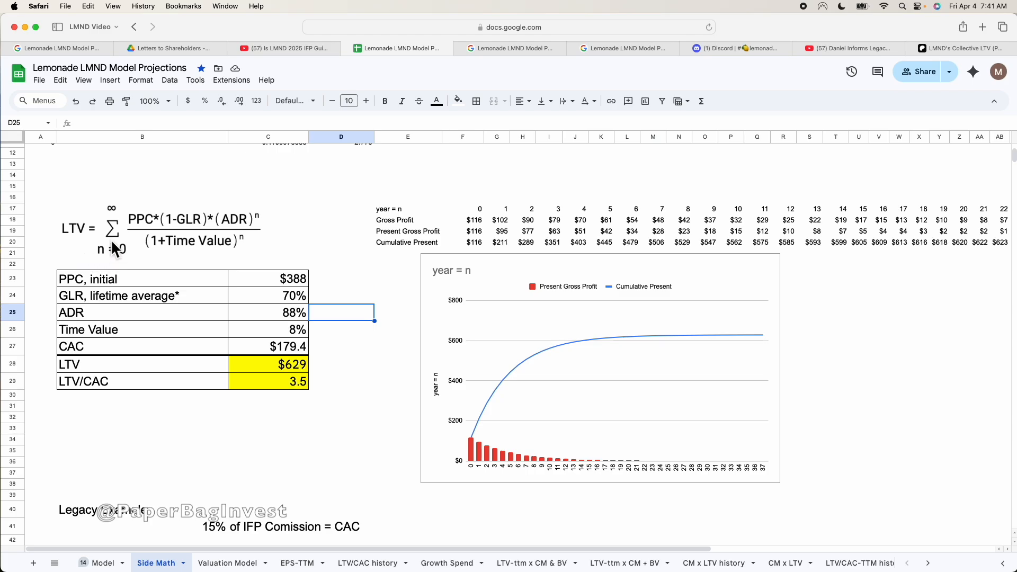
{"action": "mouse_move", "coordinate": [245, 265]}
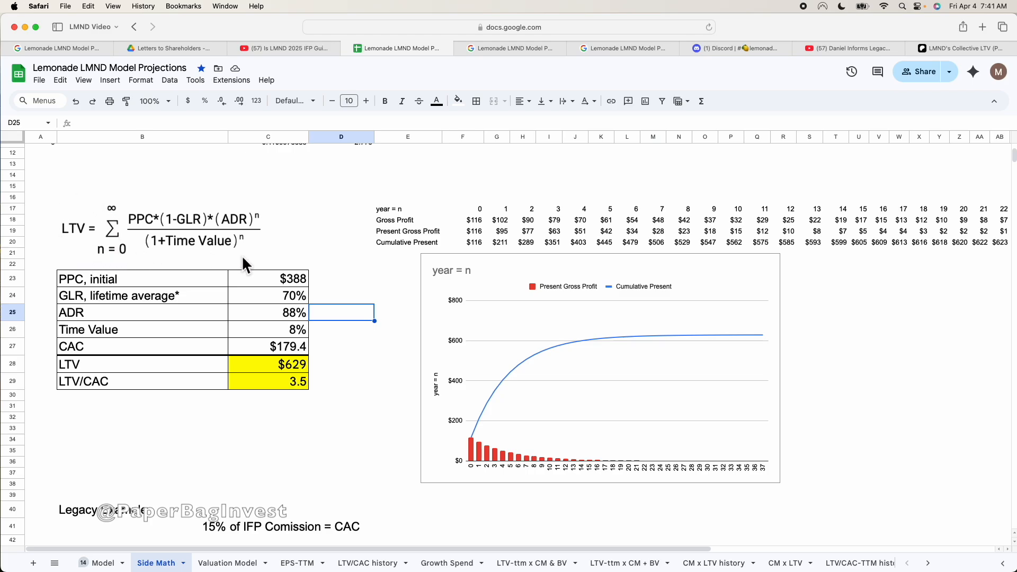
{"action": "mouse_move", "coordinate": [96, 252]}
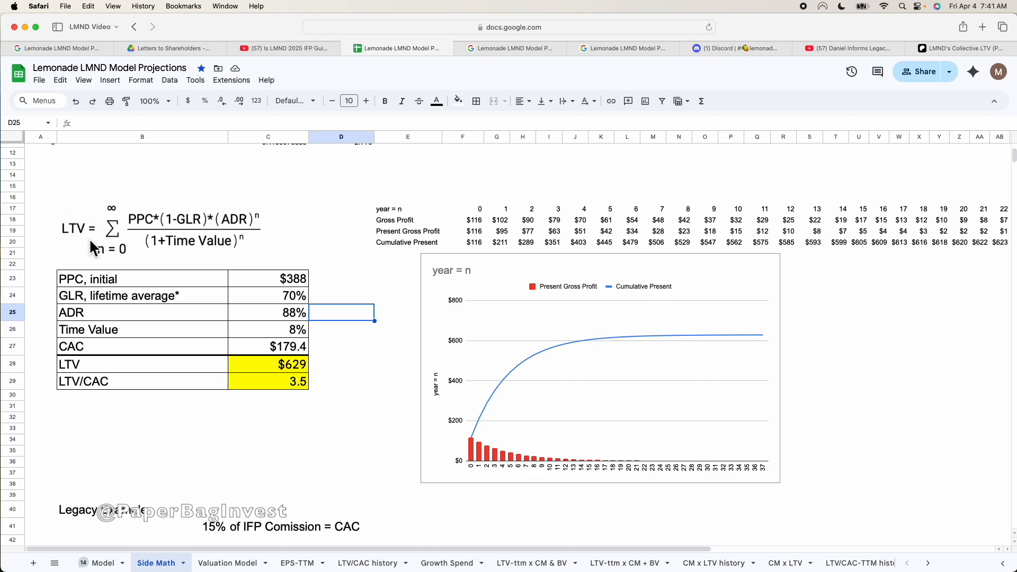
{"action": "mouse_move", "coordinate": [294, 232]}
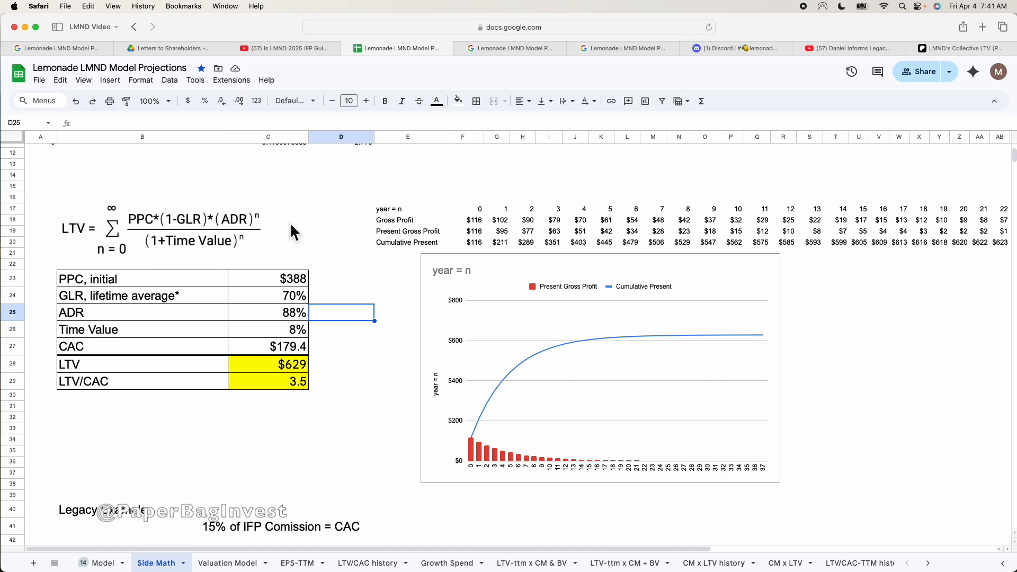
{"action": "mouse_move", "coordinate": [291, 300]}
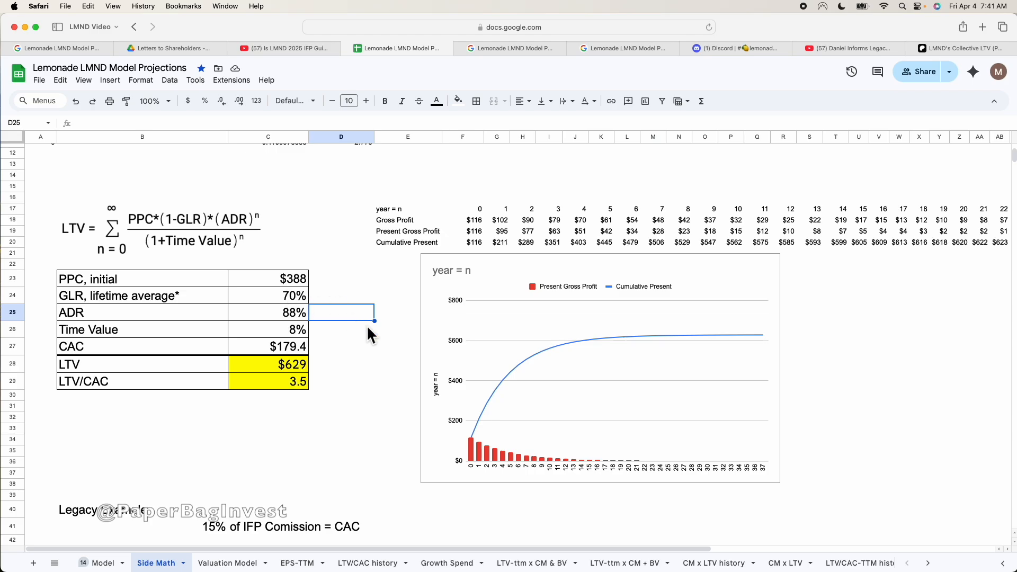
{"action": "mouse_move", "coordinate": [297, 315]}
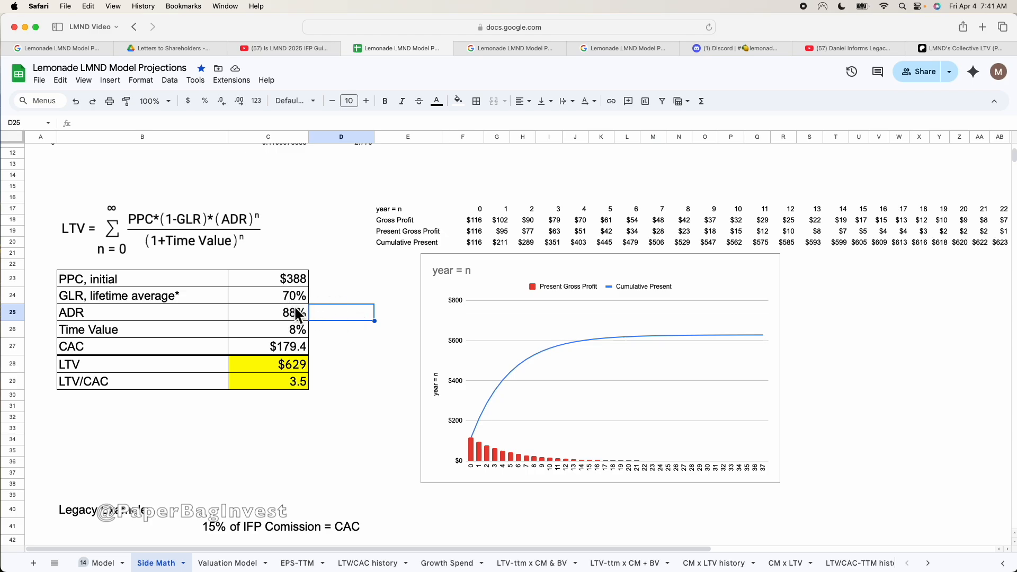
Raise ADR to 90% and lower GLR to 65%, giving LTV $815
{"action": "left_click", "coordinate": [268, 295]}
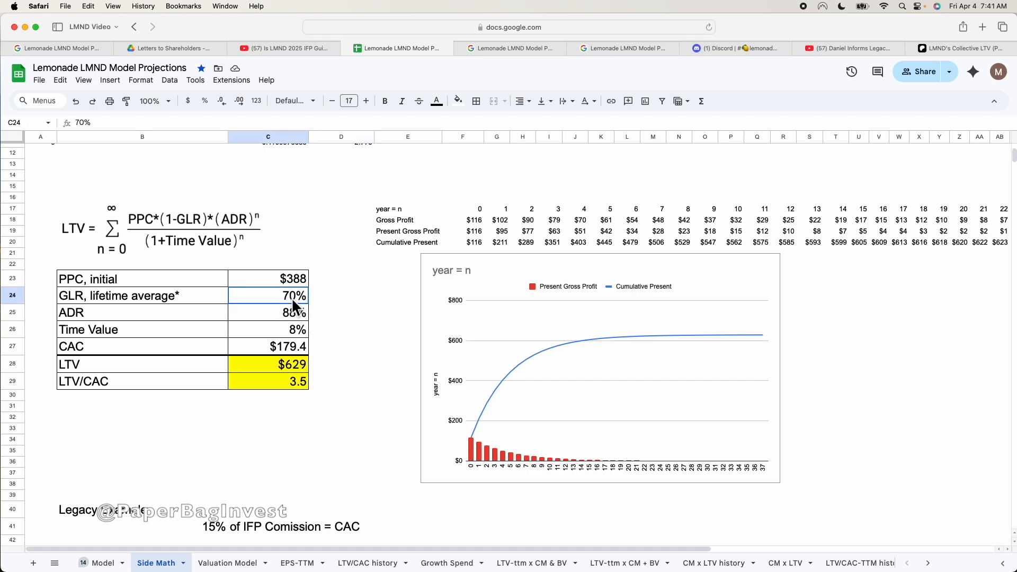
{"action": "left_click", "coordinate": [268, 312]}
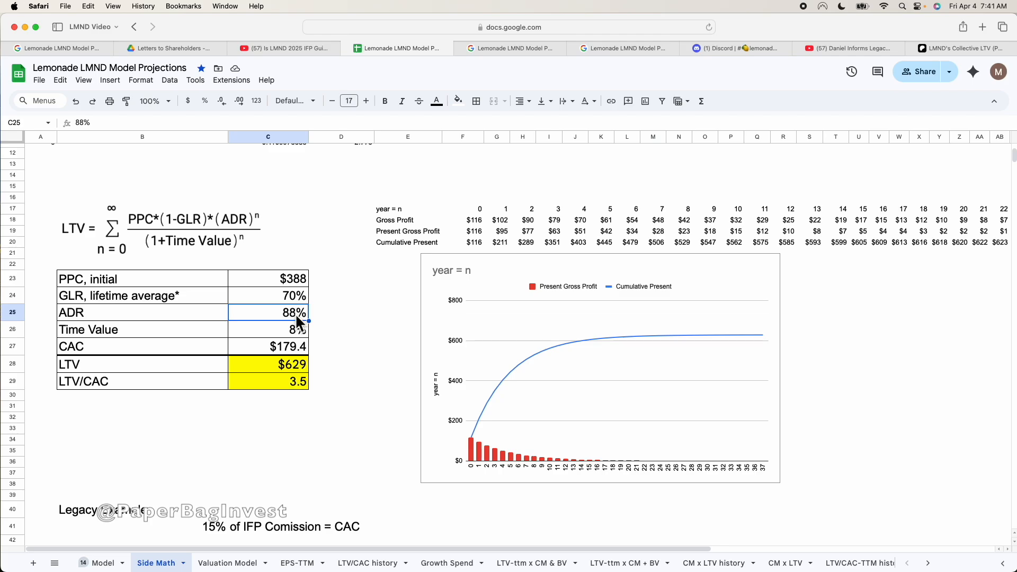
{"action": "mouse_move", "coordinate": [305, 305]}
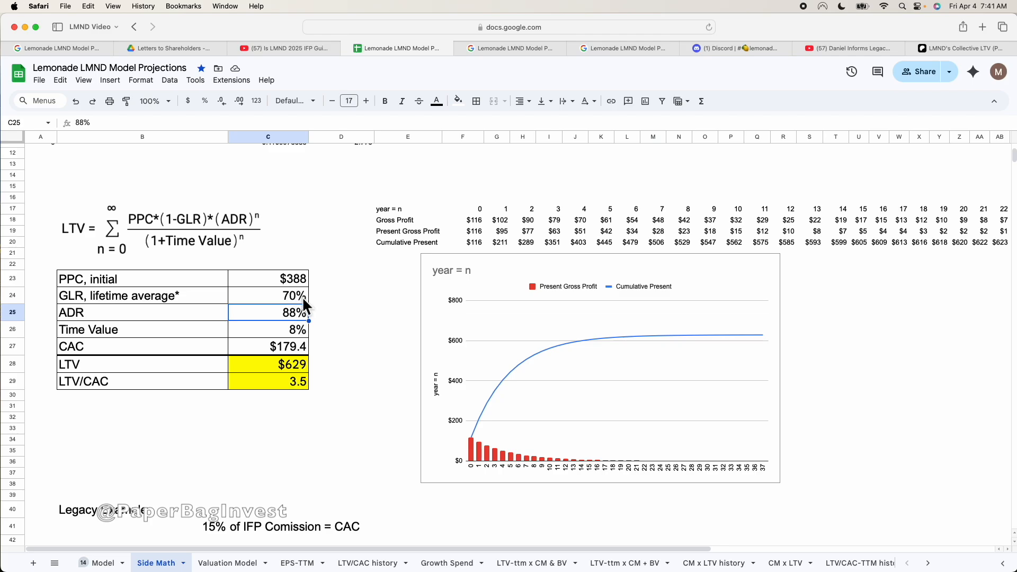
{"action": "mouse_move", "coordinate": [104, 175]}
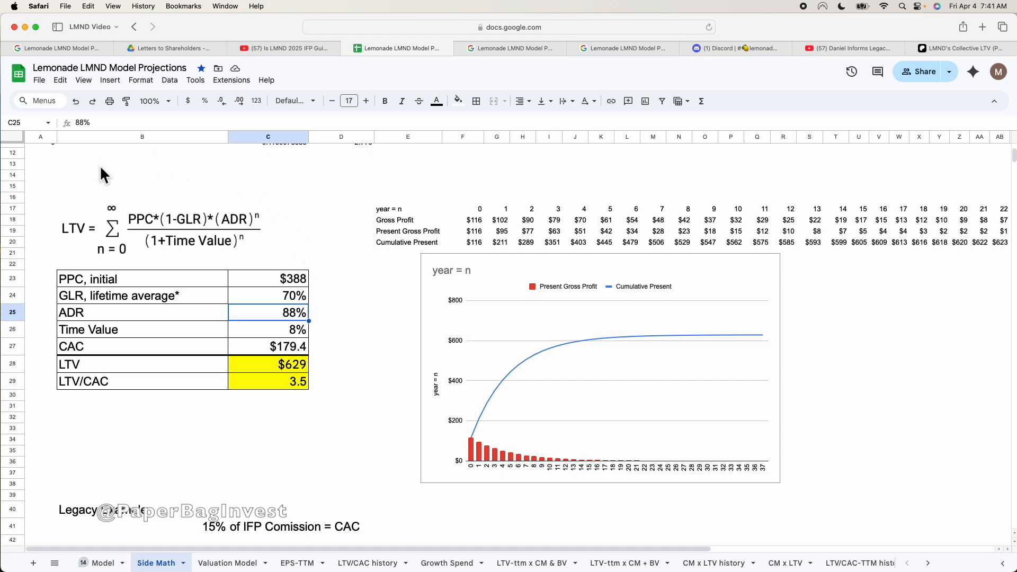
{"action": "scroll", "scroll_direction": "down", "scroll_amount": 3}
{"action": "type", "text": "90"}
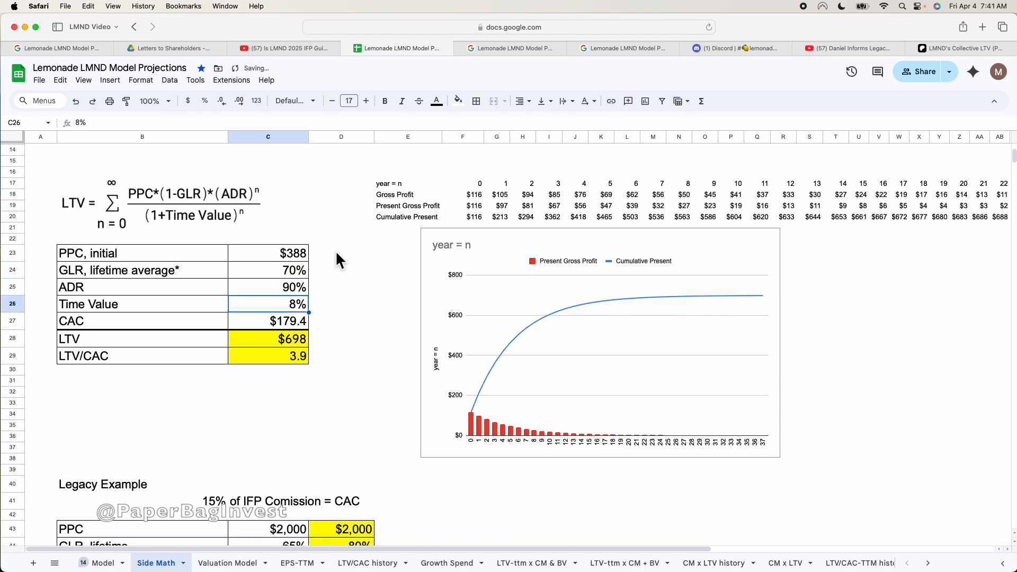
{"action": "left_click", "coordinate": [267, 270]}
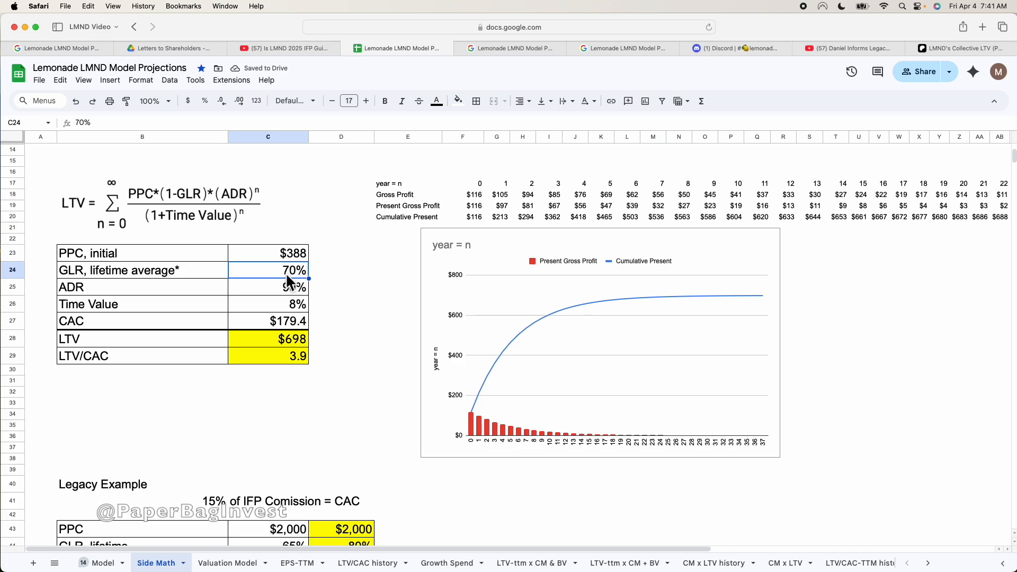
{"action": "type", "text": "65%"}
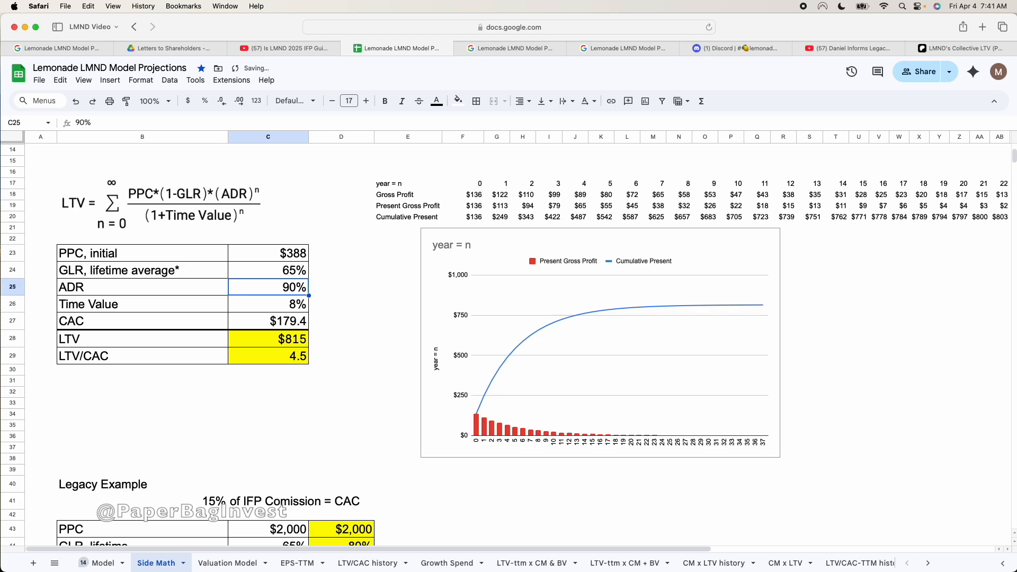
{"action": "mouse_move", "coordinate": [649, 323]}
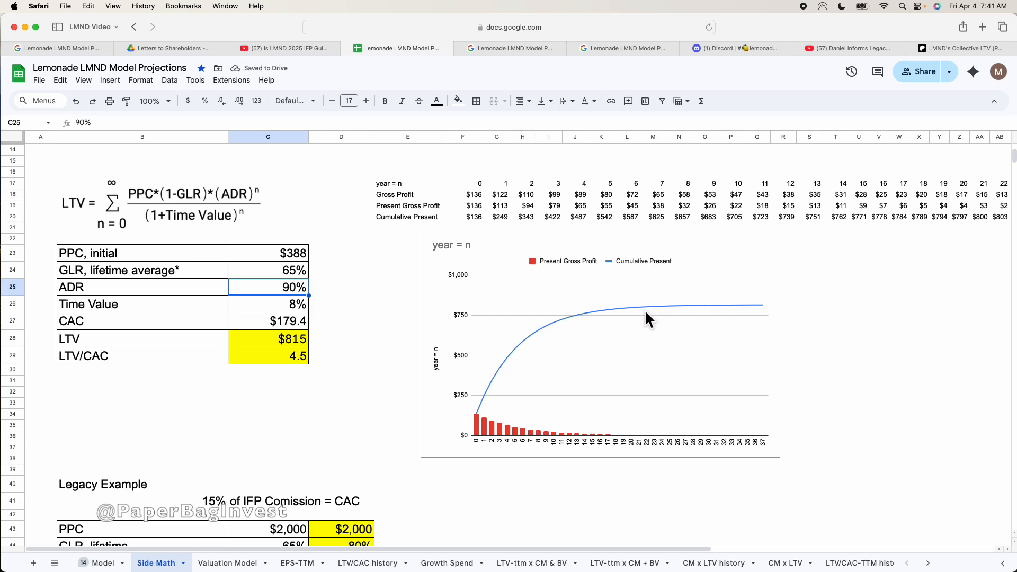
{"action": "mouse_move", "coordinate": [561, 338]}
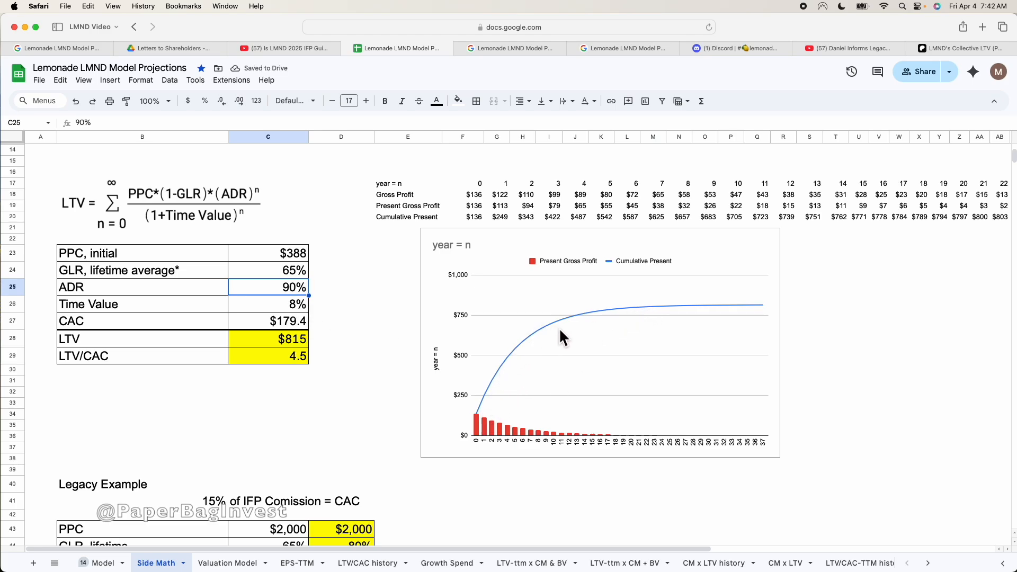
{"action": "left_click", "coordinate": [268, 338]}
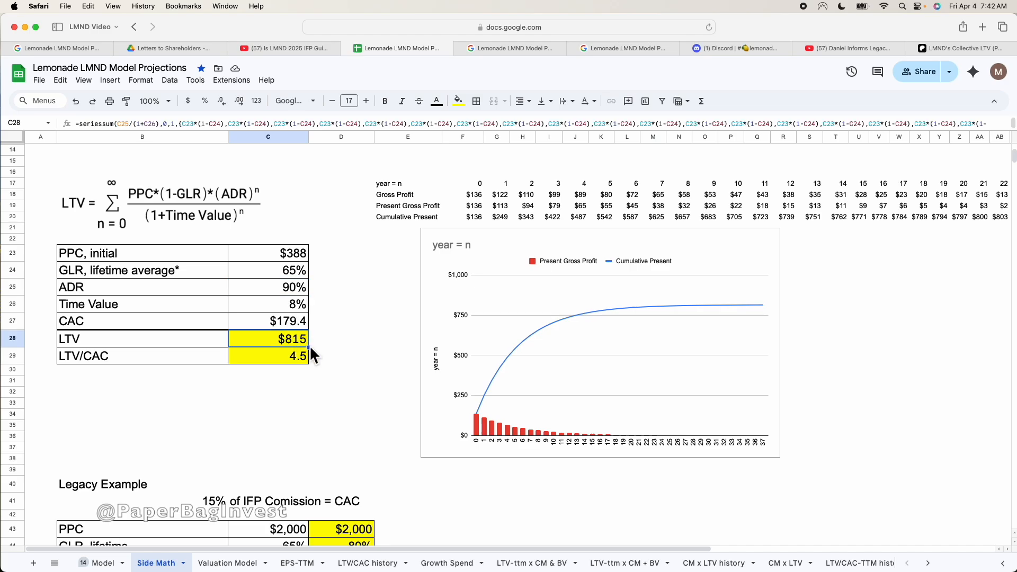
{"action": "left_click", "coordinate": [268, 320]}
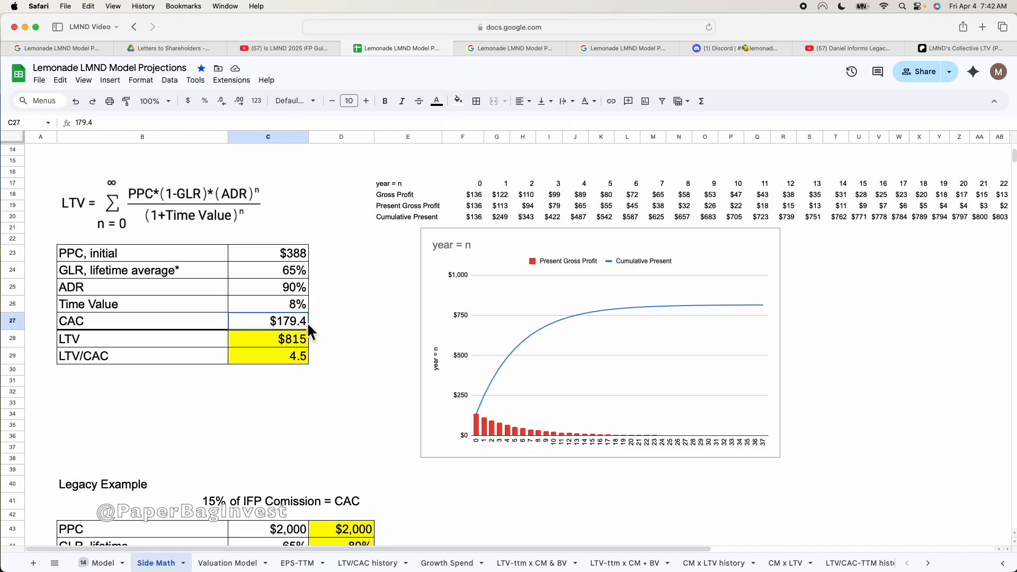
{"action": "type", "text": "225.0"}
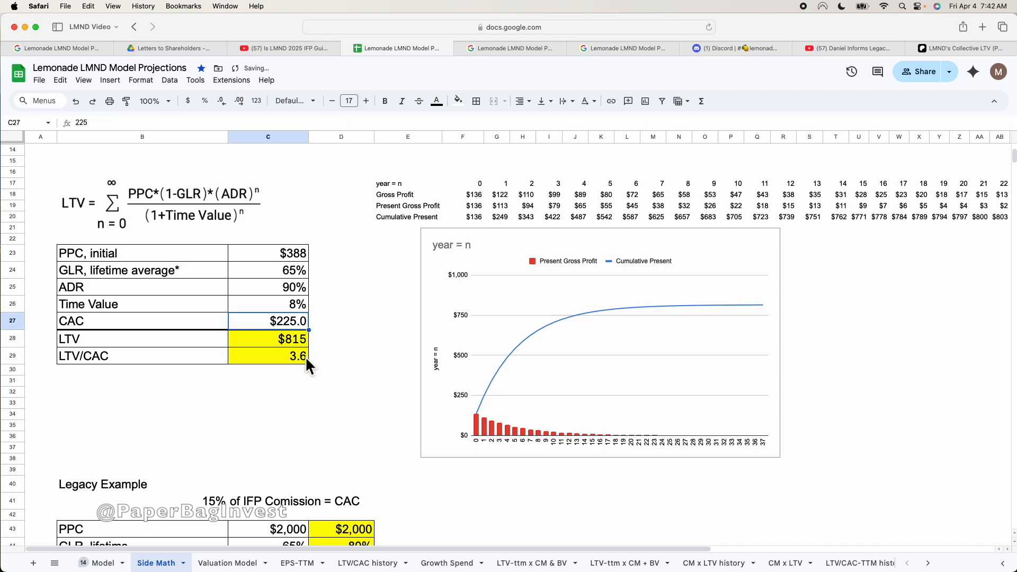
{"action": "left_click", "coordinate": [267, 355]}
{"action": "type", "text": "179.4"}
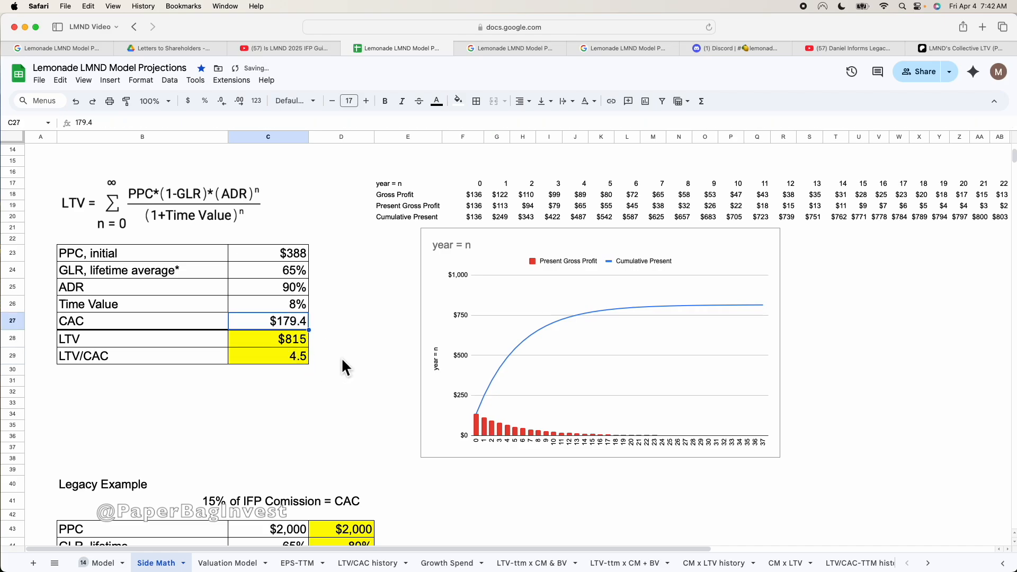
{"action": "mouse_move", "coordinate": [356, 280]}
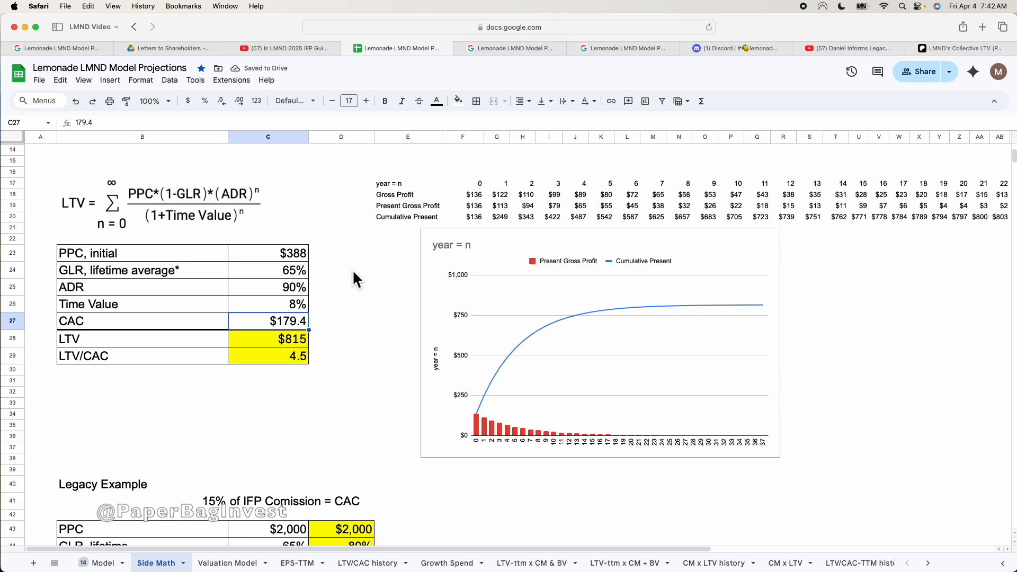
Lower ADR to 88% with GLR at 65%, then check the IFERROR LTV/CAC formula
{"action": "left_click", "coordinate": [268, 269]}
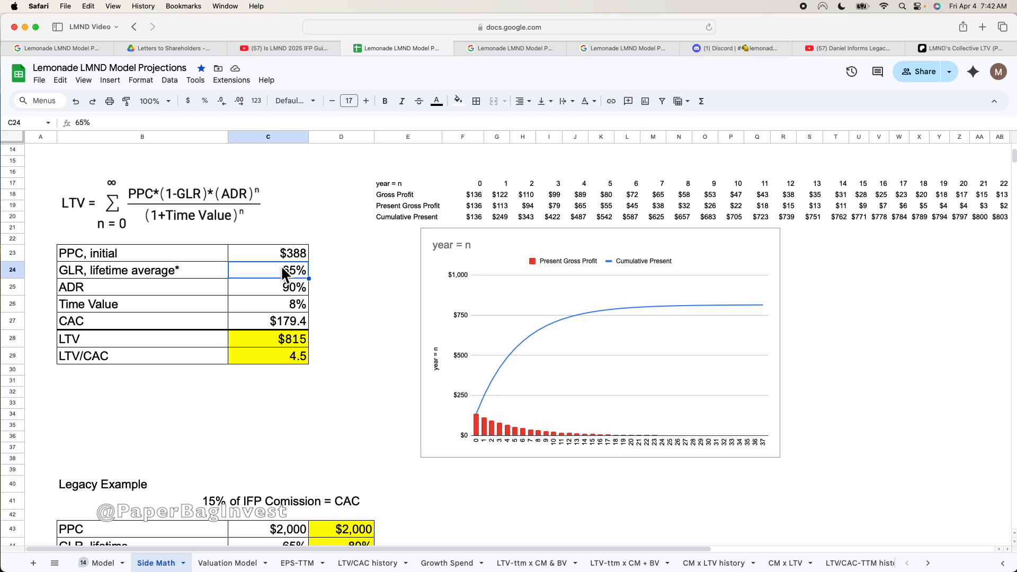
{"action": "mouse_move", "coordinate": [308, 285]}
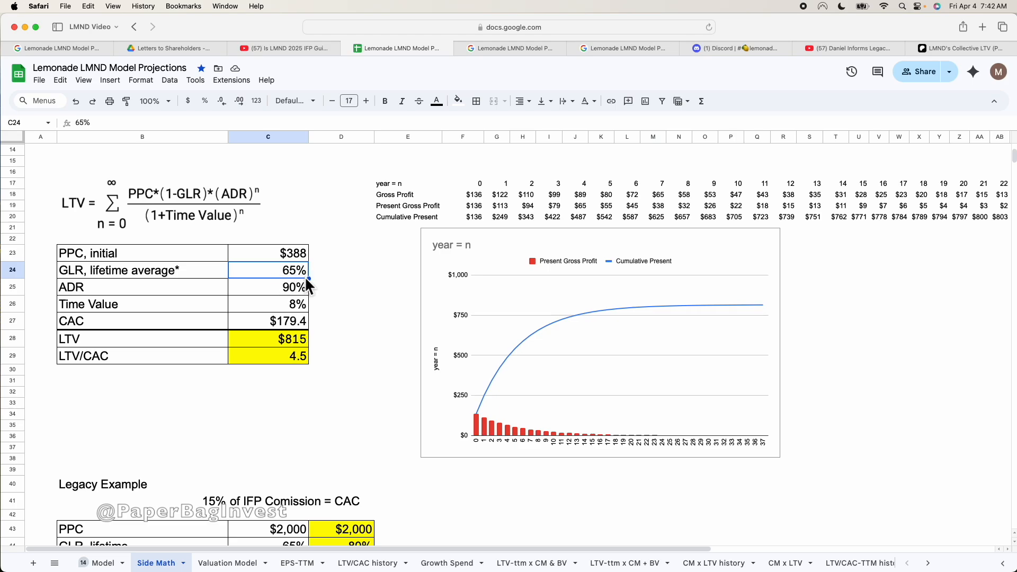
{"action": "left_click", "coordinate": [268, 286]}
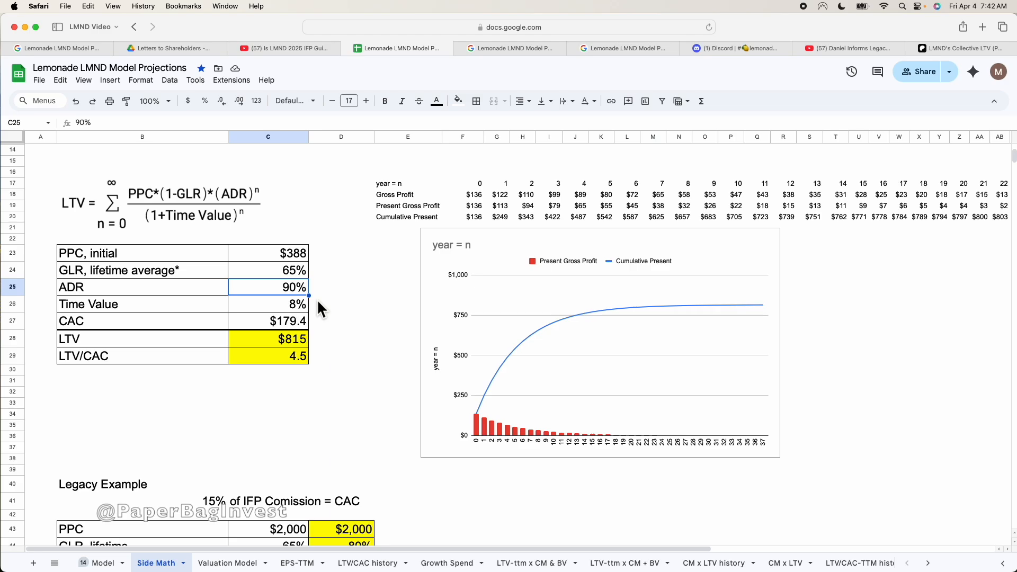
{"action": "type", "text": "88%"}
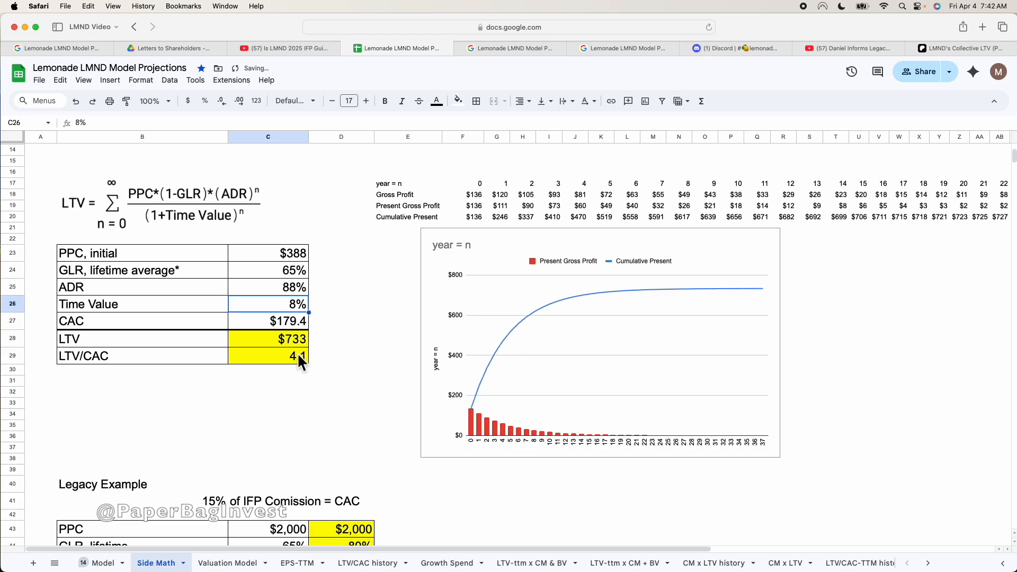
{"action": "left_click", "coordinate": [267, 356]}
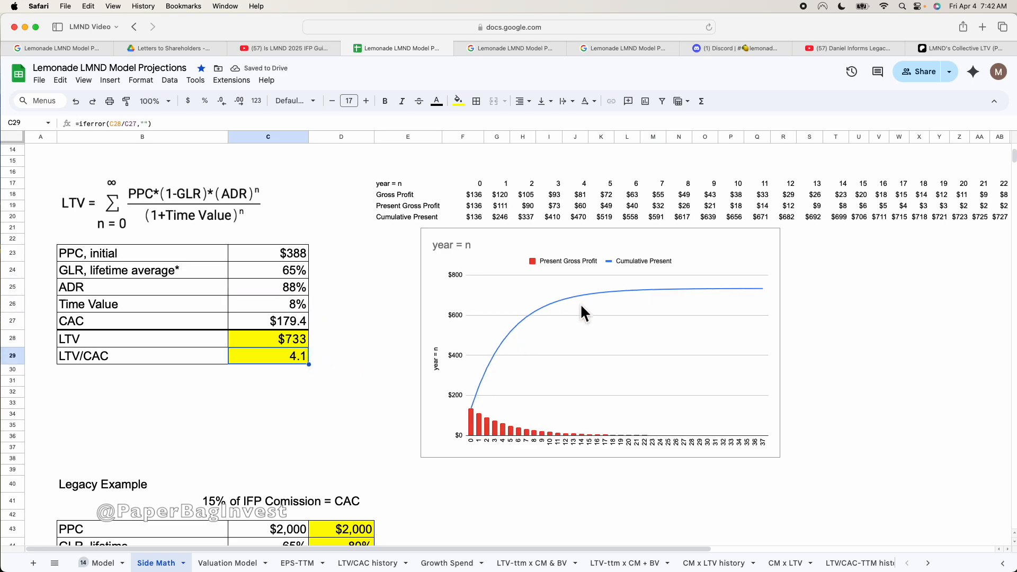